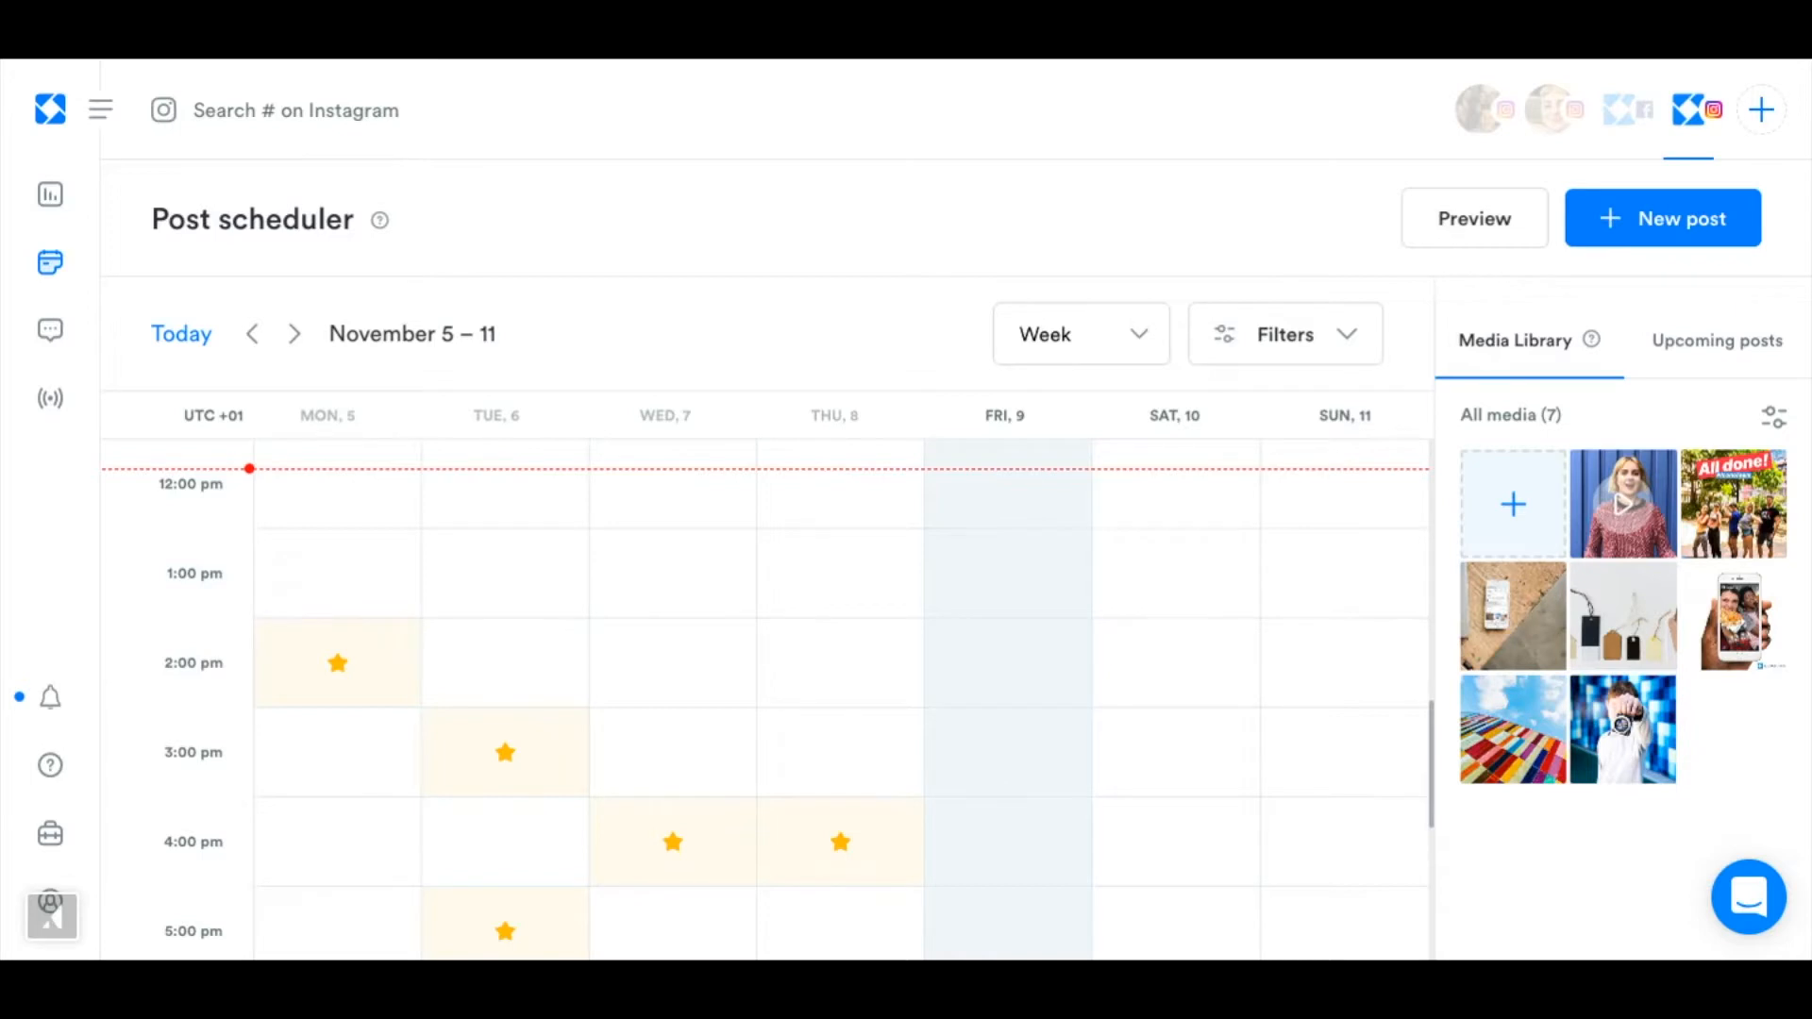
# Create a Photo or video post for Fri 9 Nov 4:00 PM with the woman-by-blue-wall library video.
pyautogui.click(100, 110)
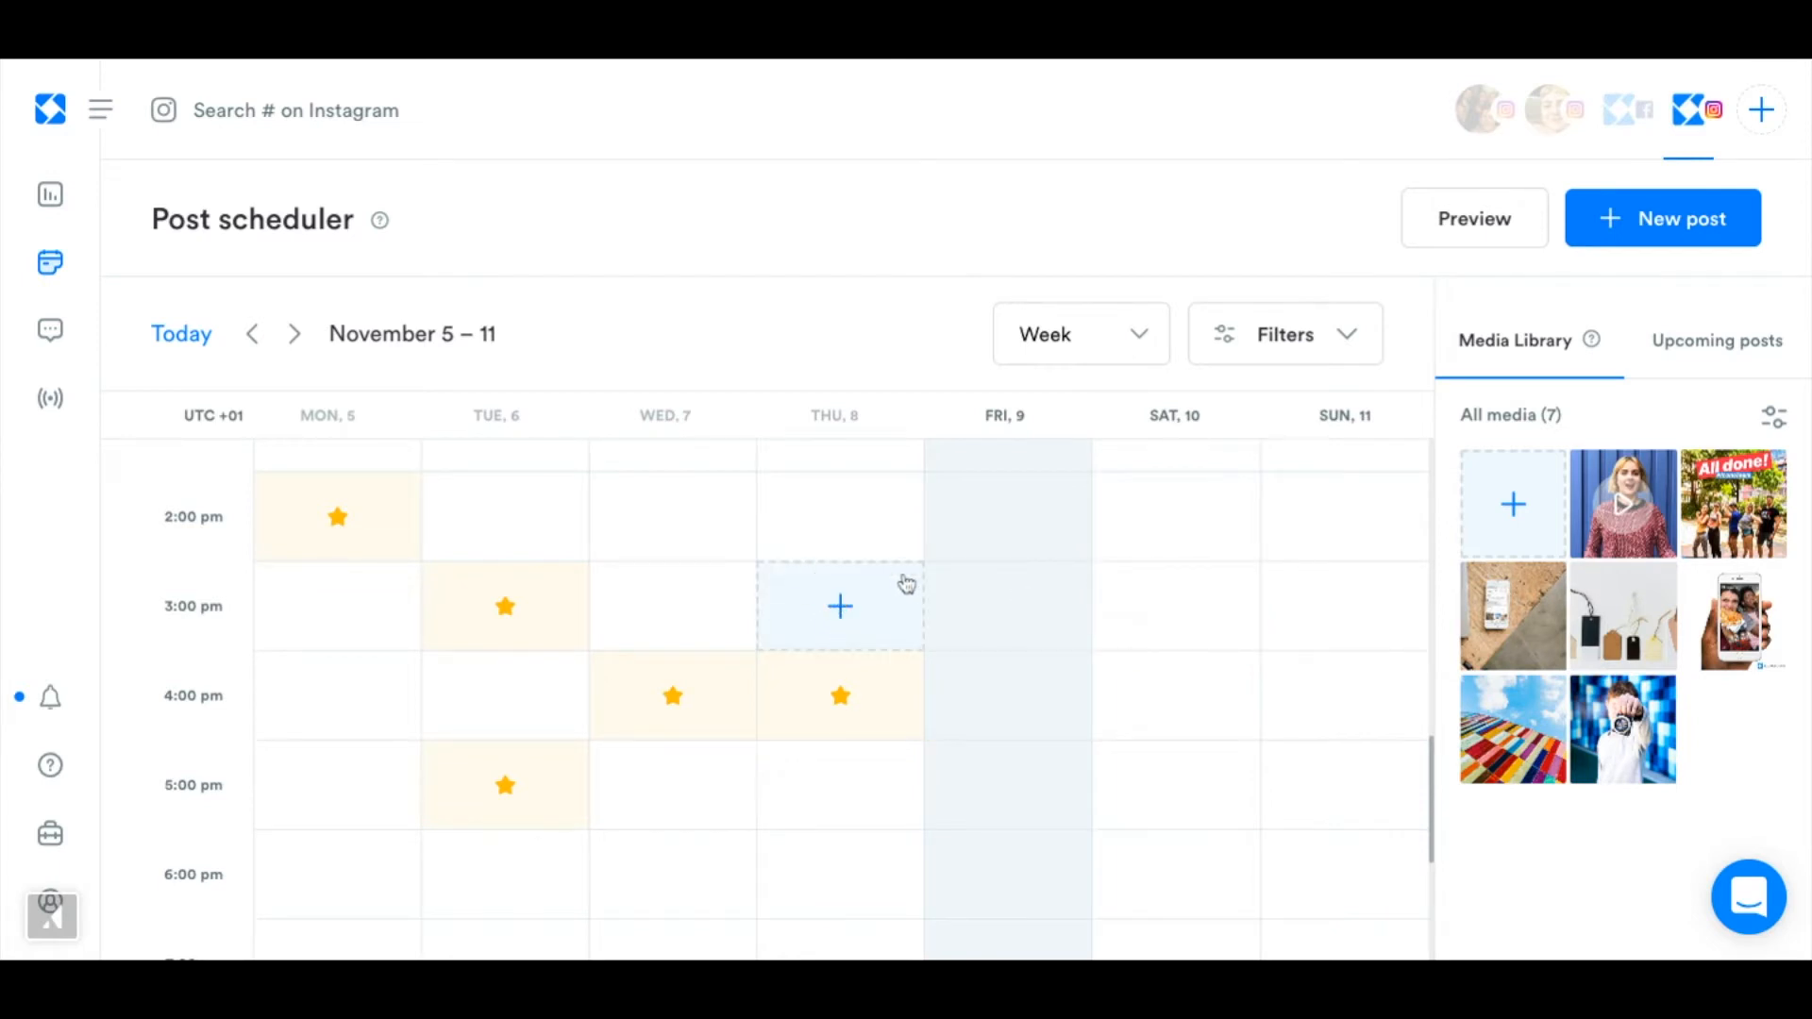
pyautogui.moveTo(1008, 606)
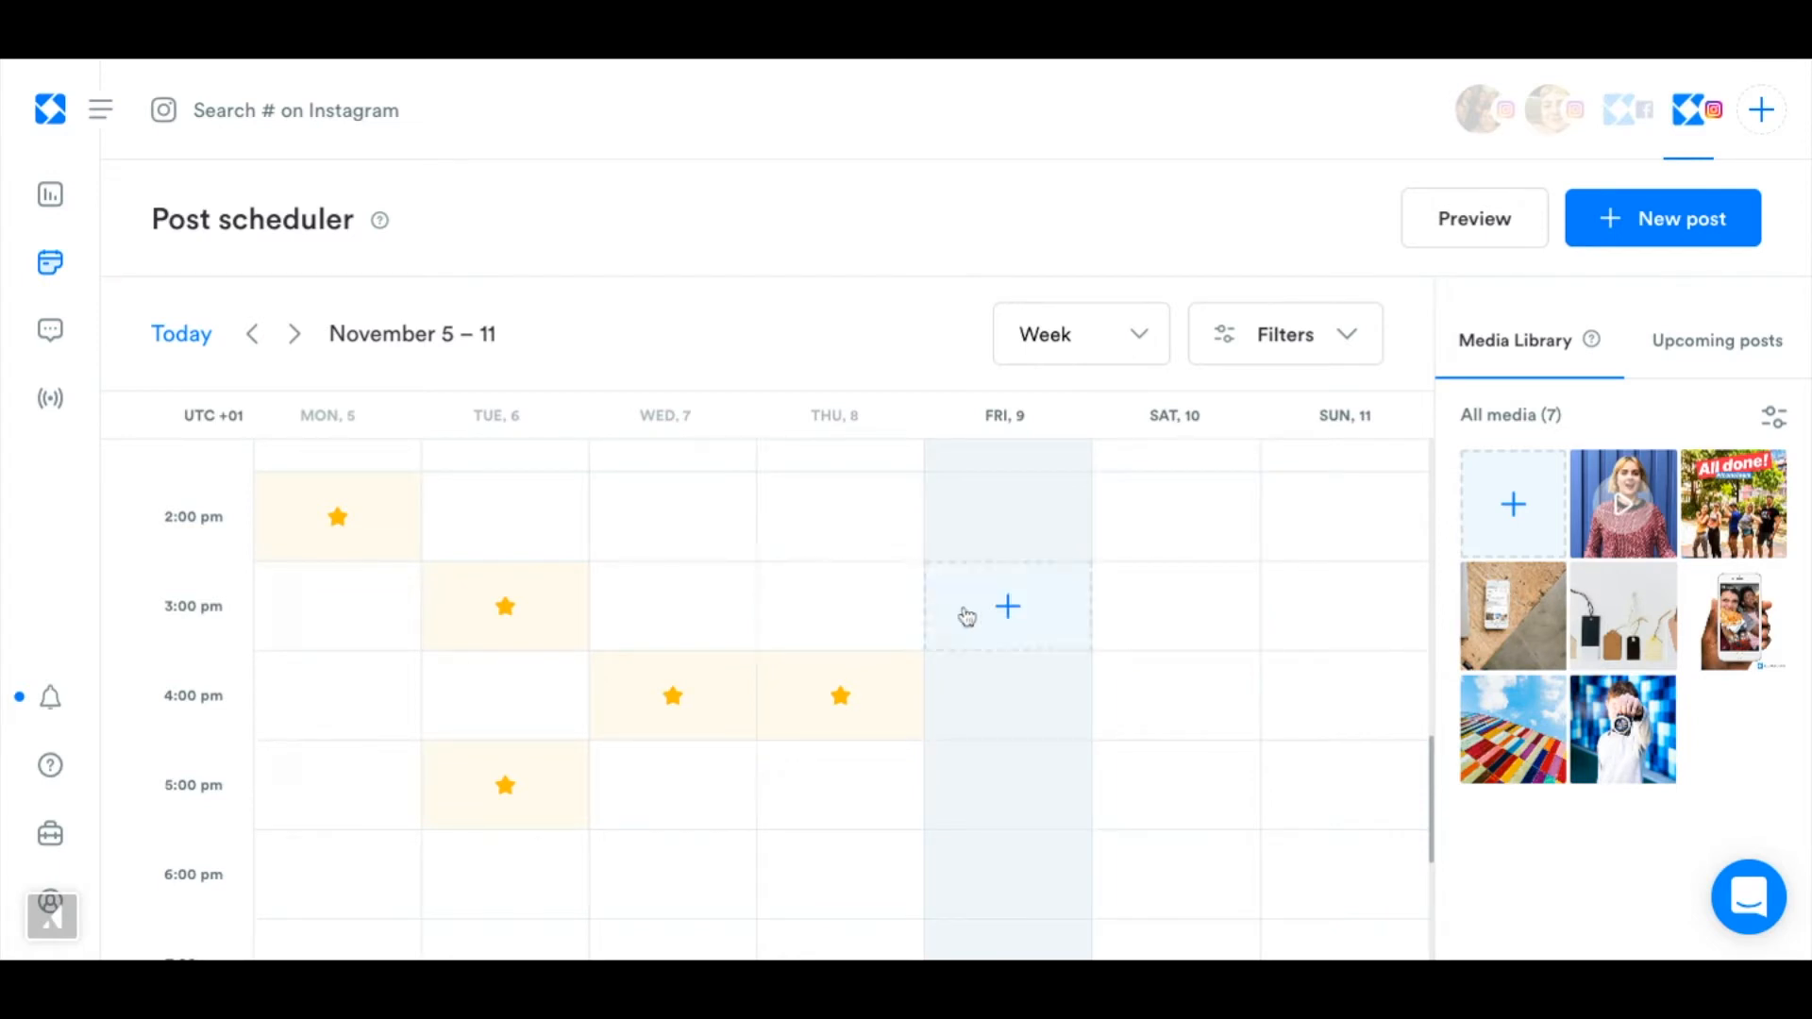
pyautogui.moveTo(826, 719)
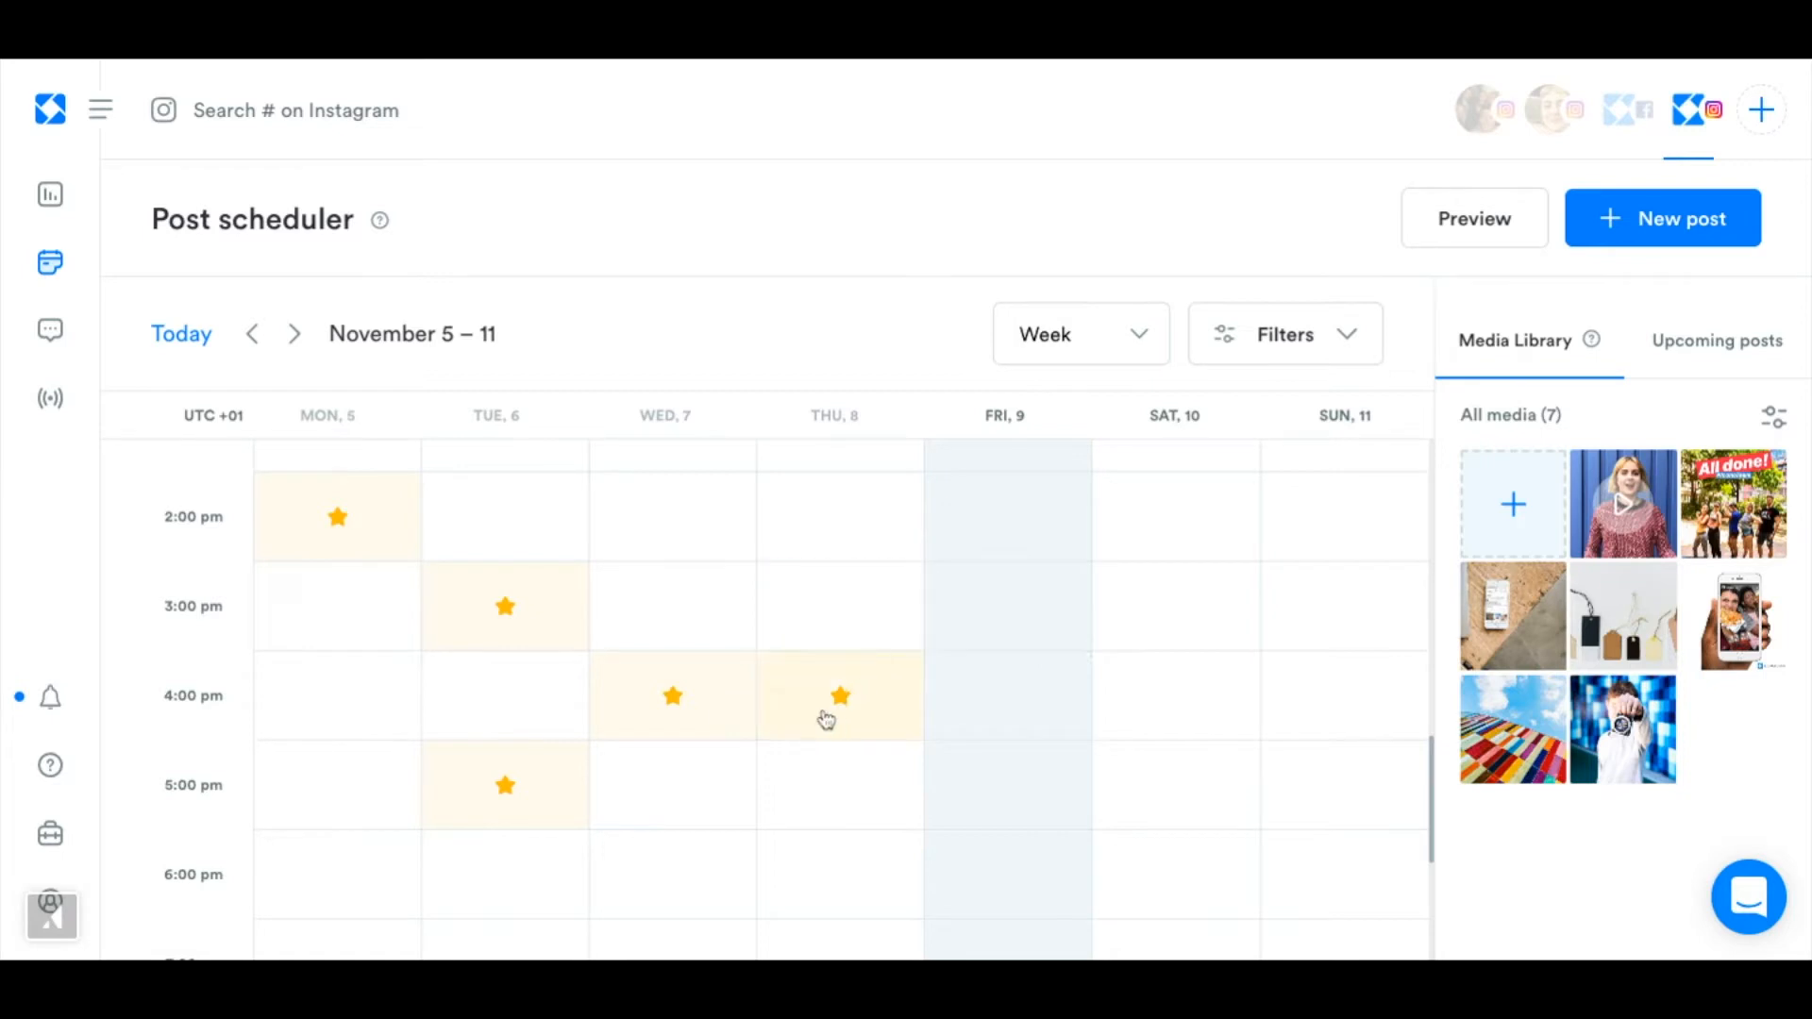
pyautogui.moveTo(795, 714)
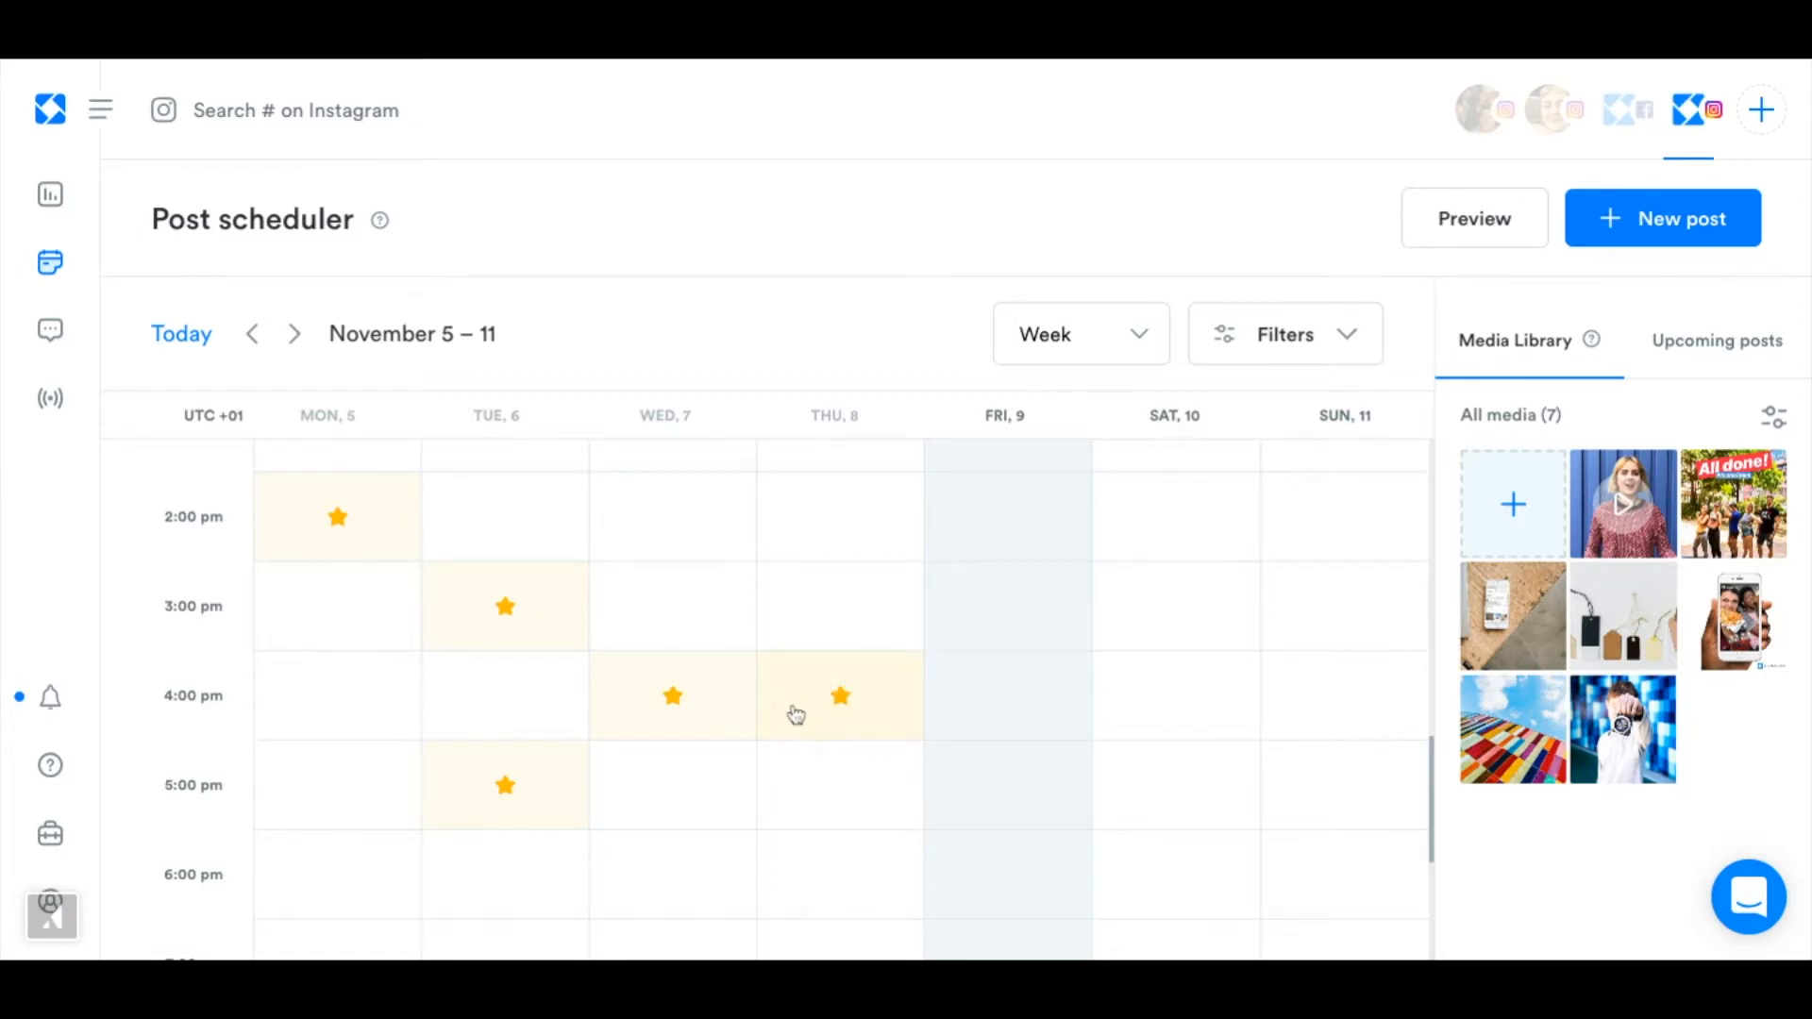
pyautogui.moveTo(836, 713)
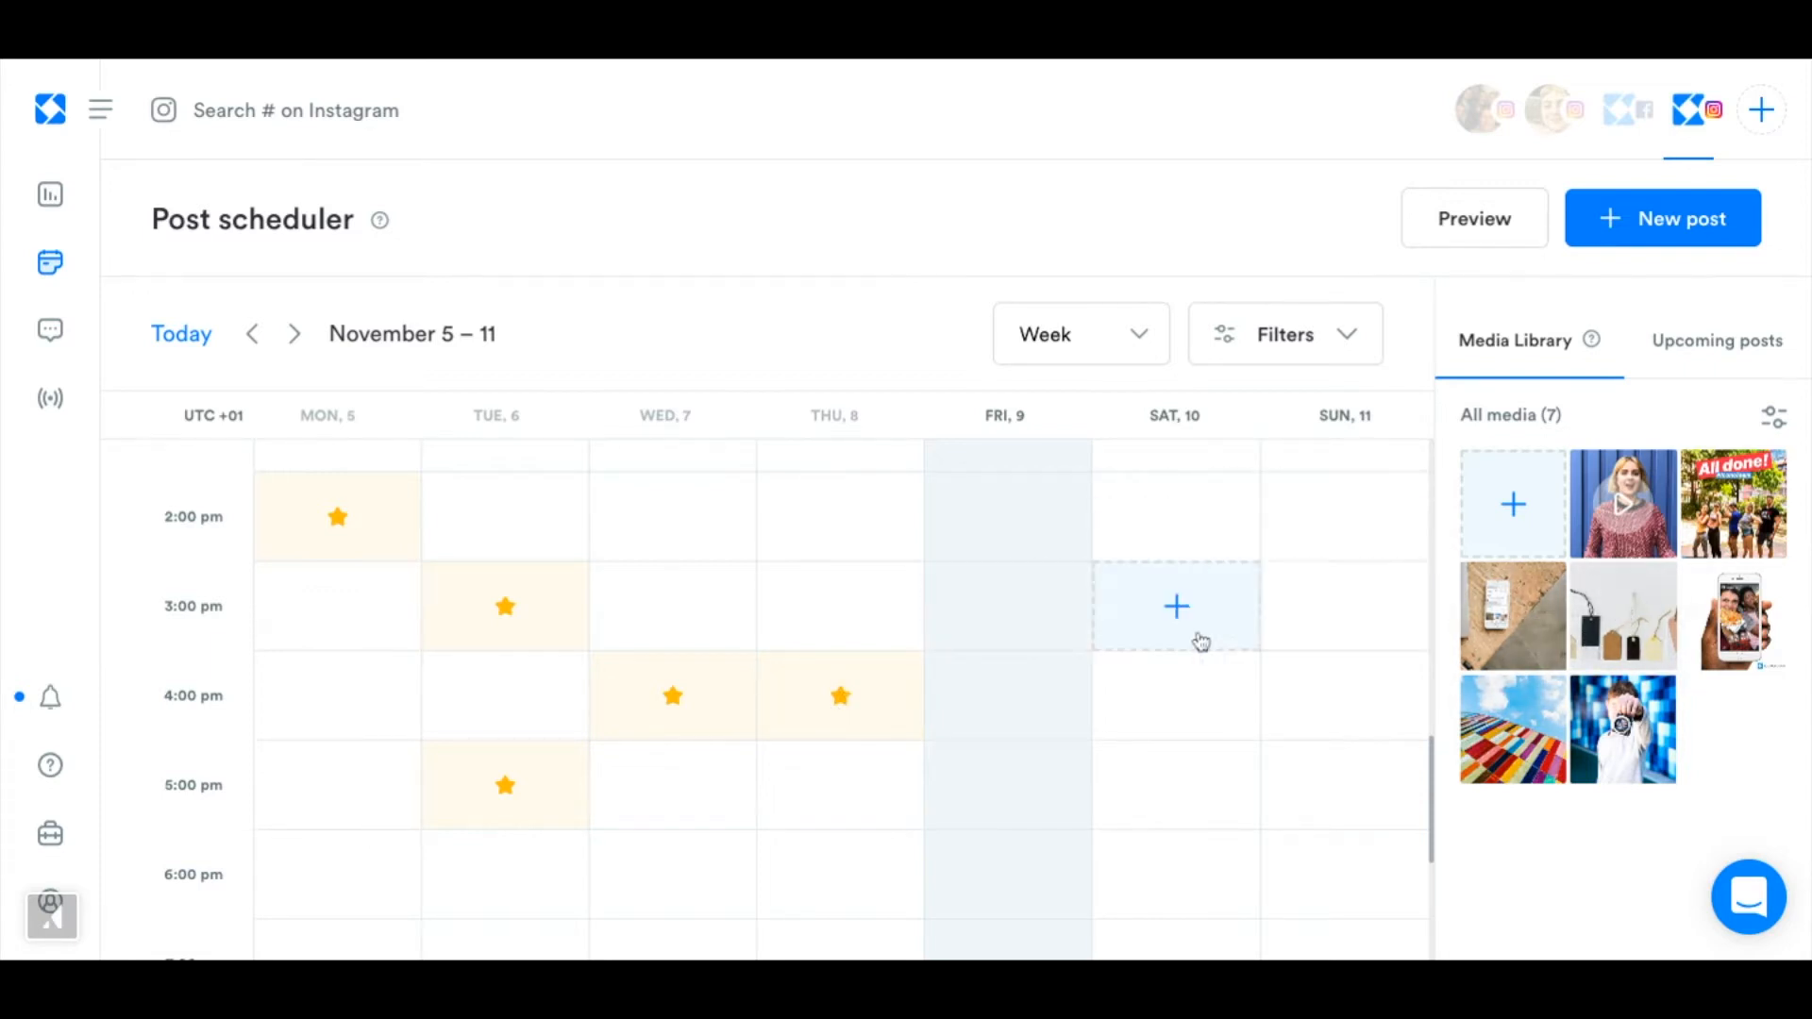
pyautogui.moveTo(1006, 695)
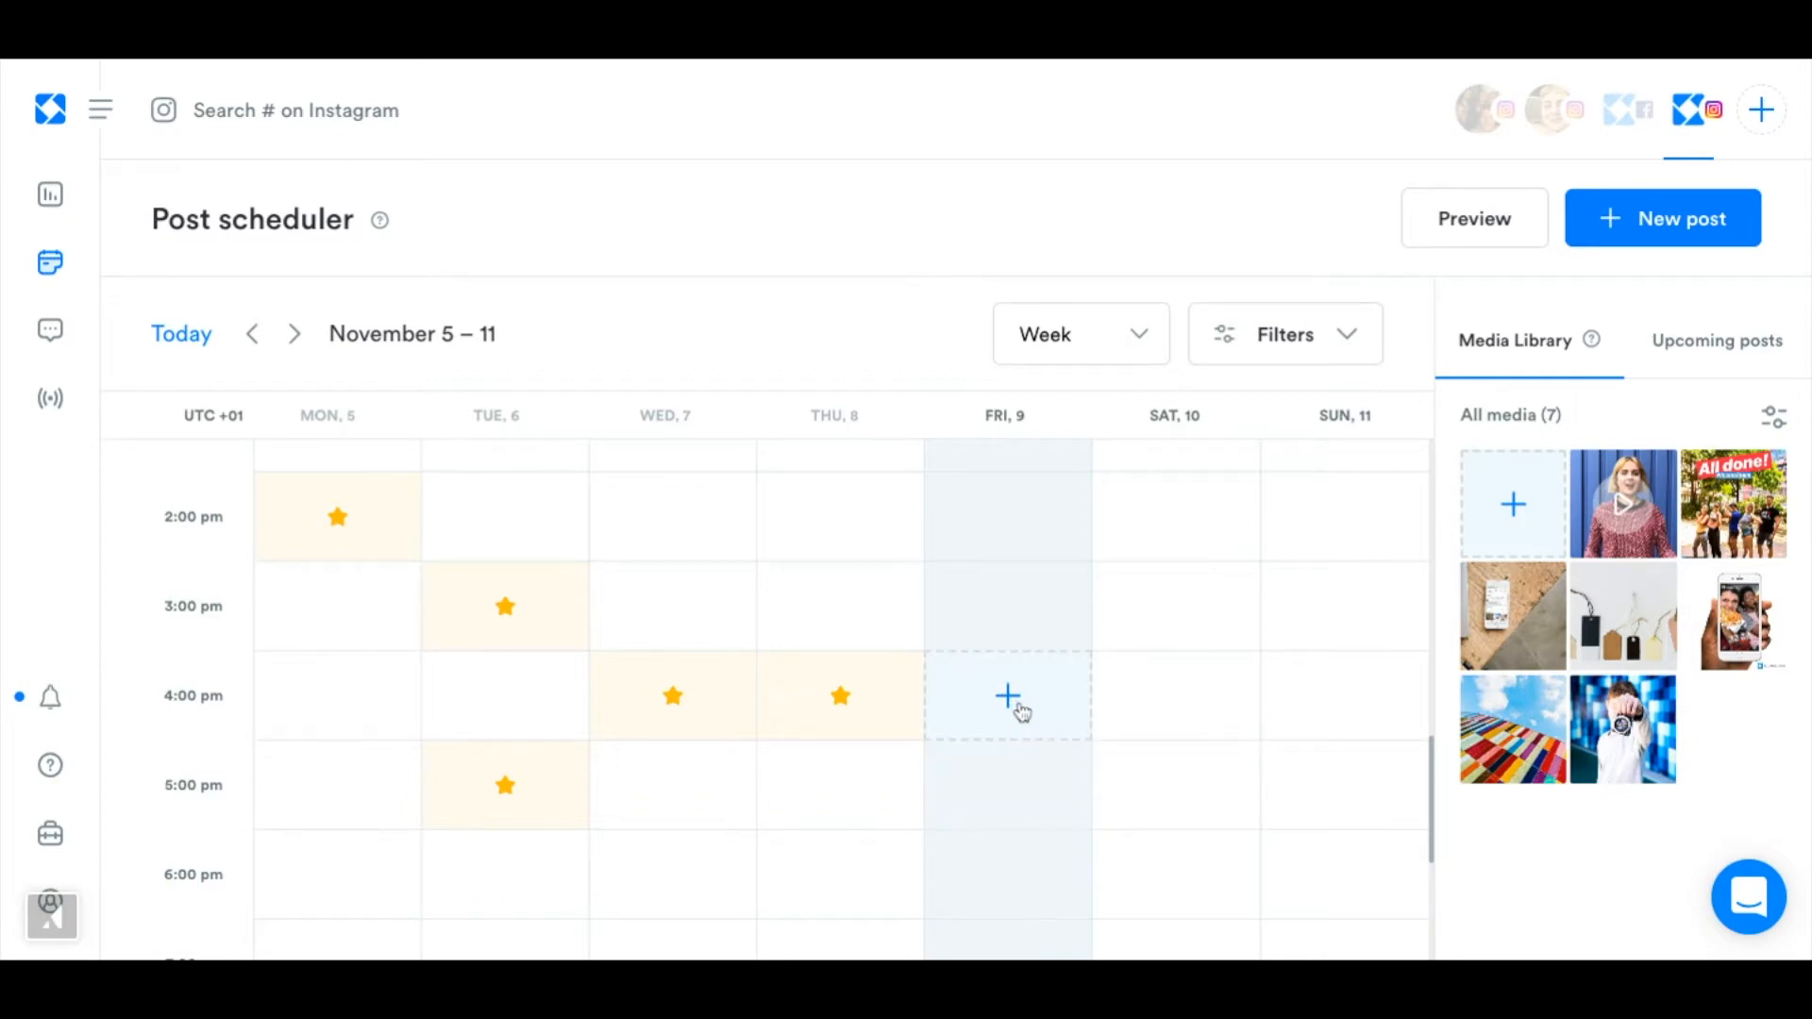
pyautogui.click(1005, 695)
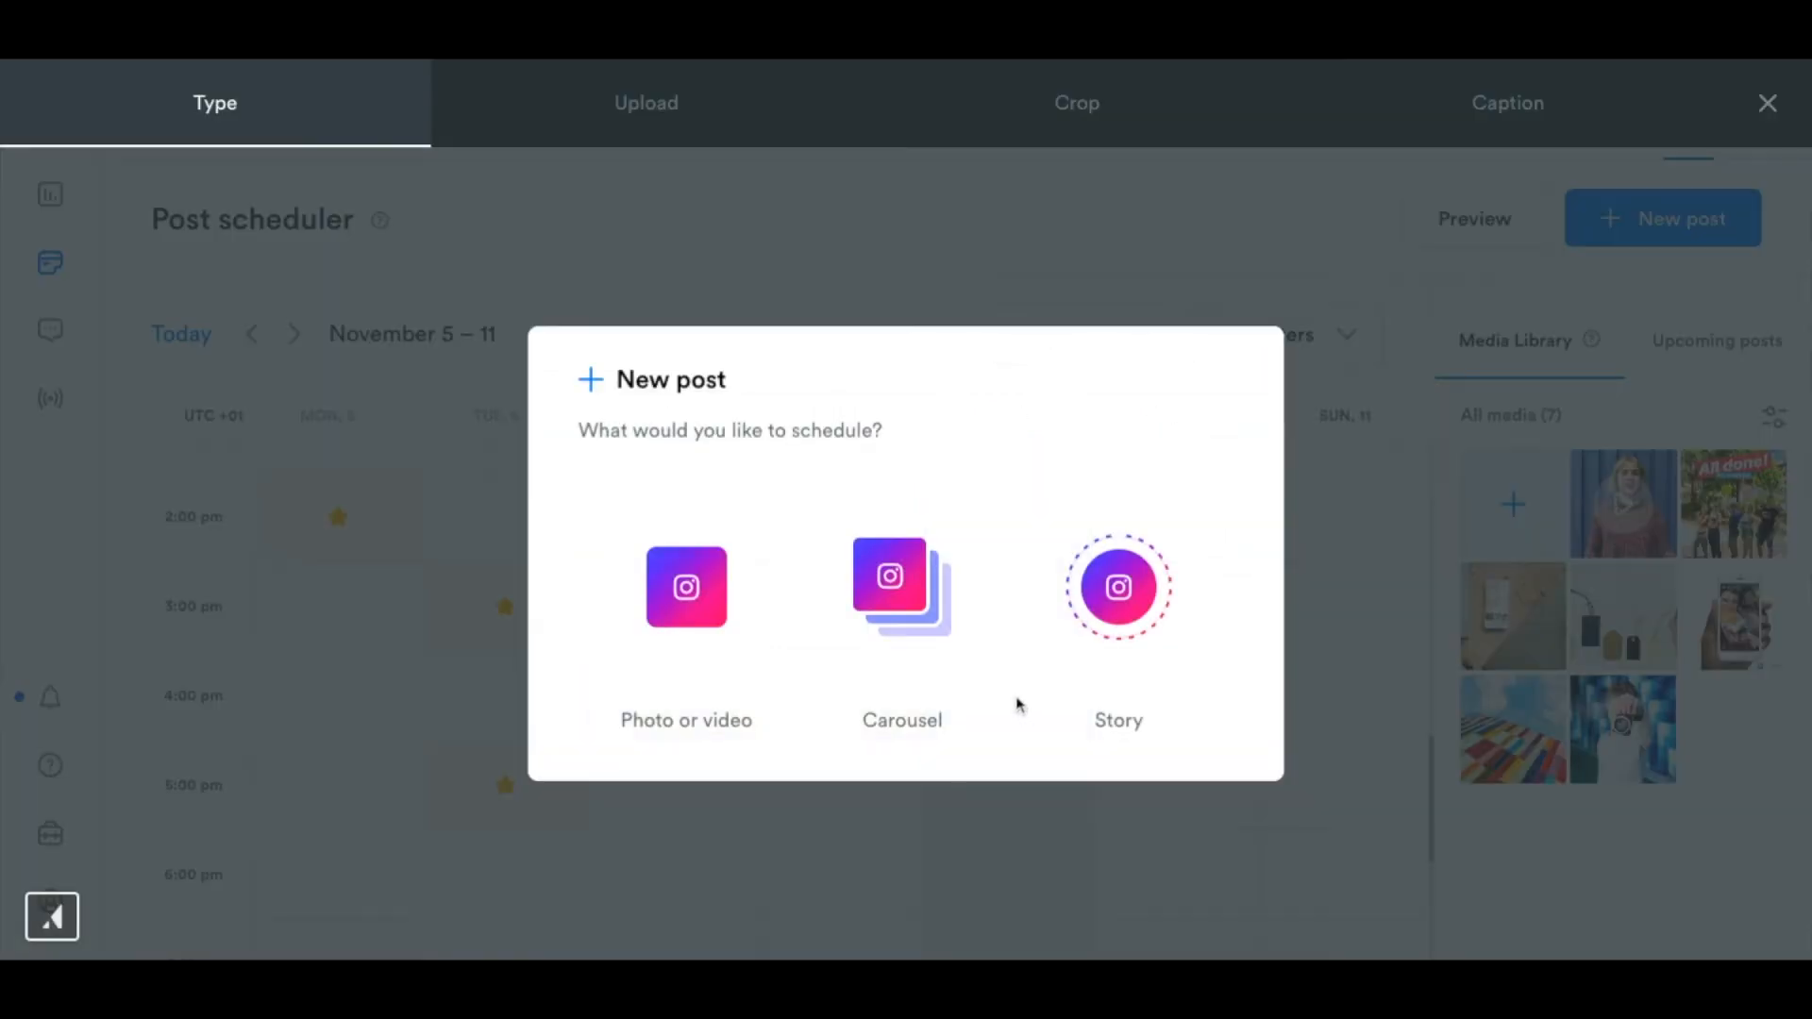
pyautogui.moveTo(902, 589)
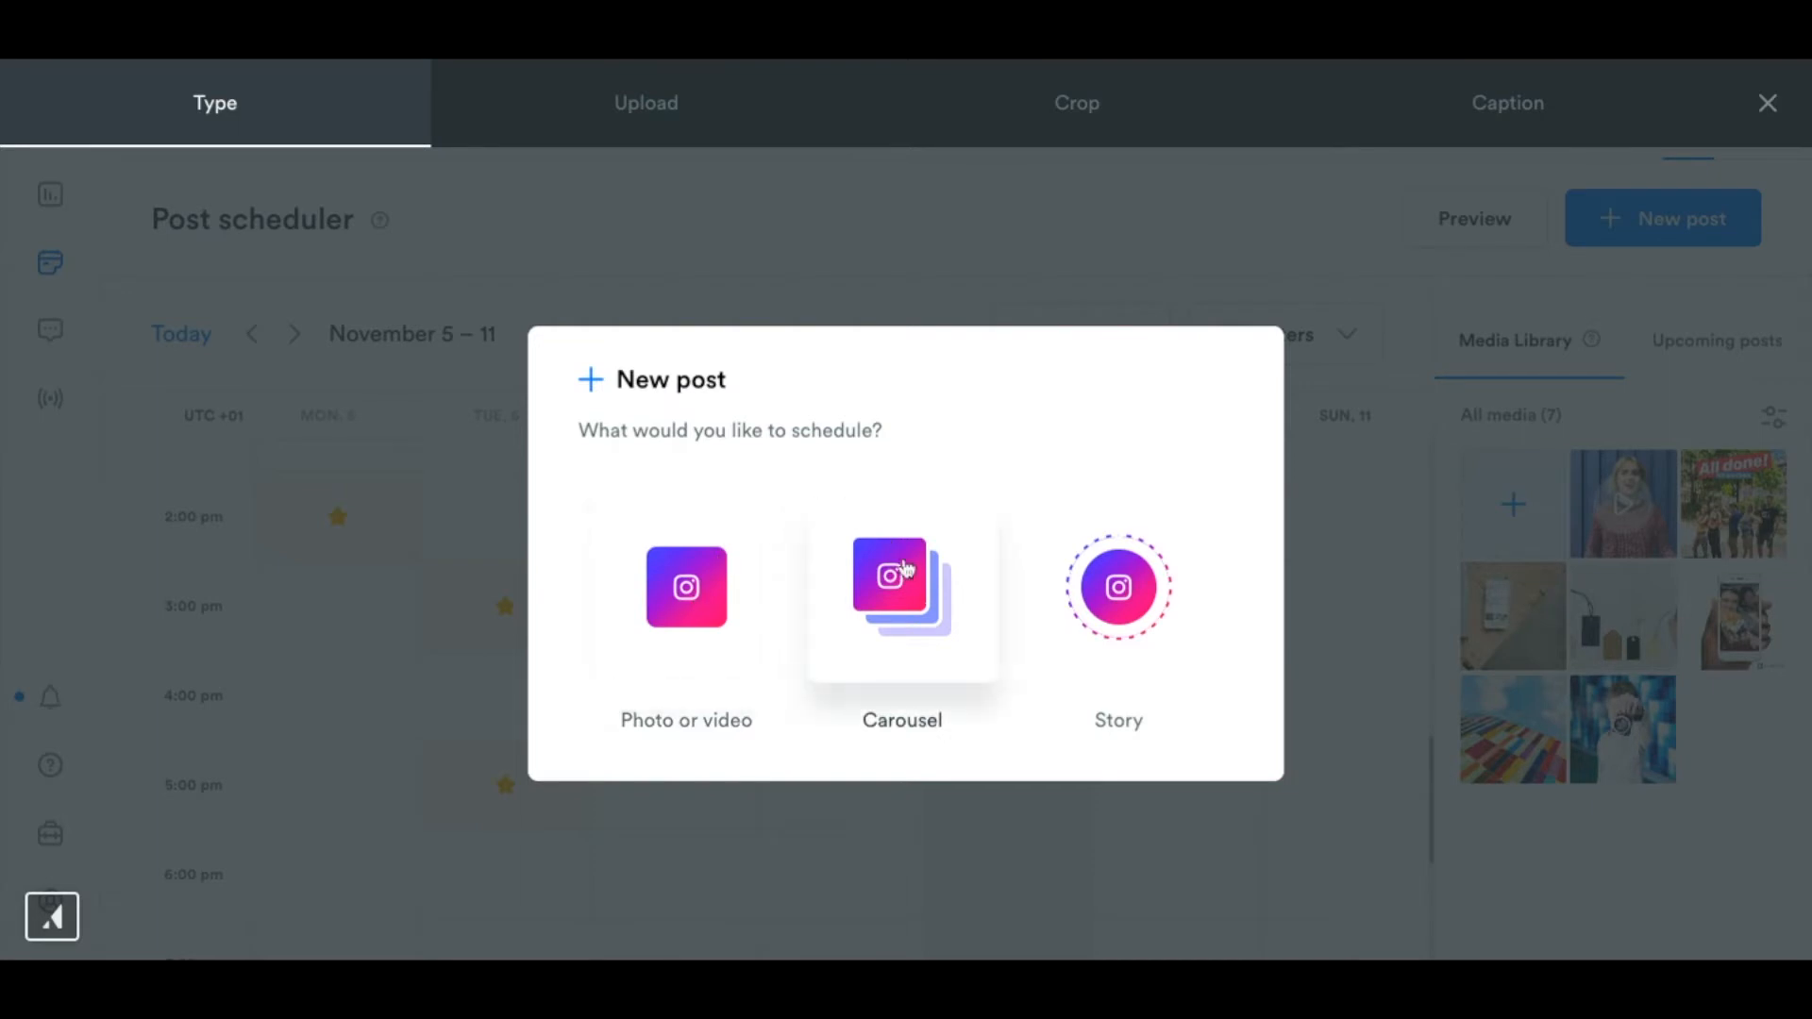
pyautogui.moveTo(1117, 616)
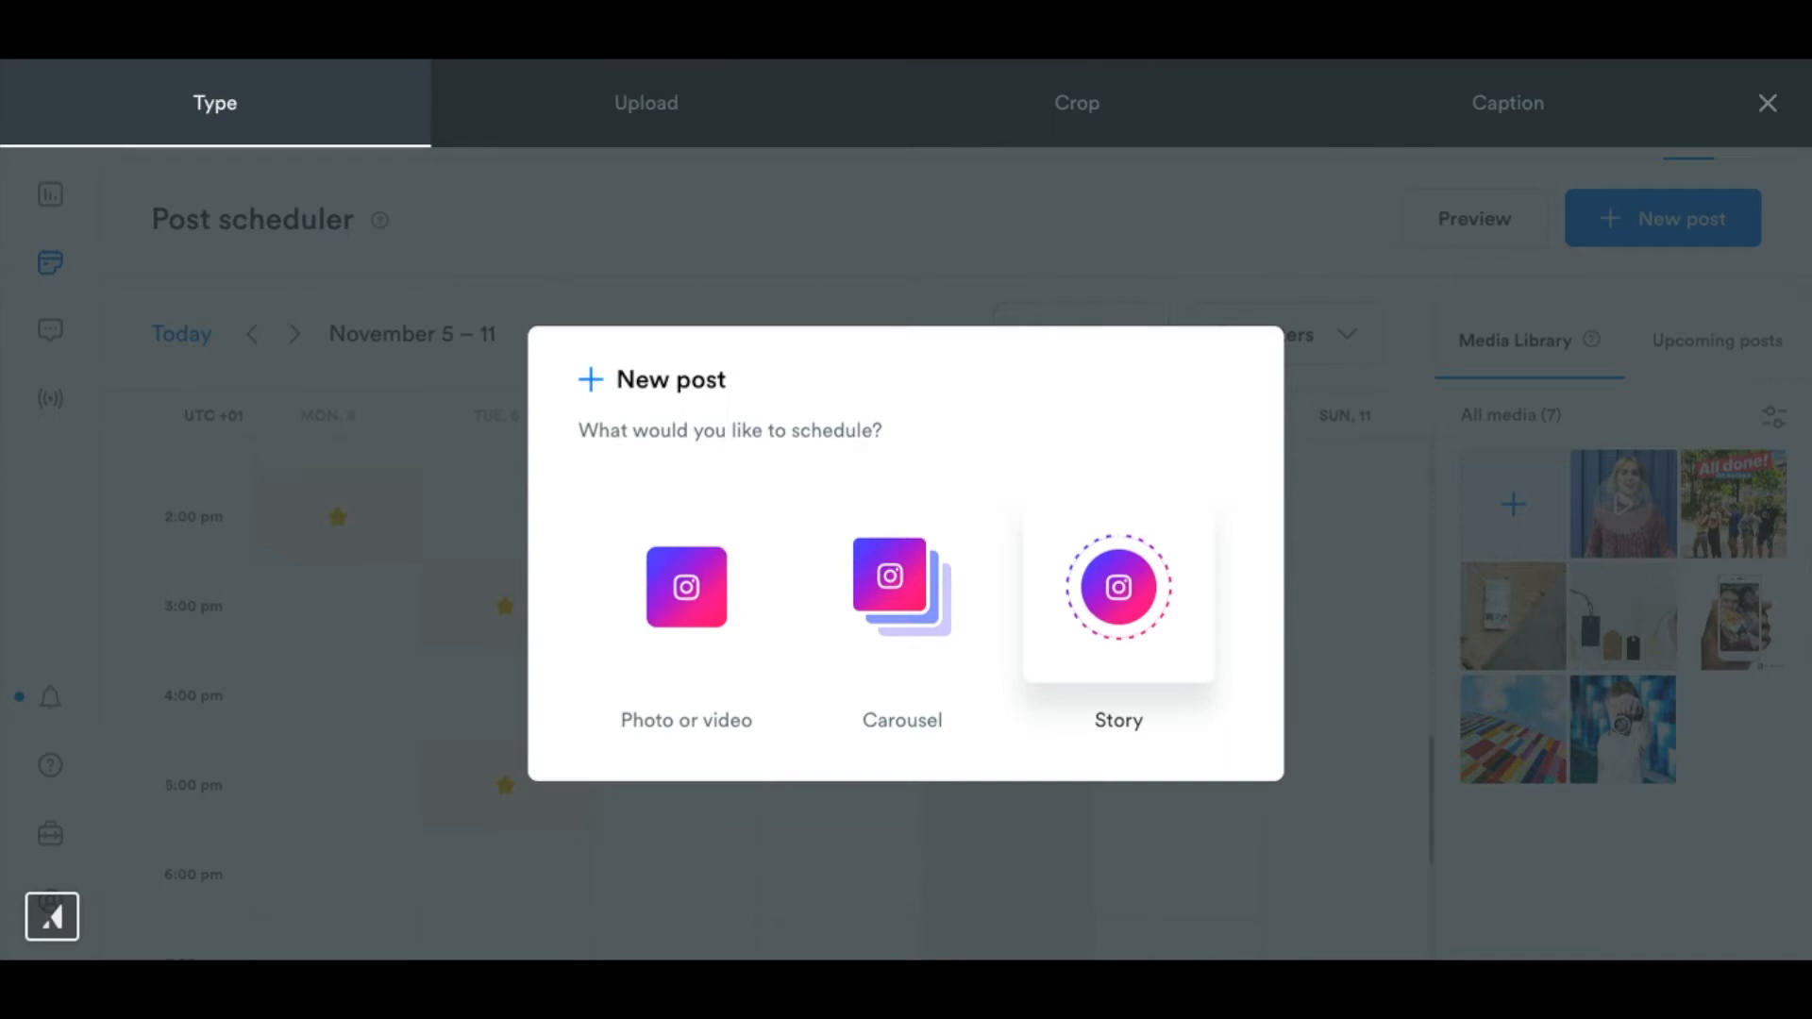
pyautogui.moveTo(685, 600)
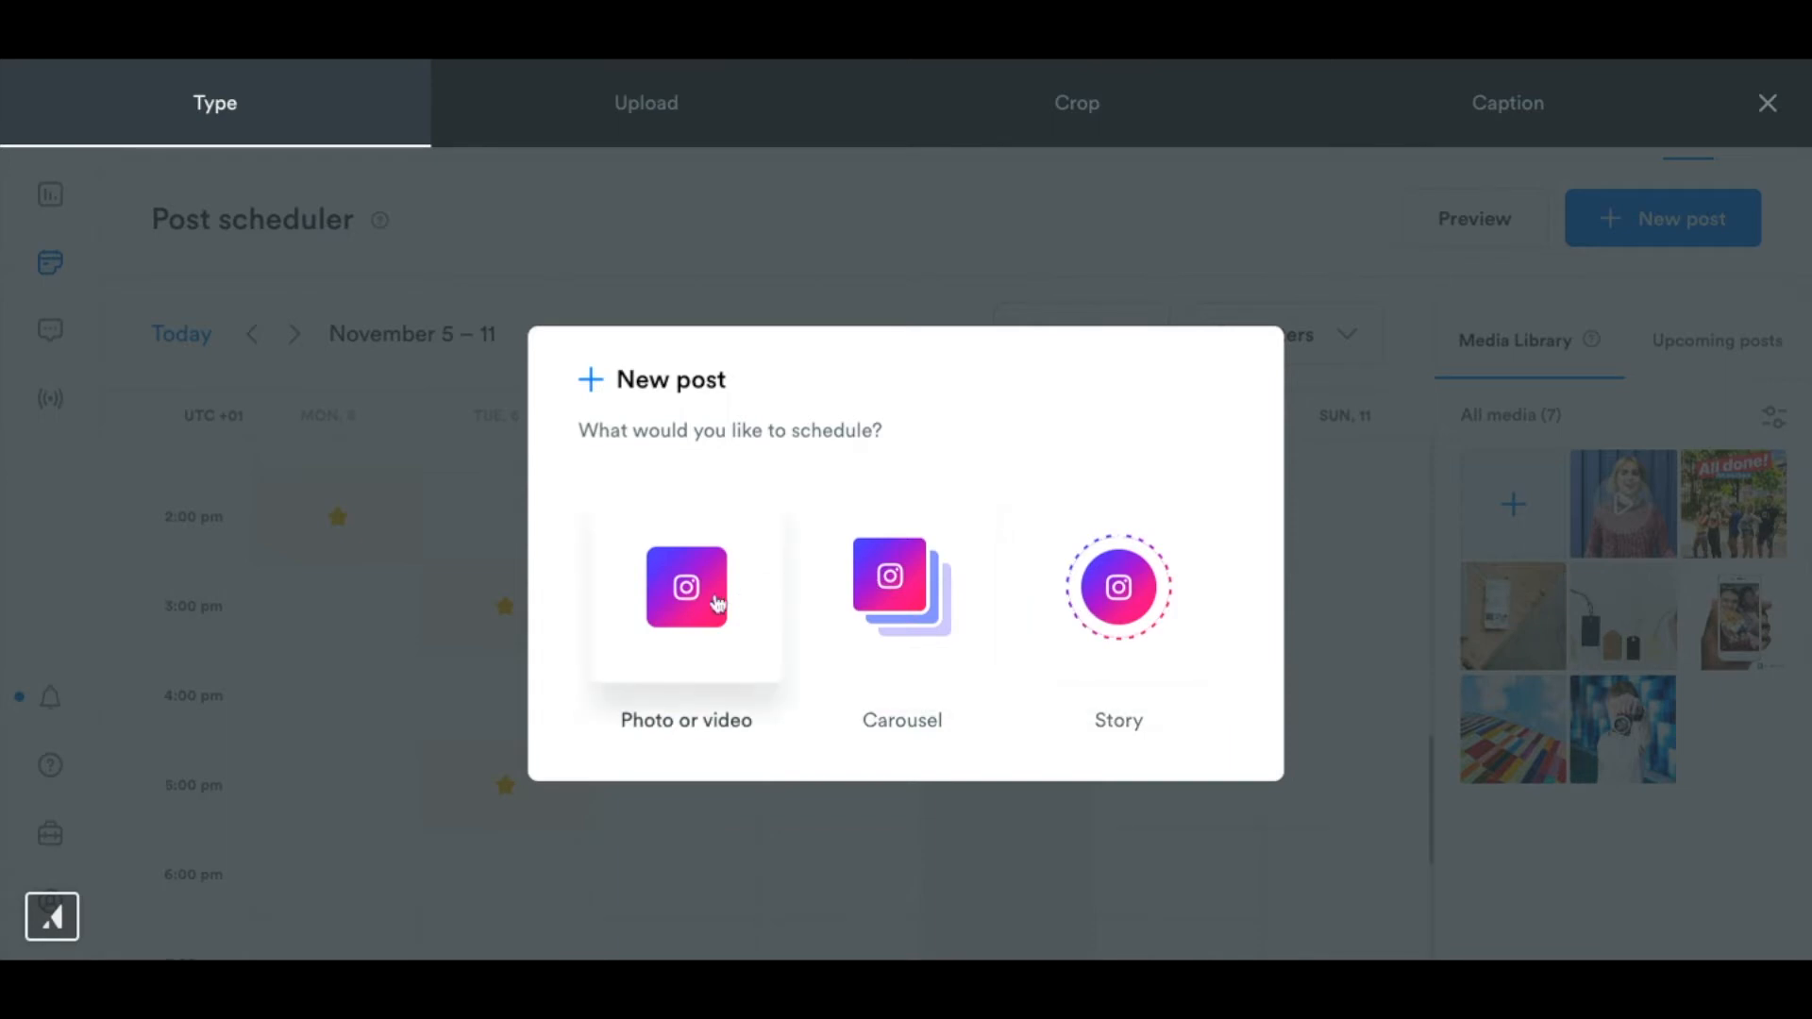
pyautogui.click(684, 587)
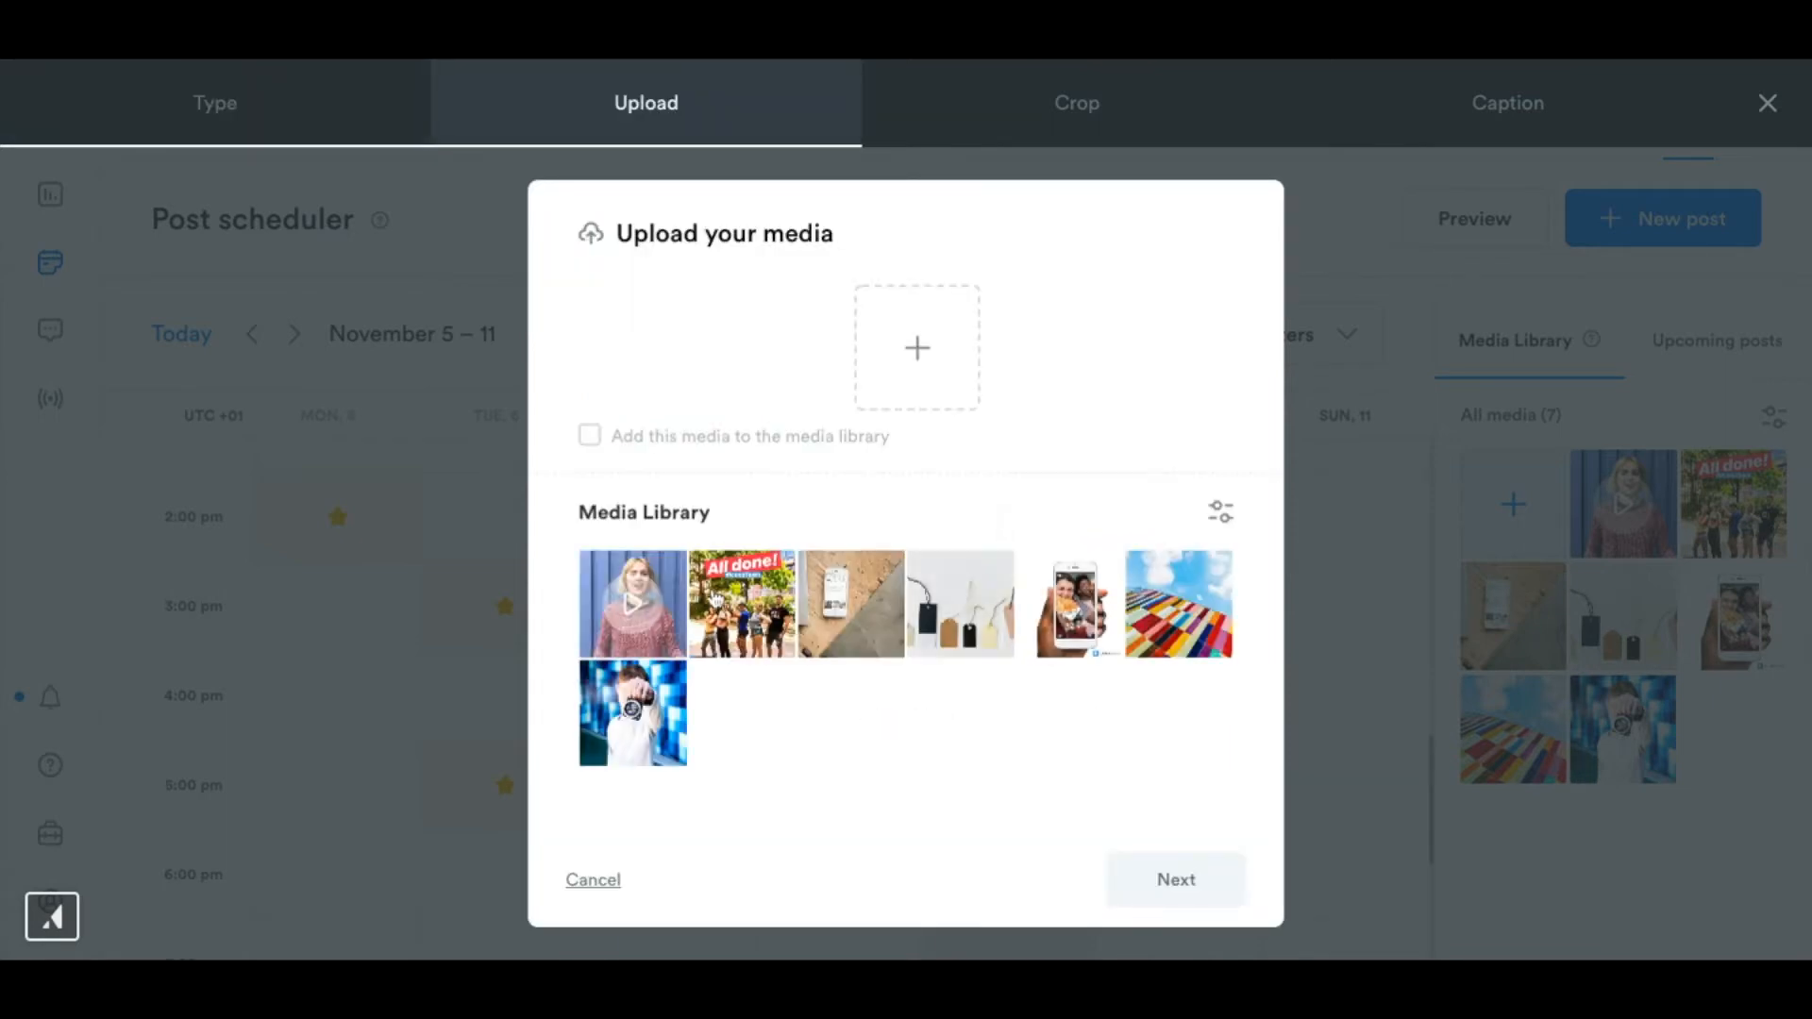
pyautogui.click(632, 604)
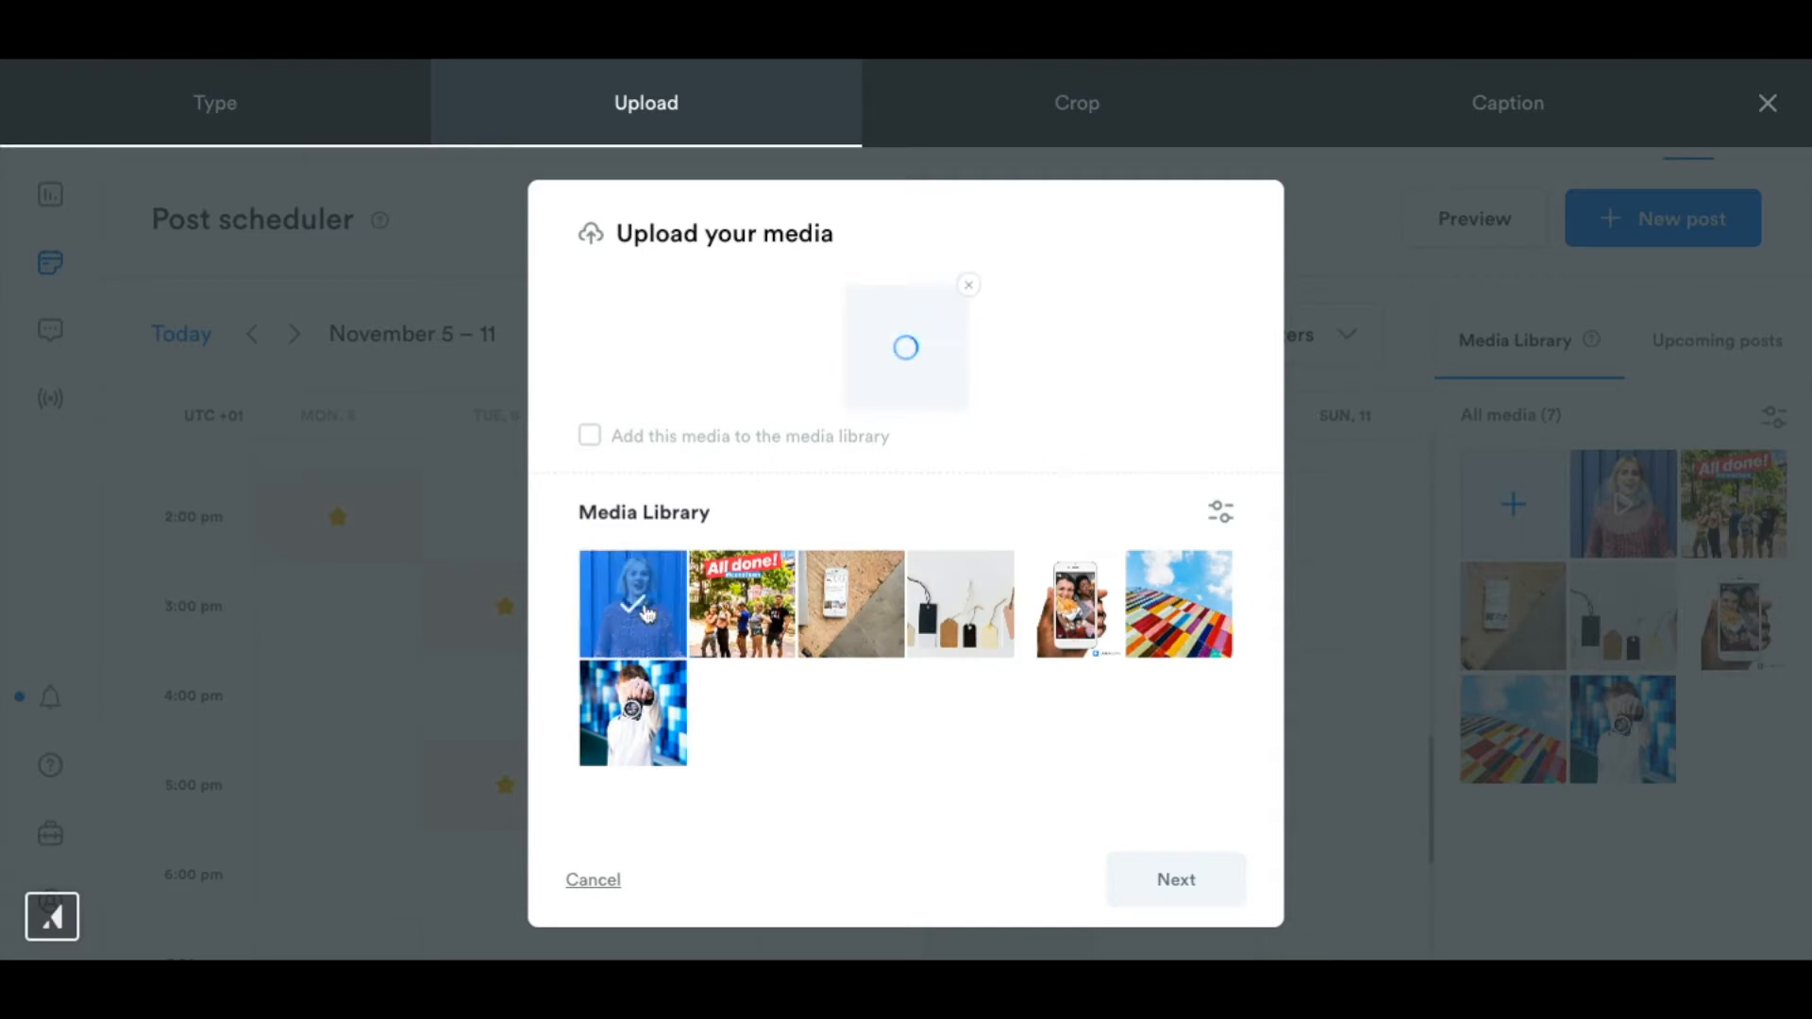
pyautogui.click(630, 604)
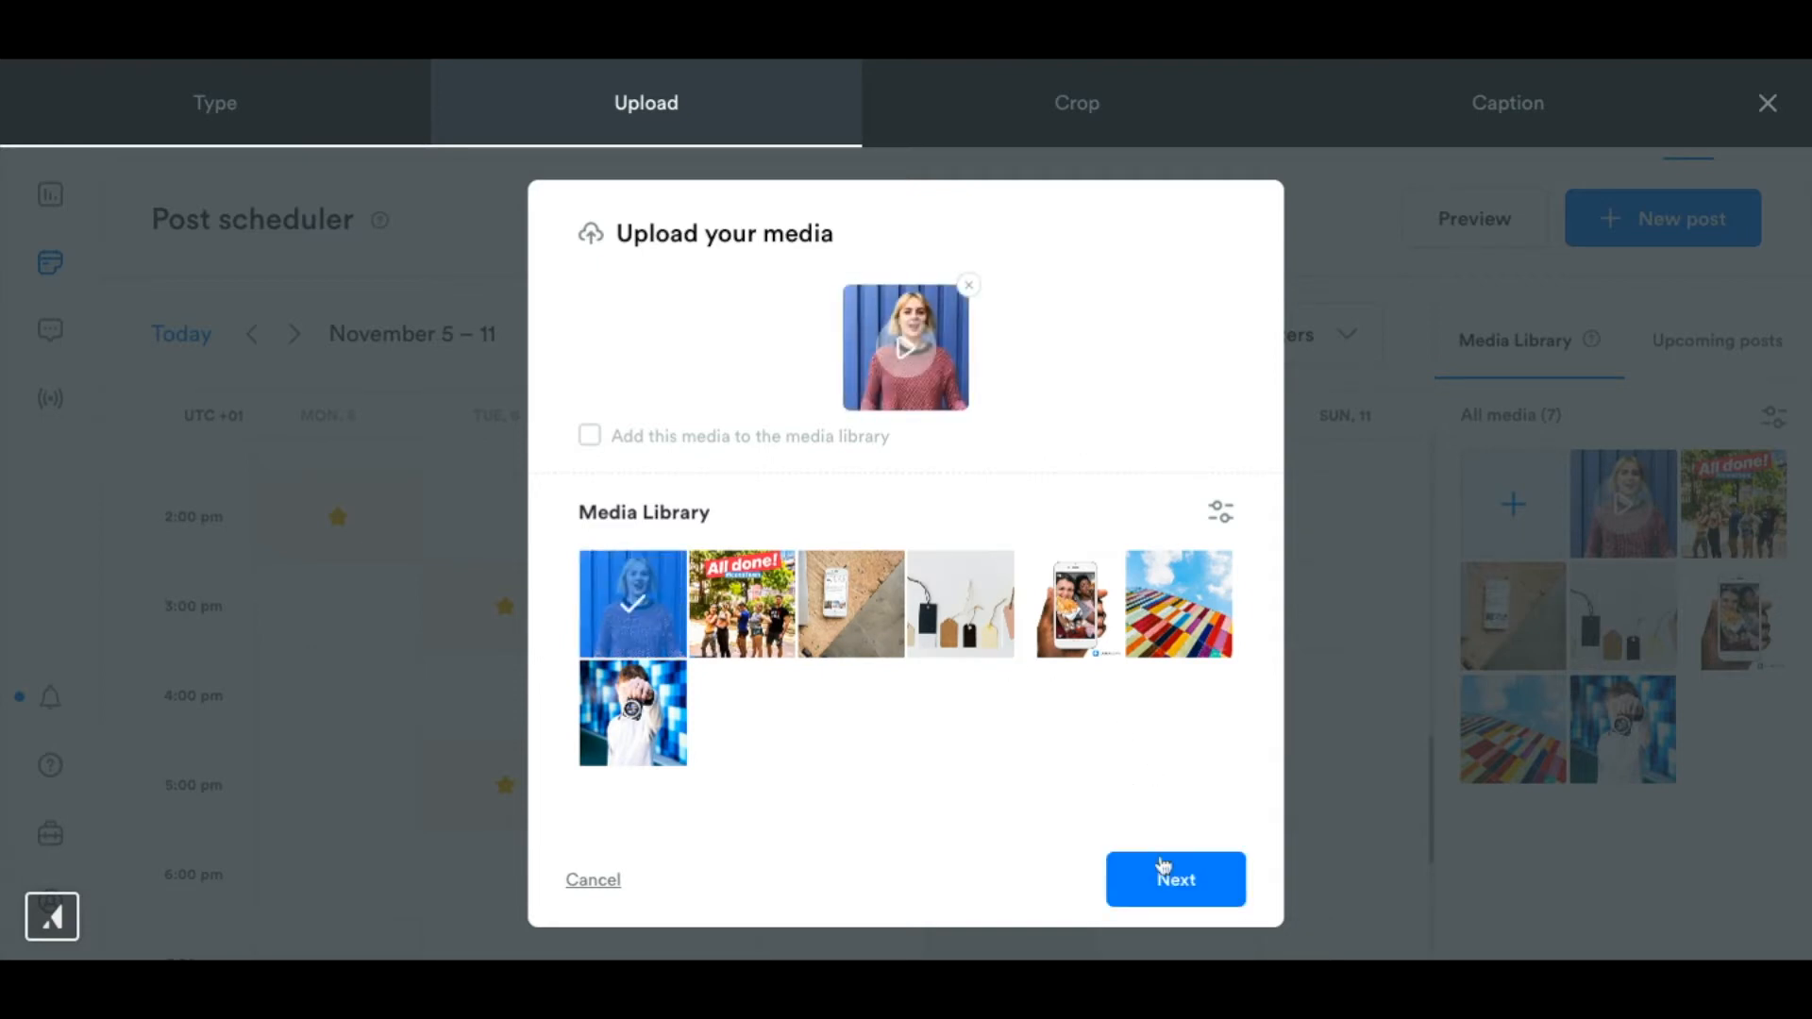
pyautogui.click(1173, 880)
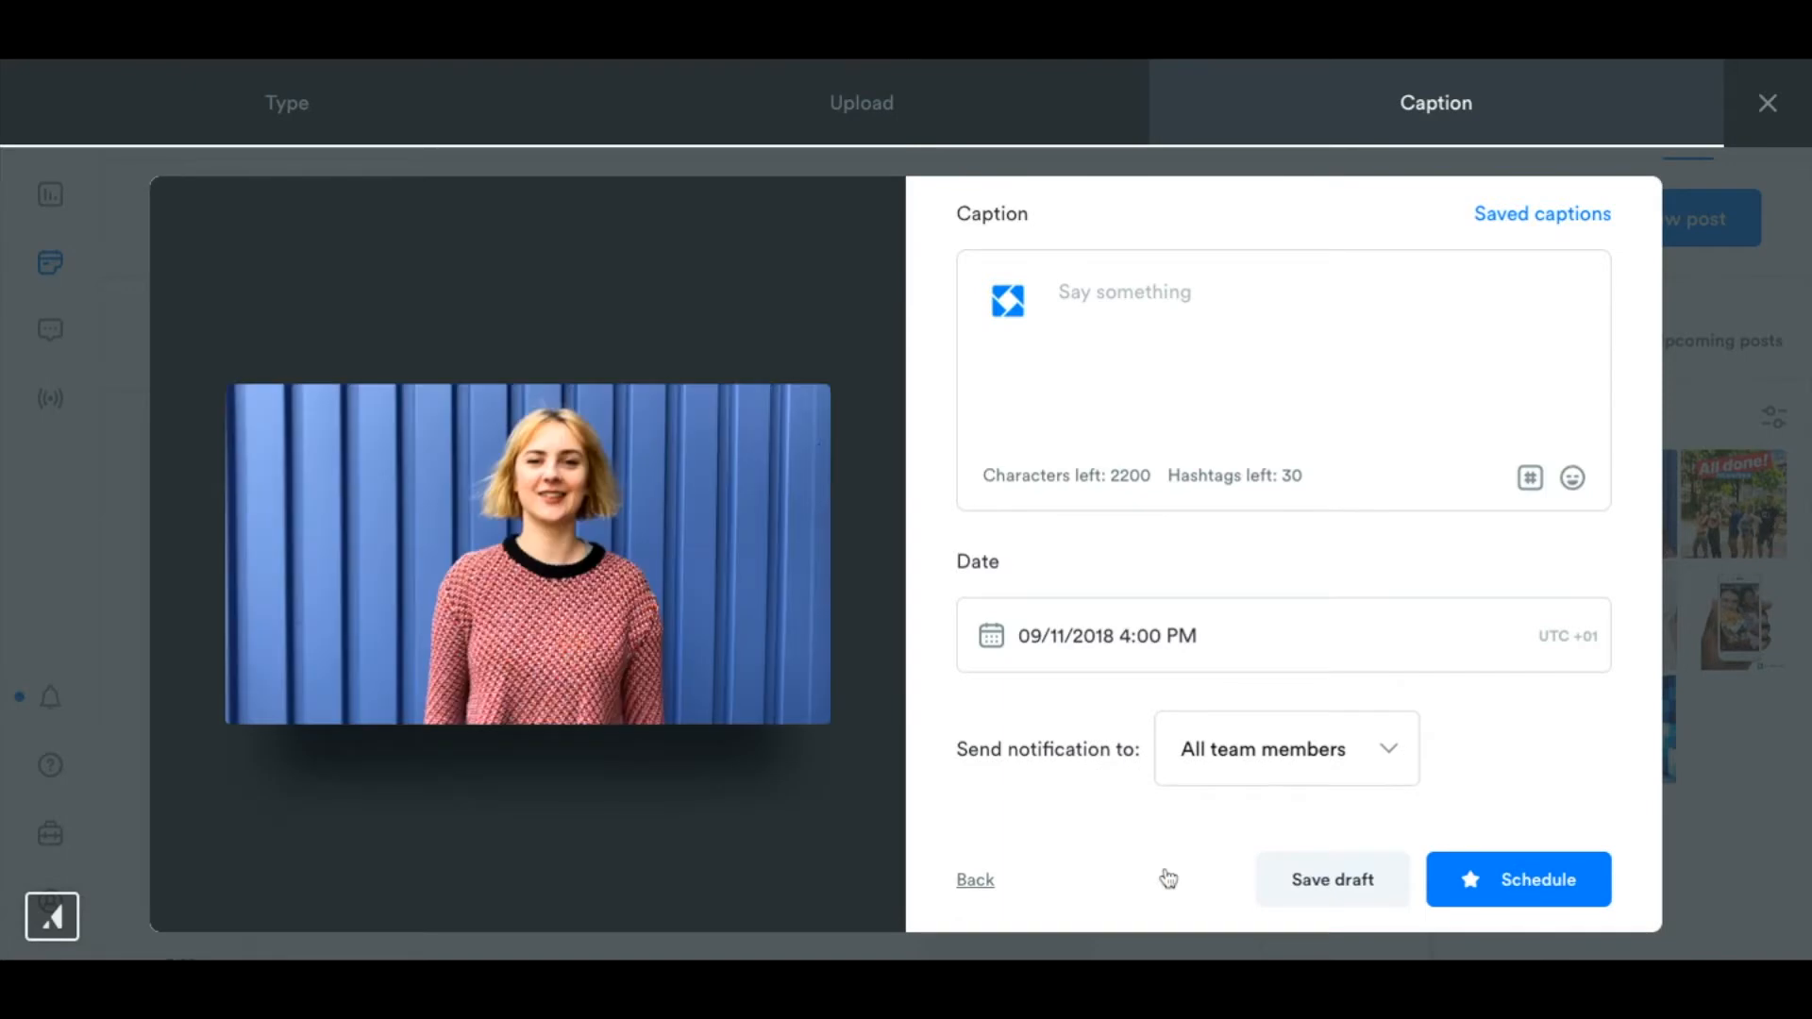
pyautogui.moveTo(1131, 751)
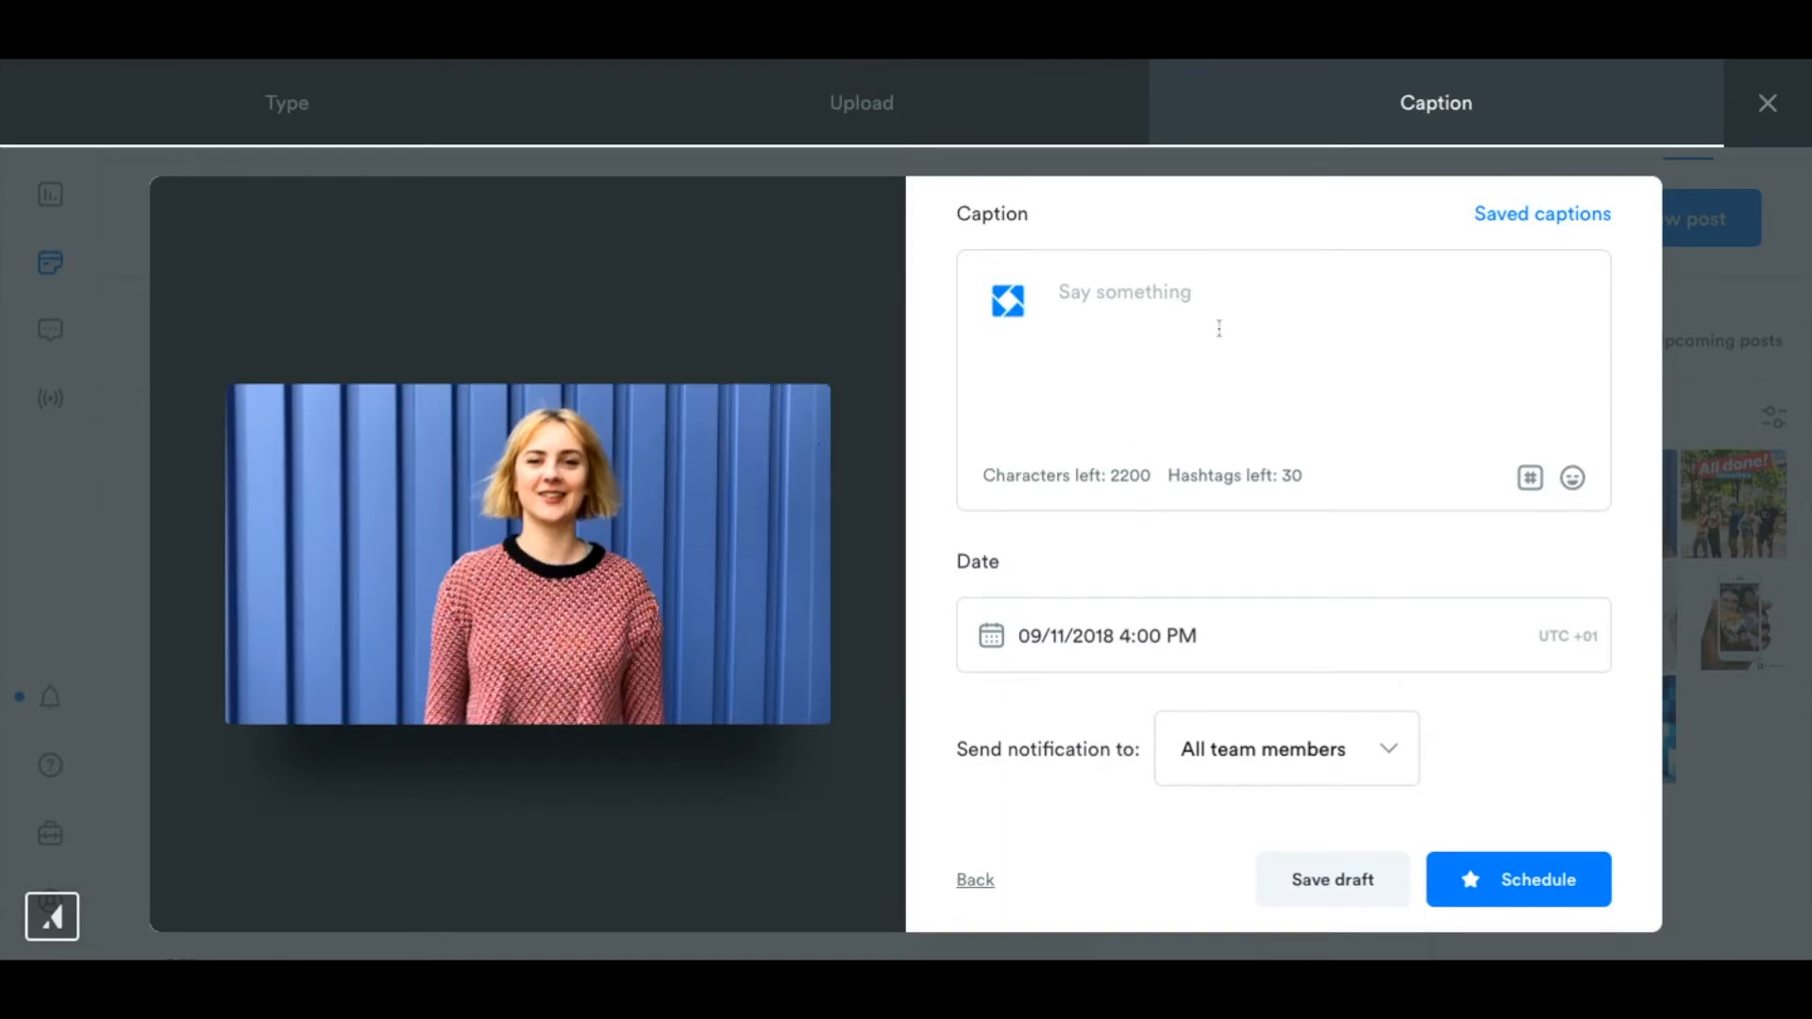
# Write the caption 'Hello!' followed by a smiling emoji.
pyautogui.write('He')
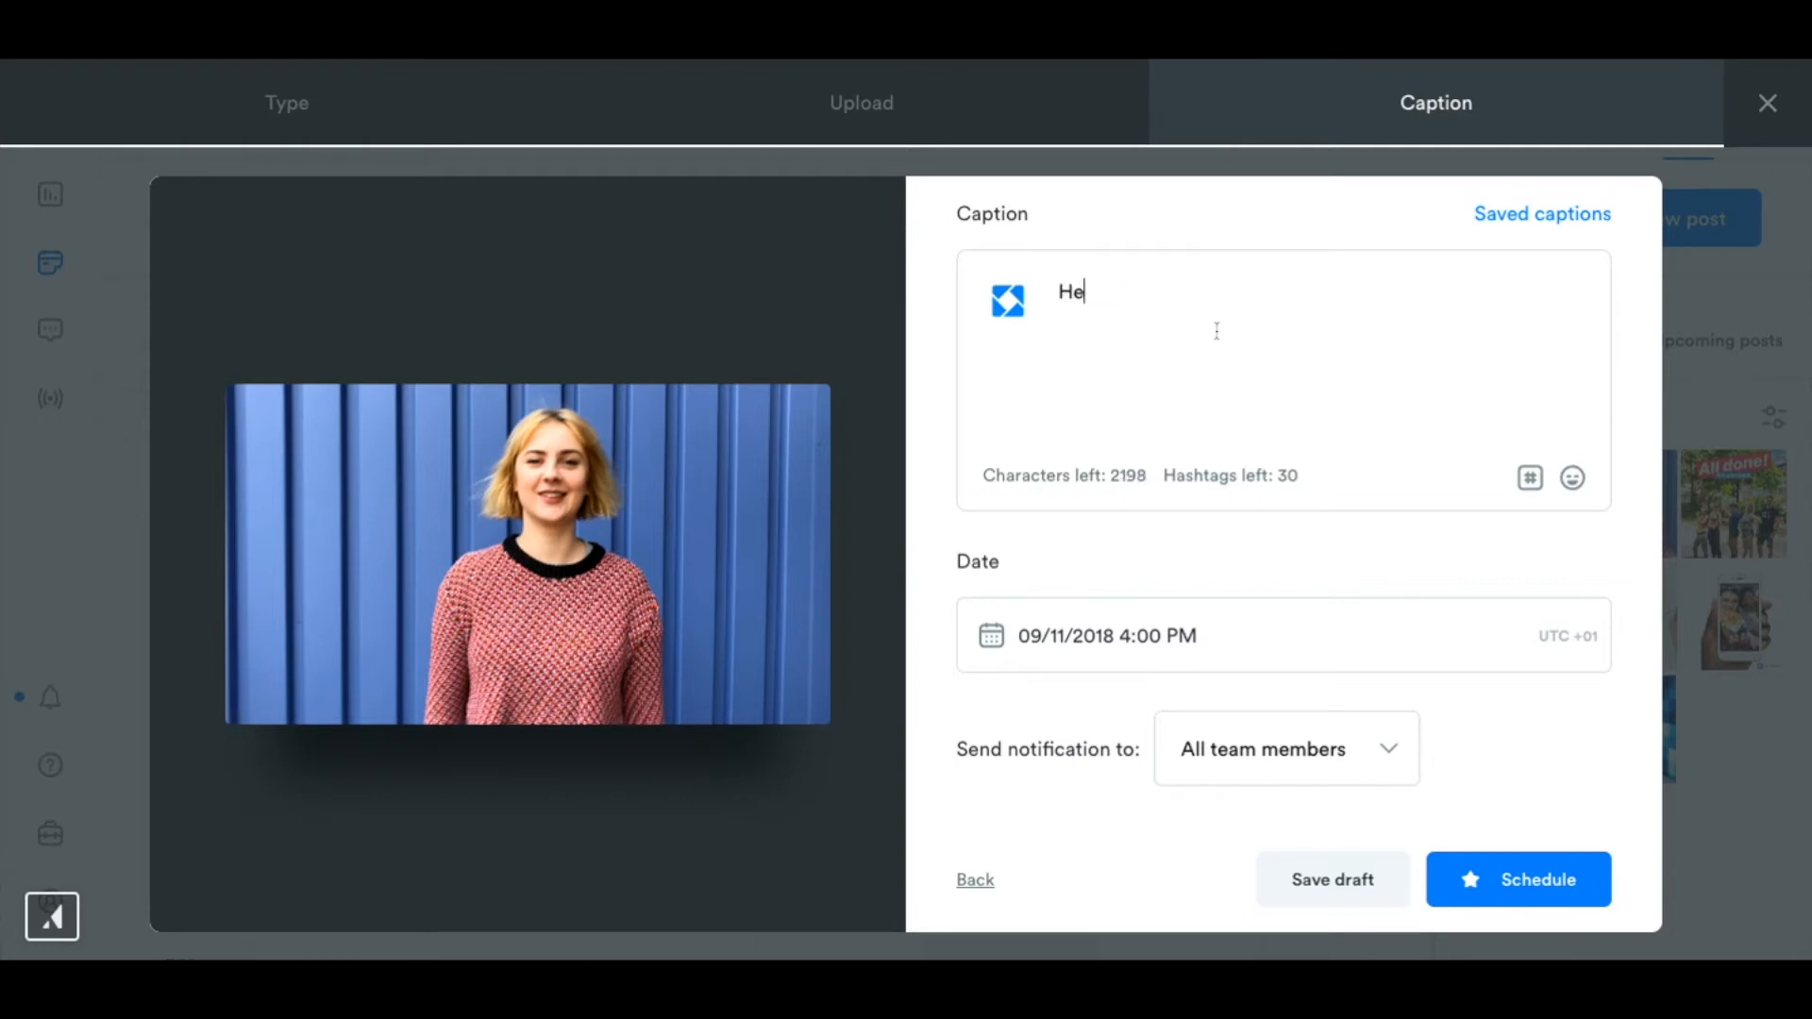
pyautogui.write('llo!')
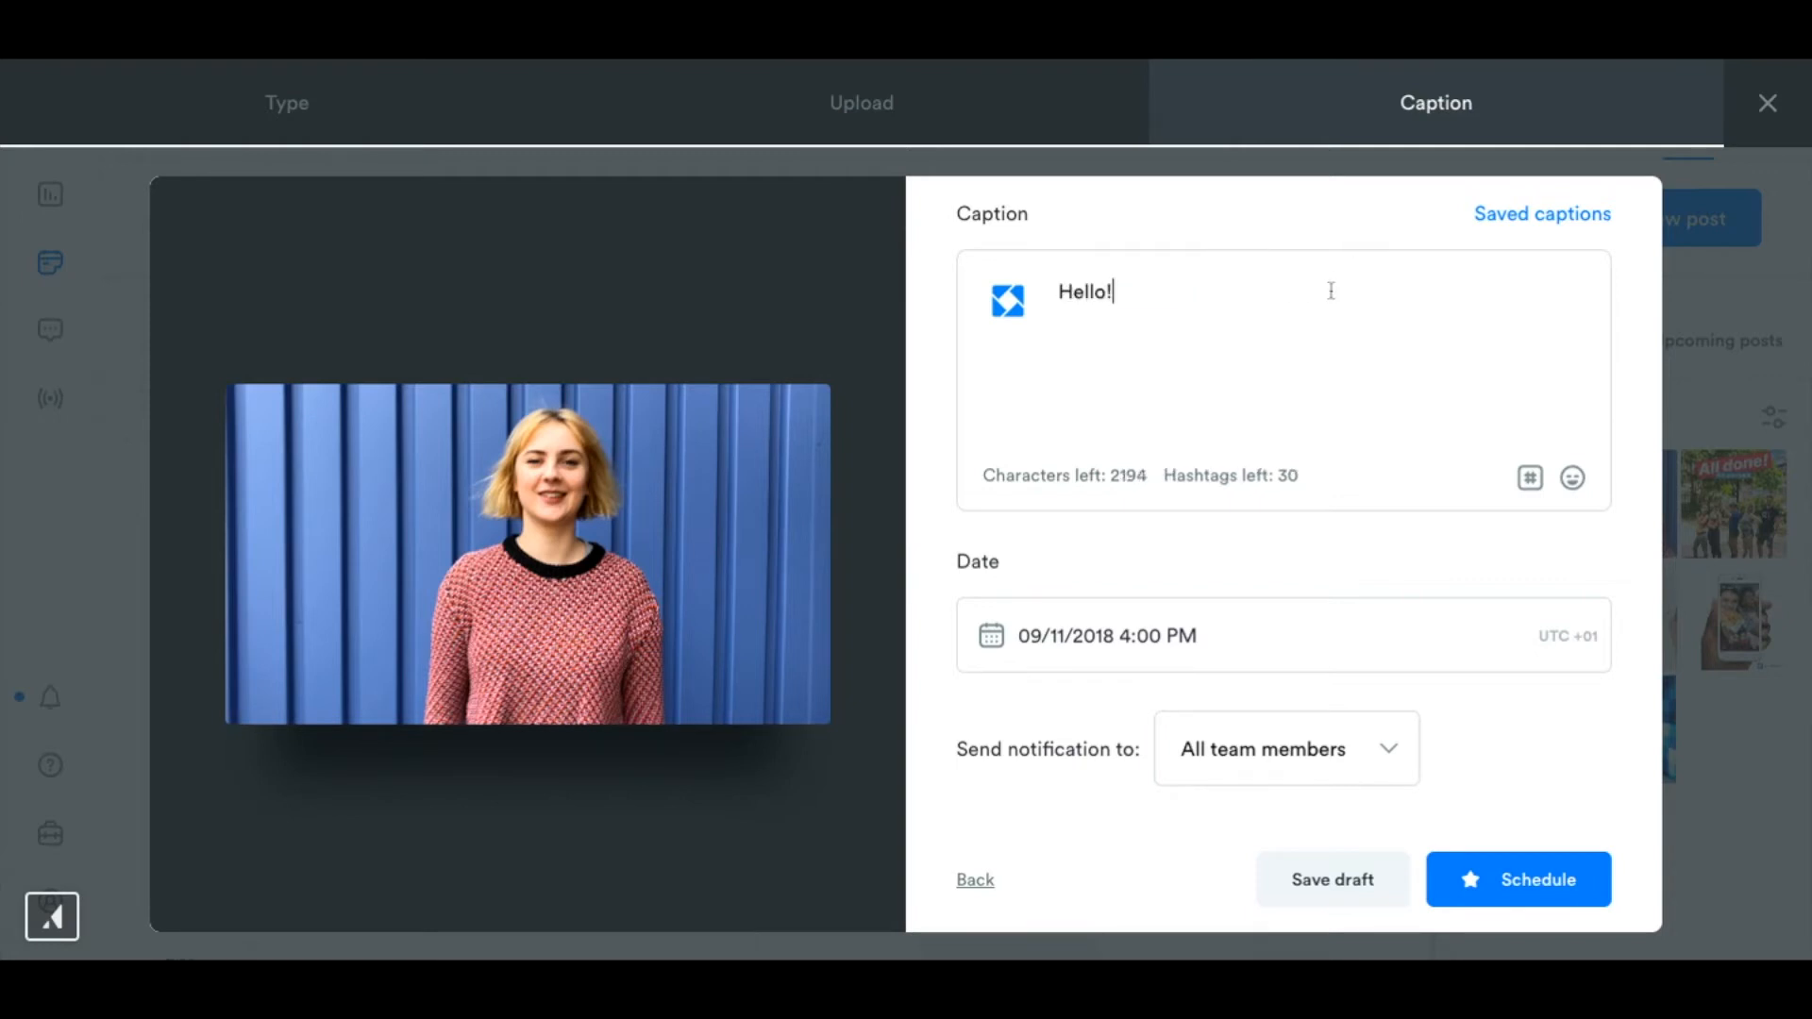
pyautogui.click(1541, 213)
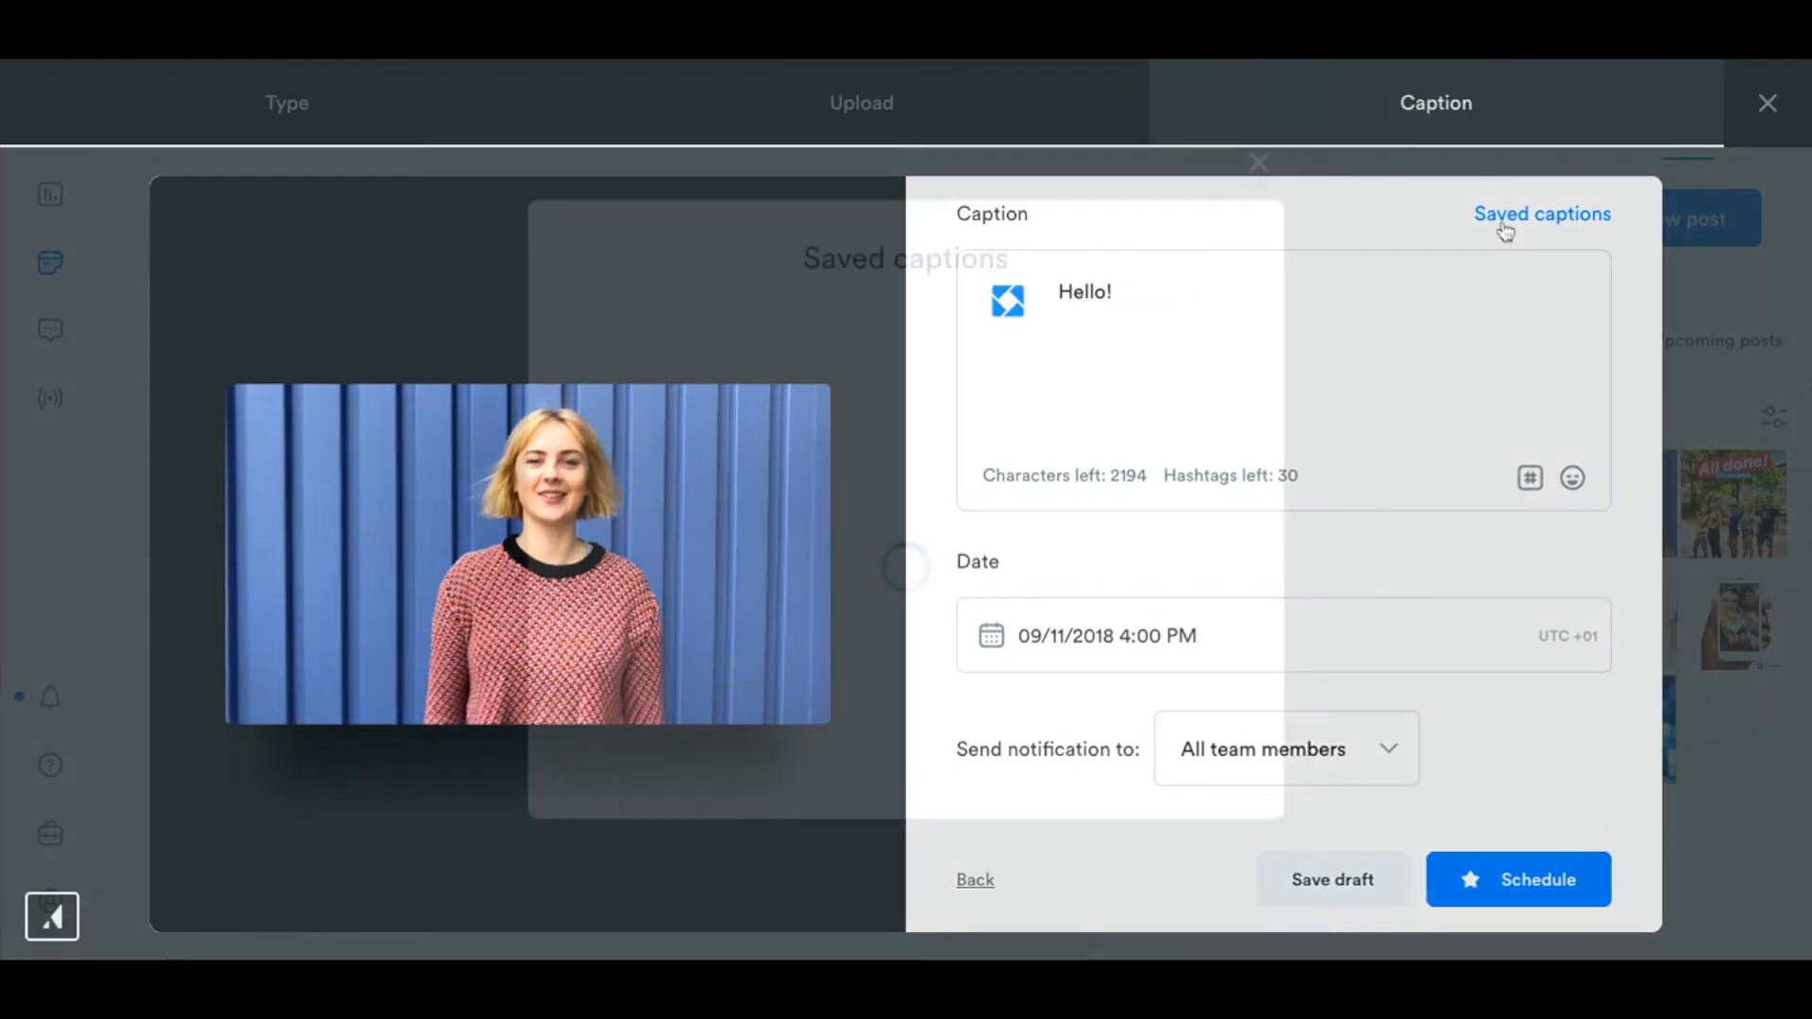
pyautogui.click(1542, 213)
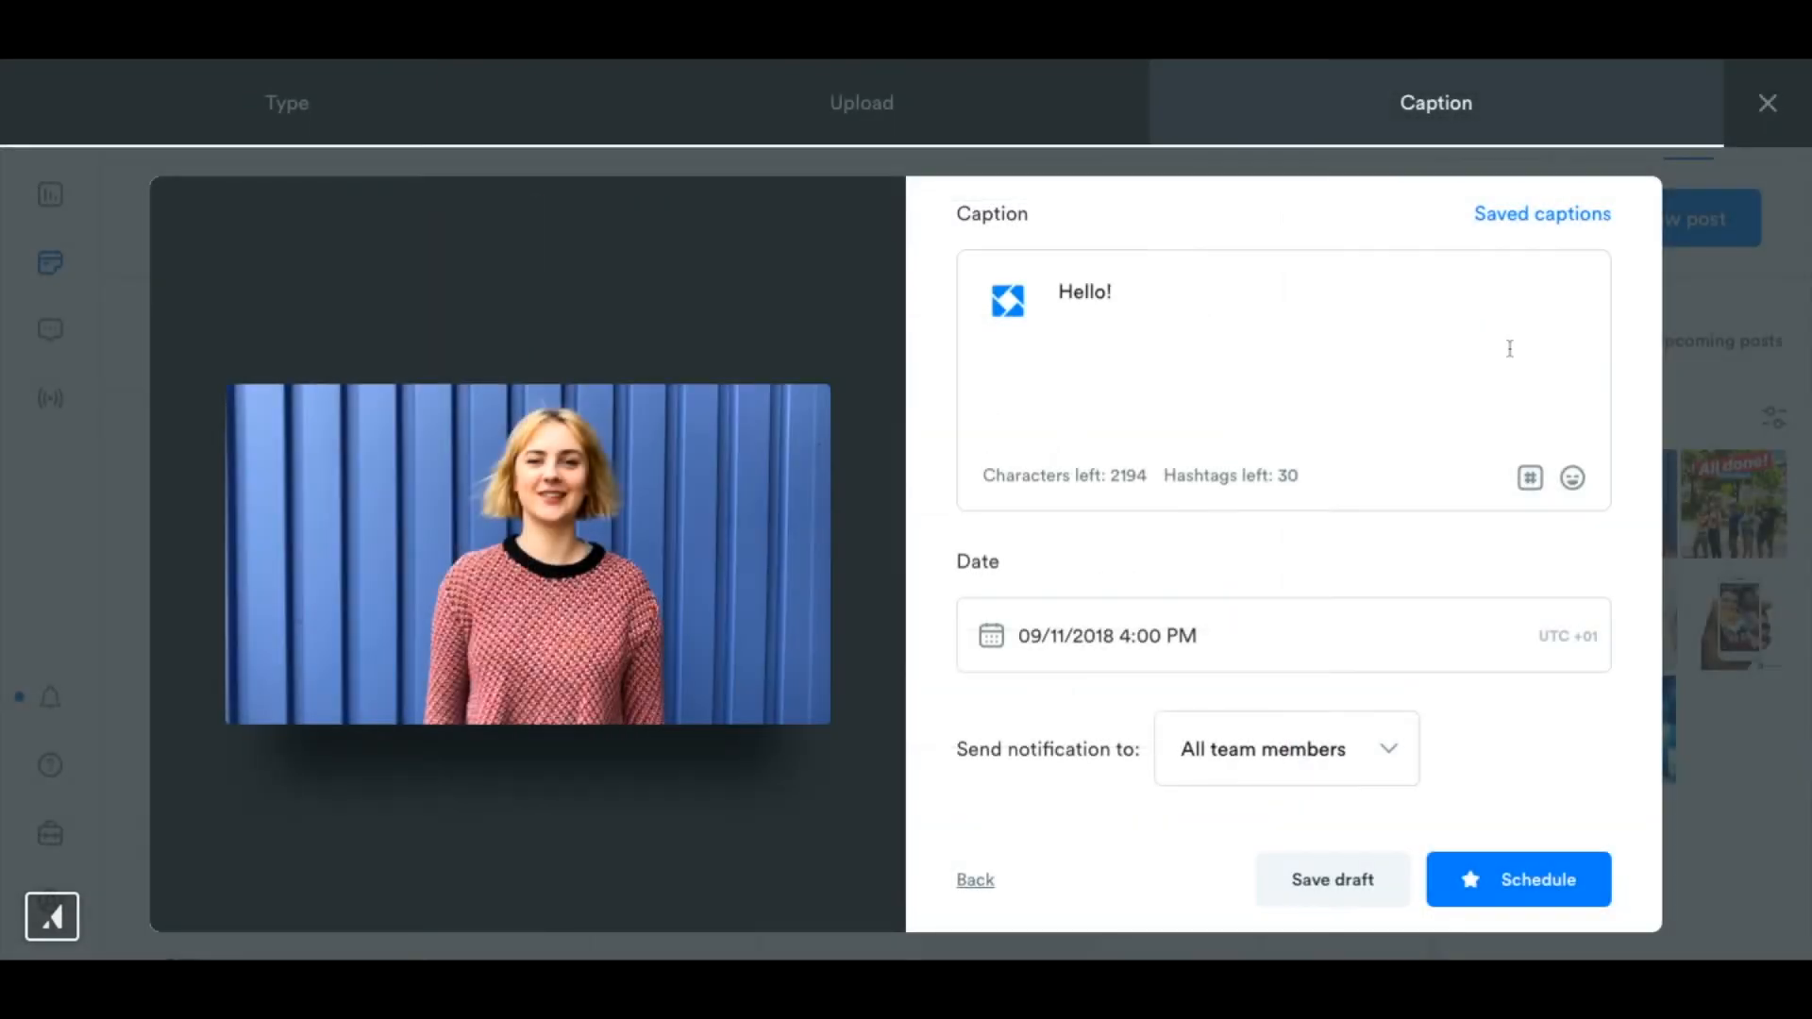
pyautogui.click(1572, 478)
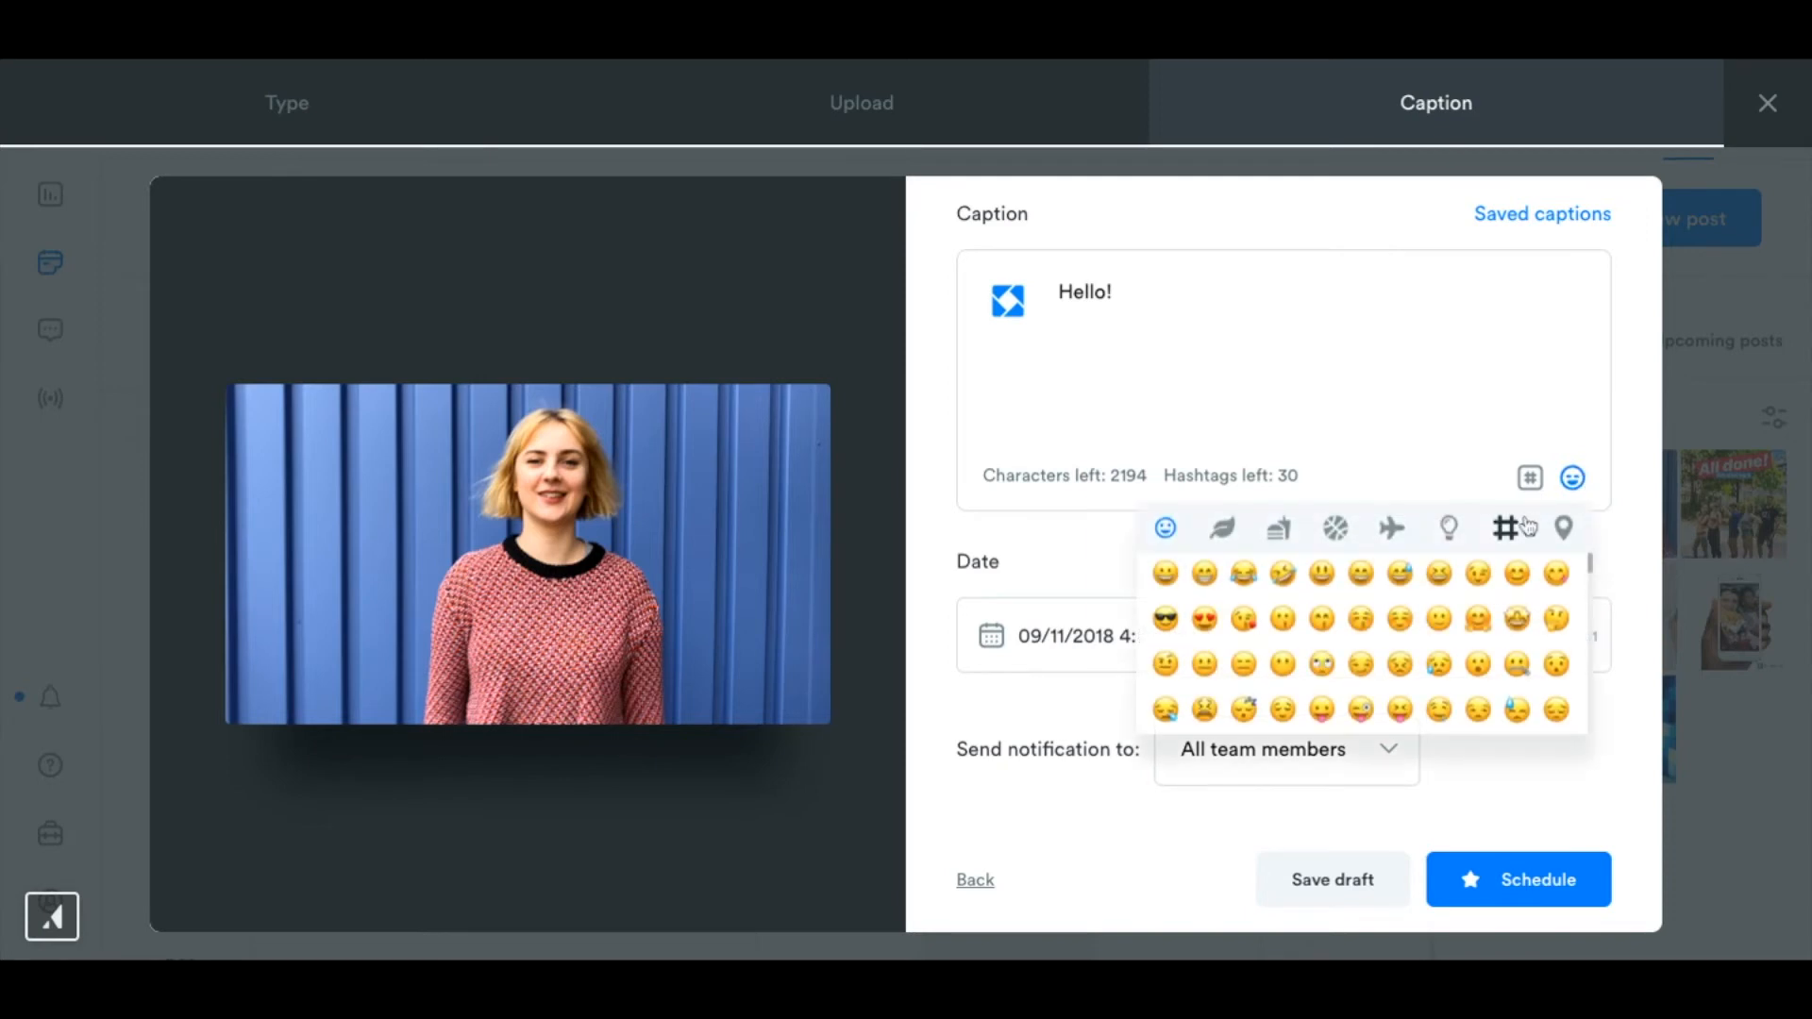
pyautogui.click(1165, 574)
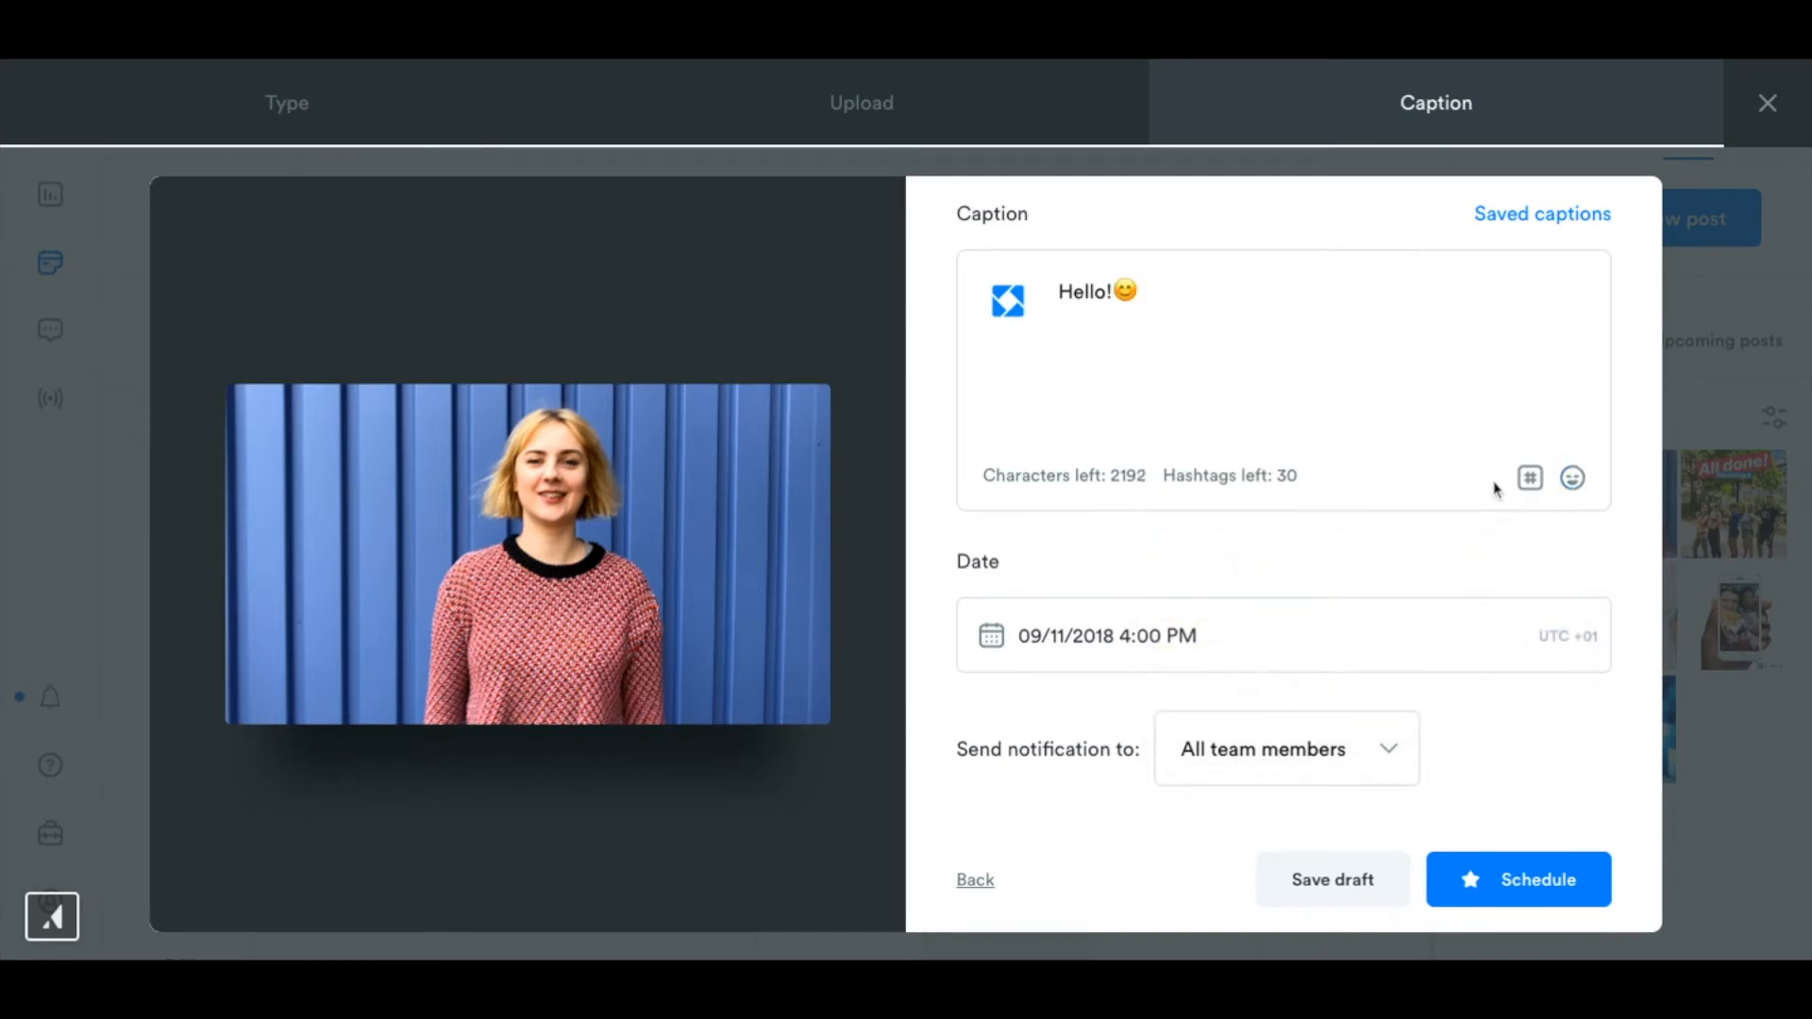
# Append the saved hashtag #iconoblue so the caption reads 'Hello!😊#iconoblue'.
pyautogui.click(1529, 477)
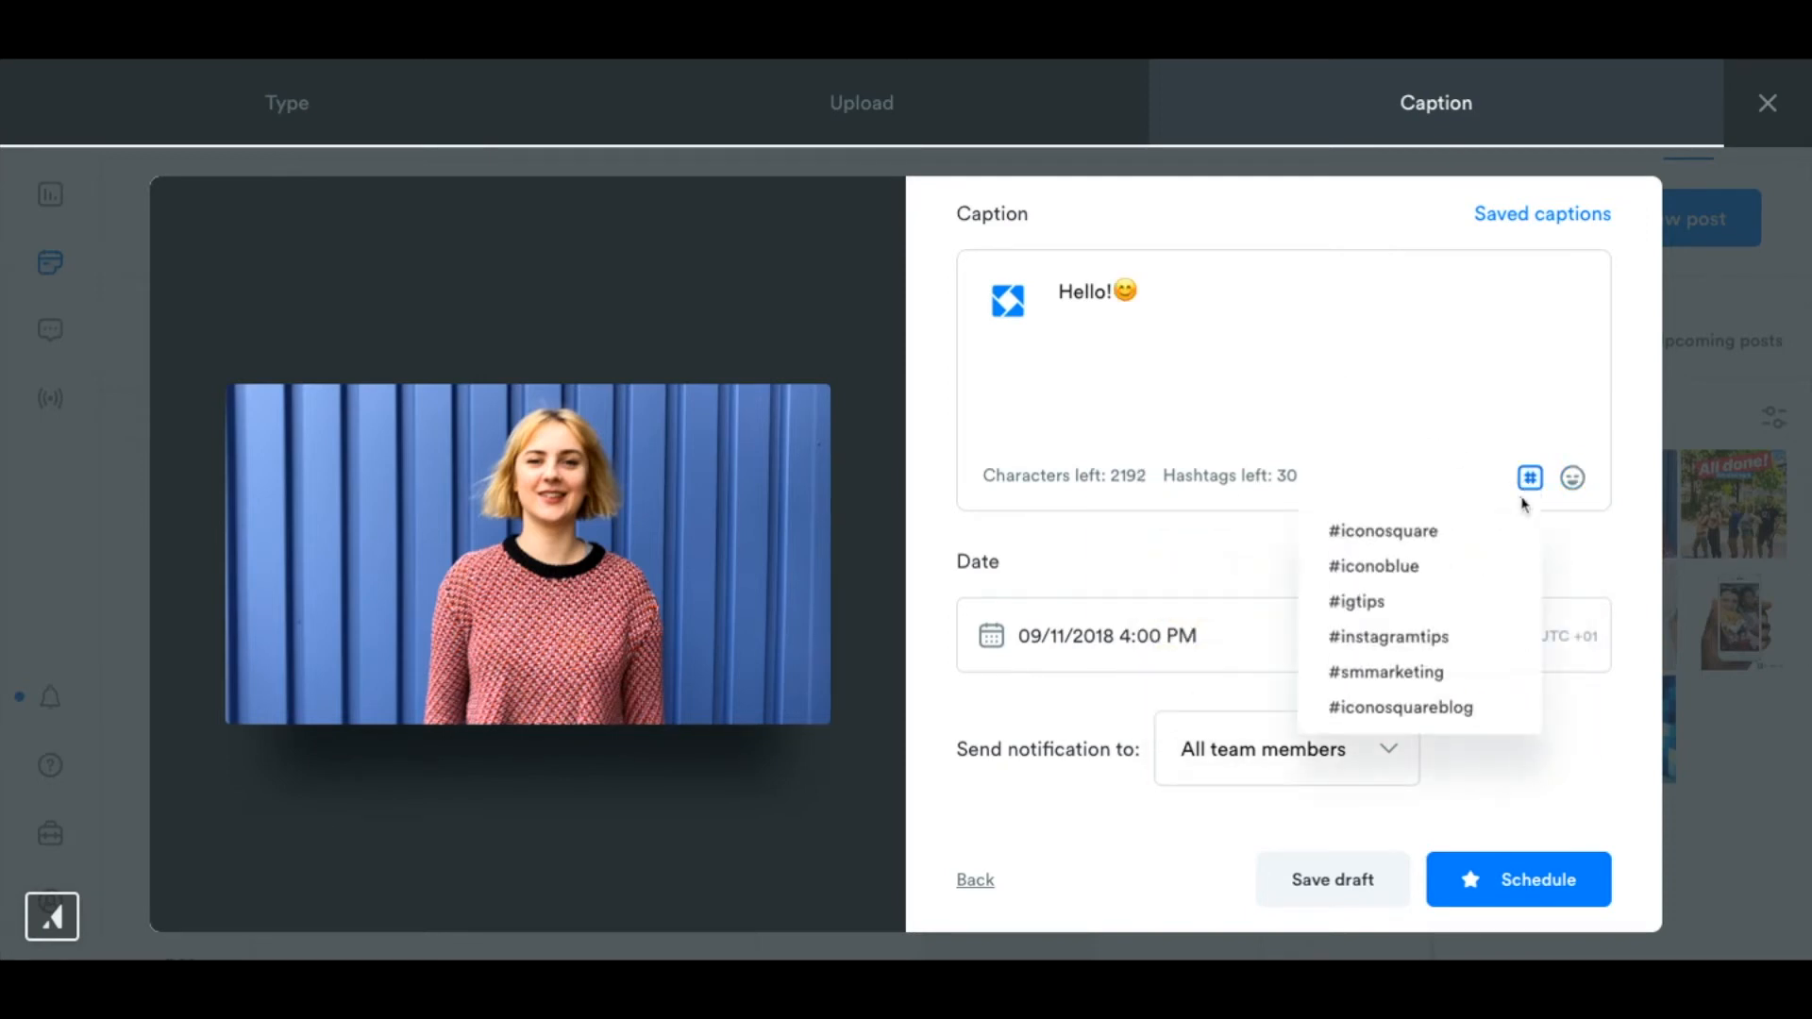
pyautogui.moveTo(1469, 564)
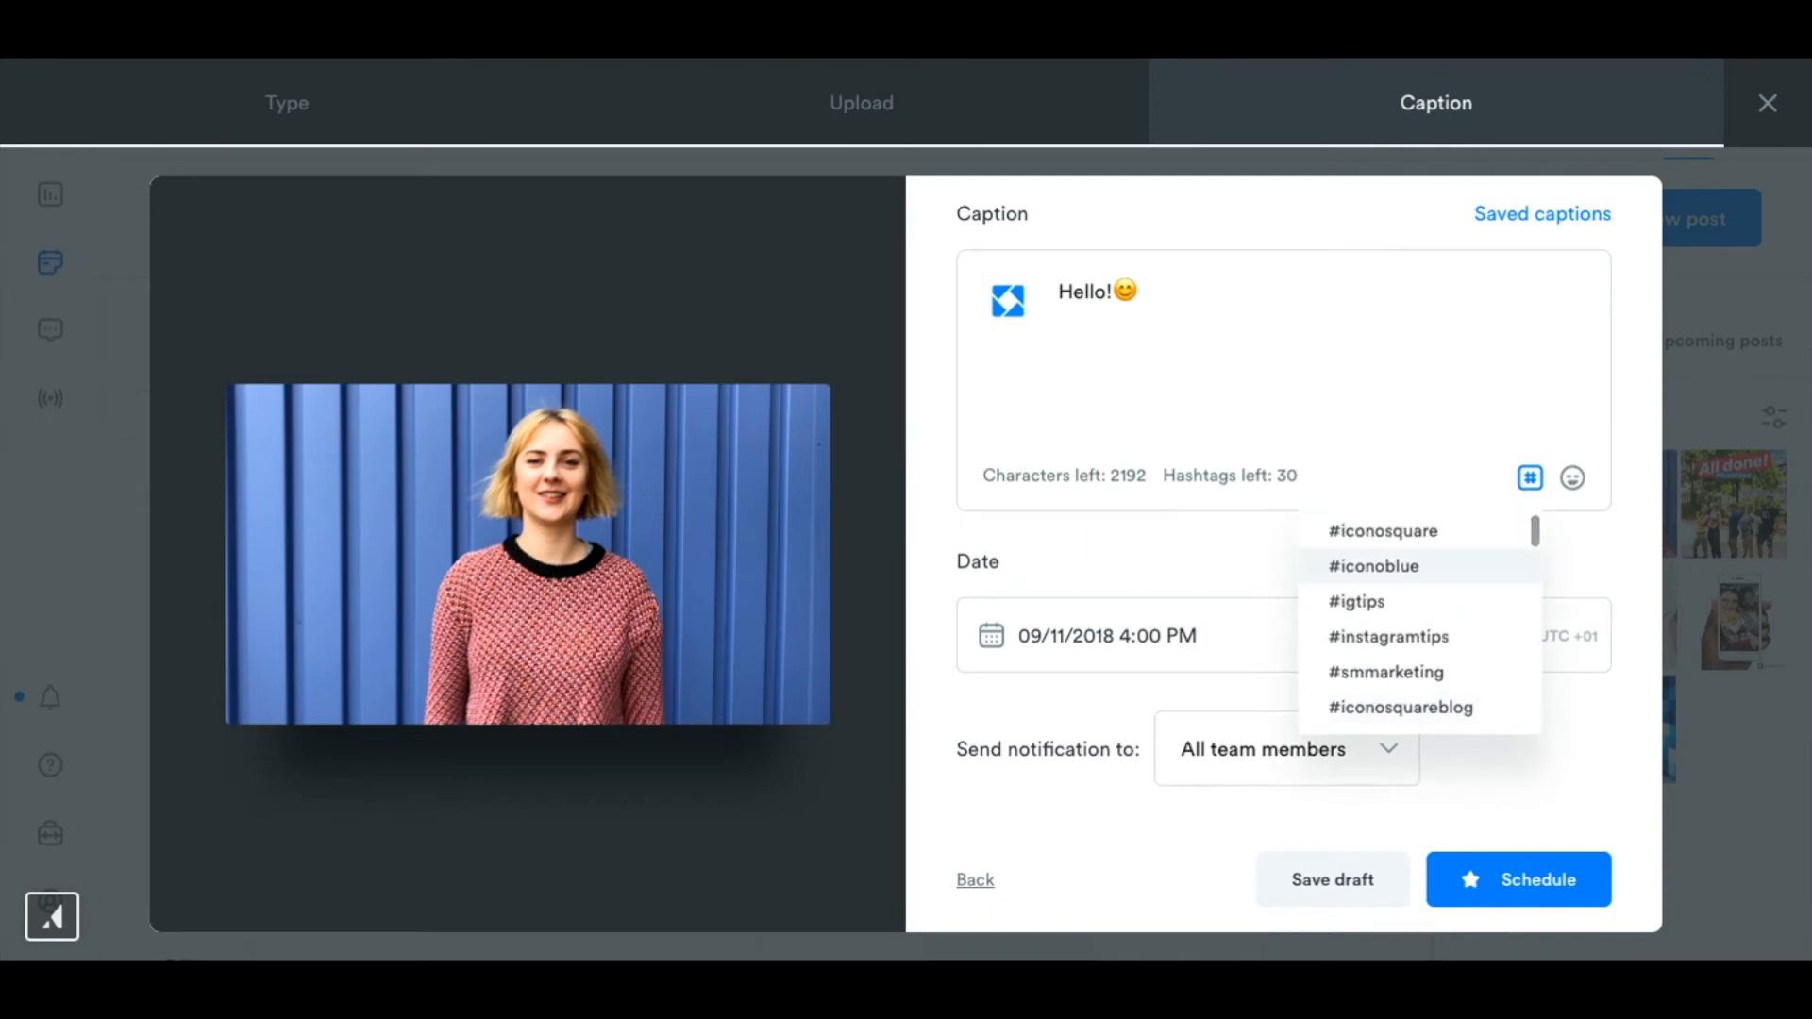
pyautogui.click(1372, 565)
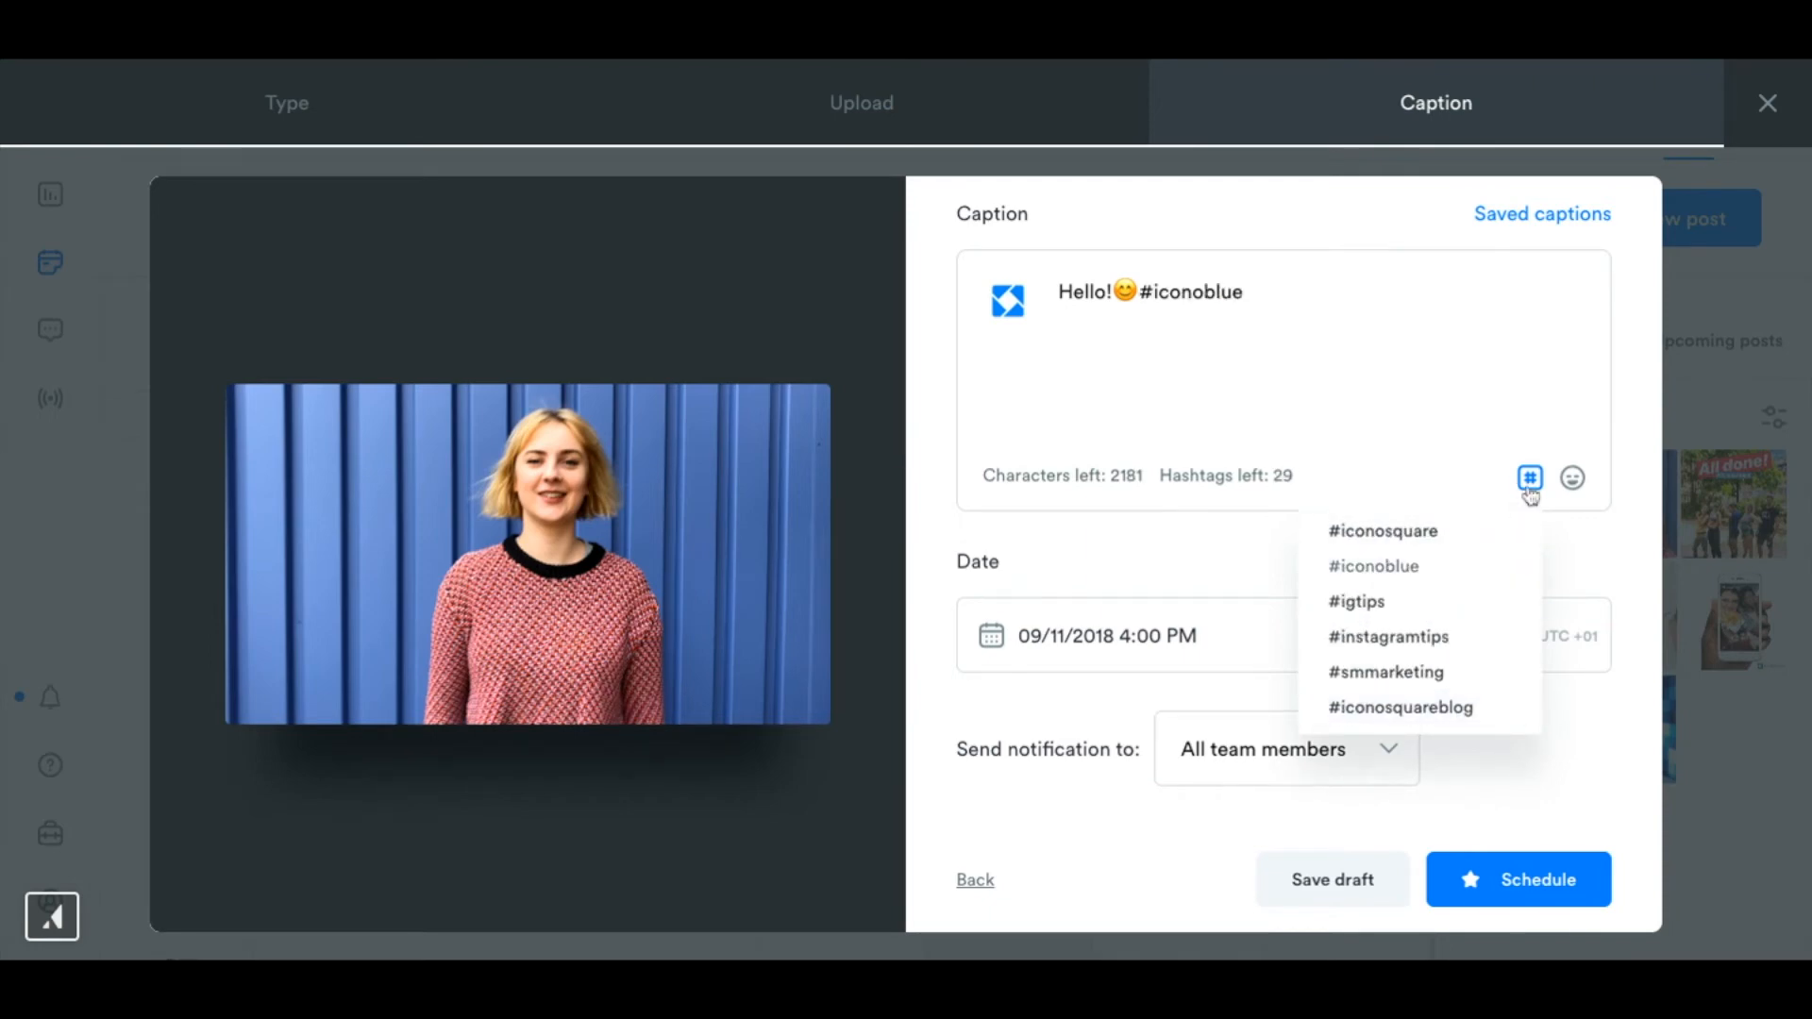
pyautogui.click(1306, 524)
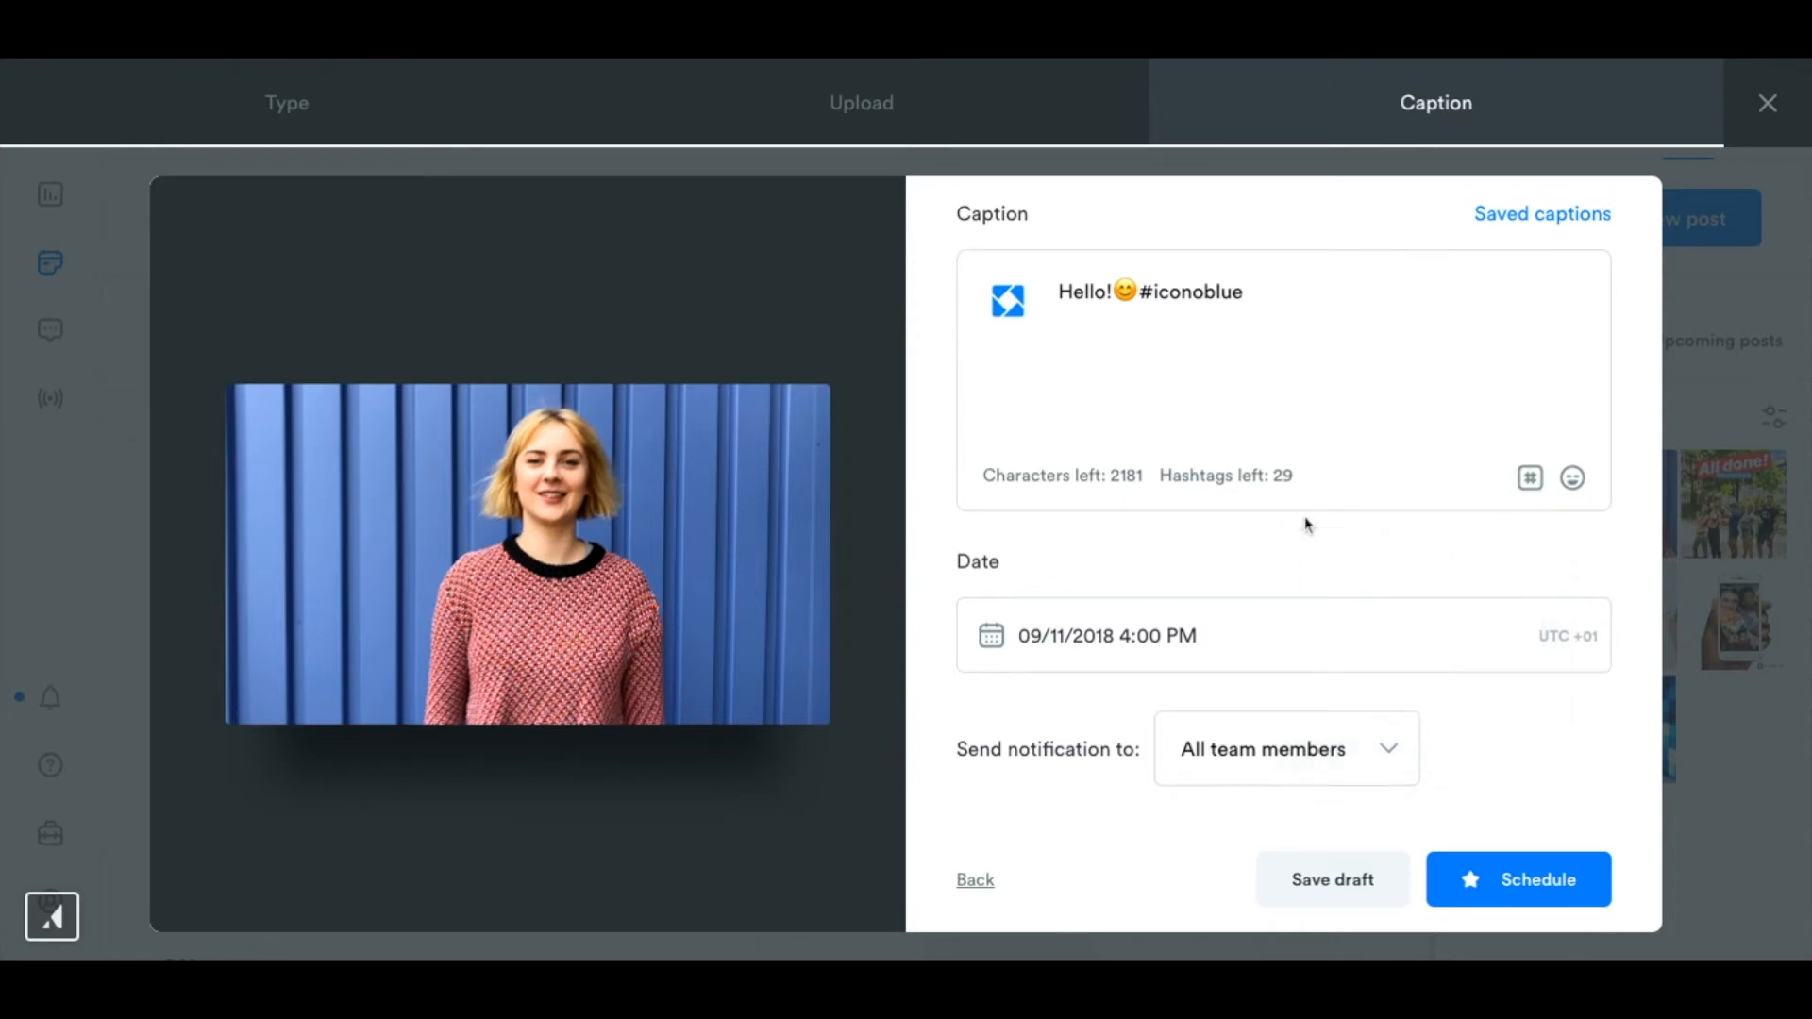
pyautogui.moveTo(1298, 740)
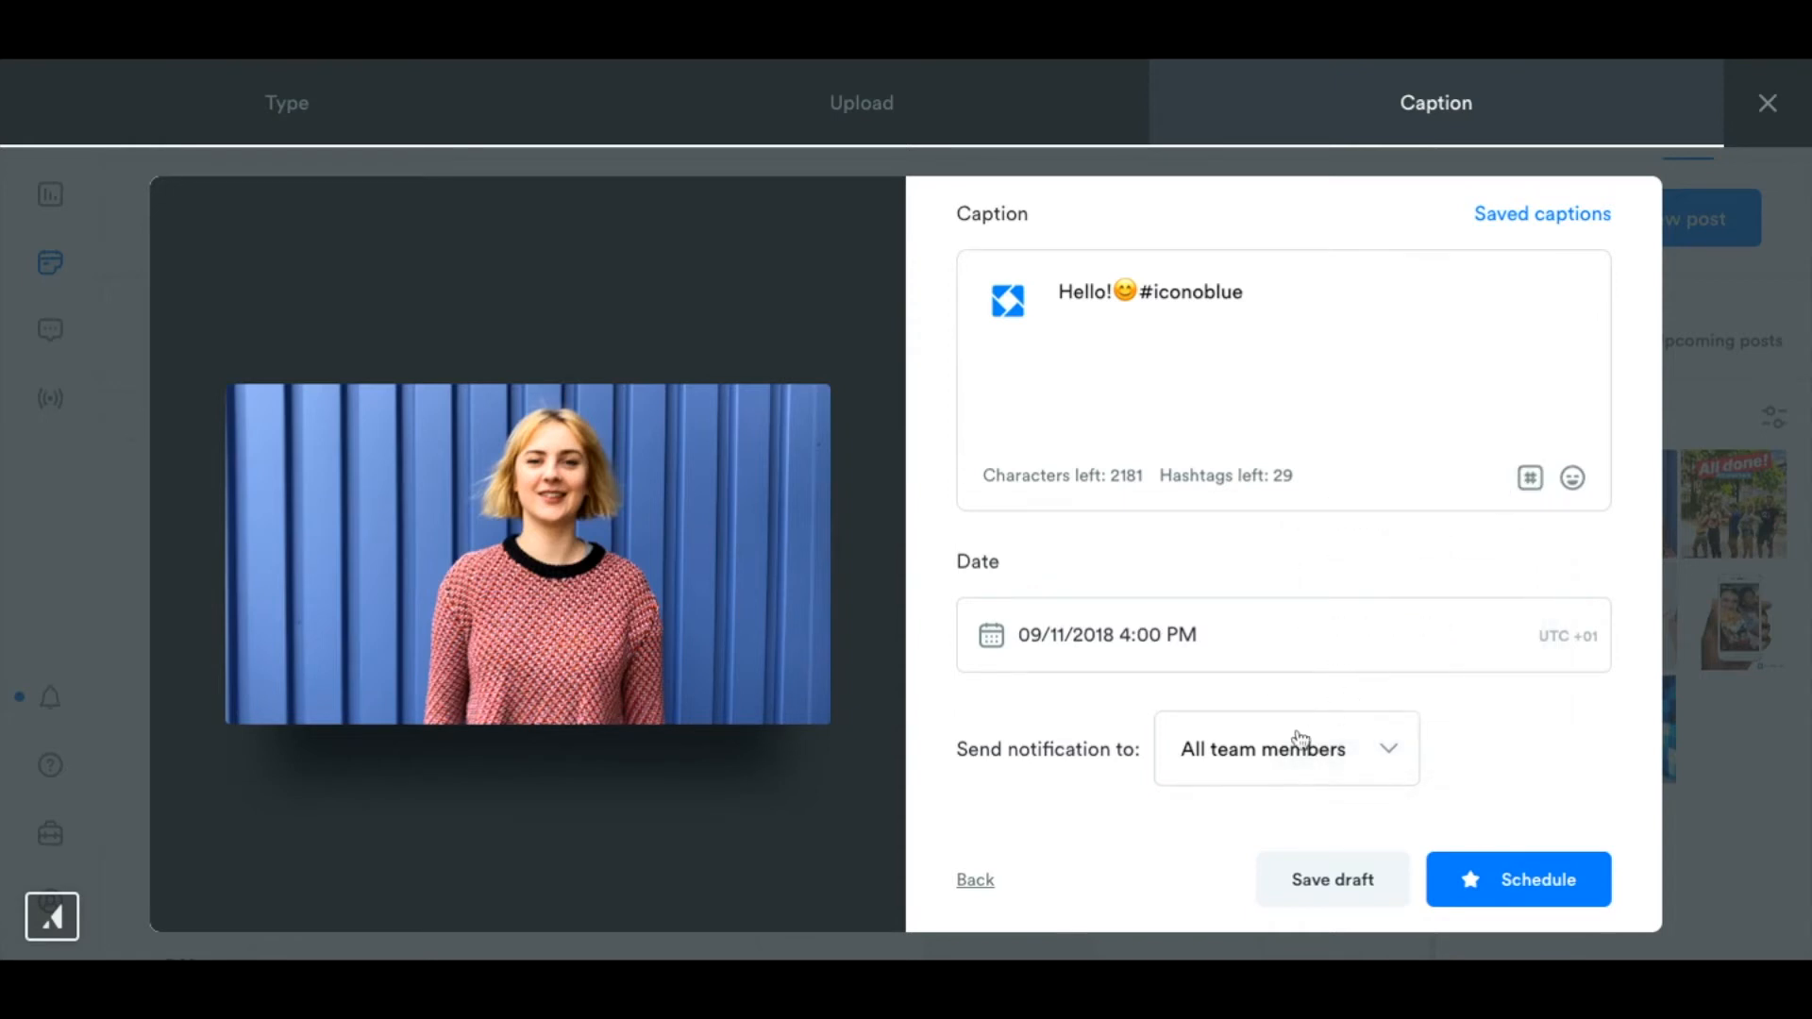
# Set notifications to 'Only me' and schedule the post for 09/11/2018 4:00 pm.
pyautogui.click(1283, 747)
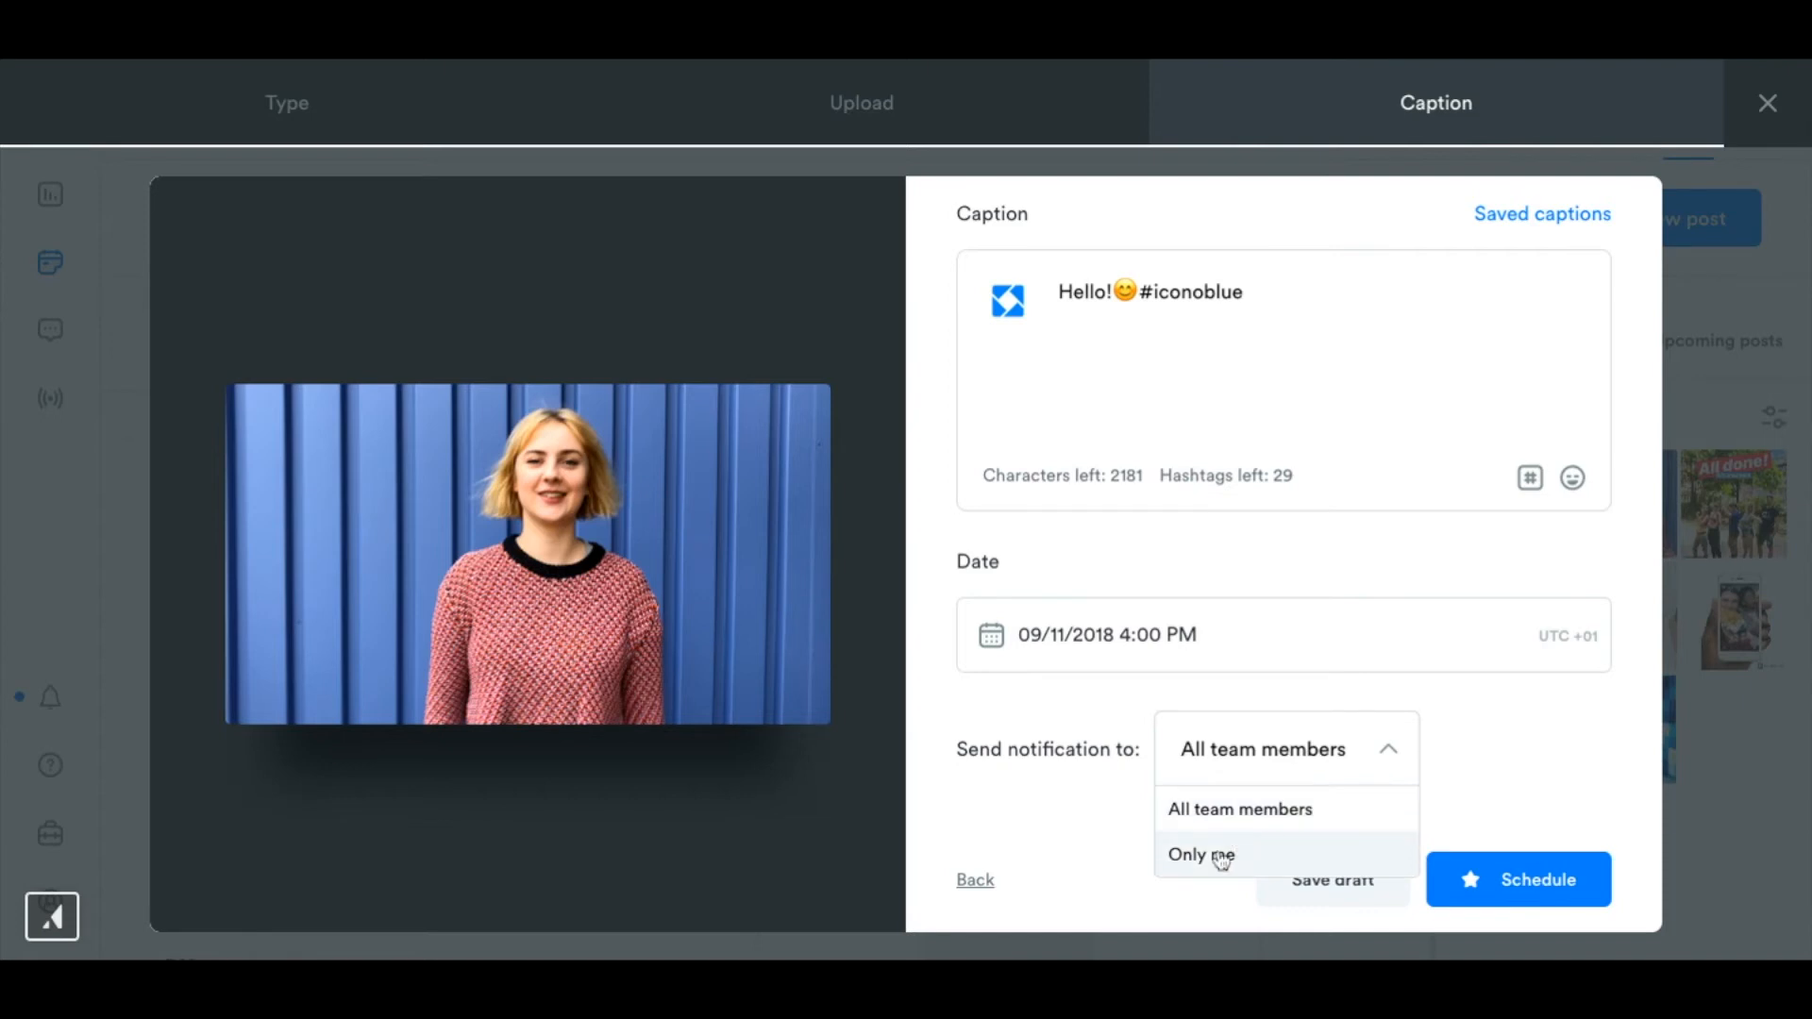
pyautogui.moveTo(1213, 855)
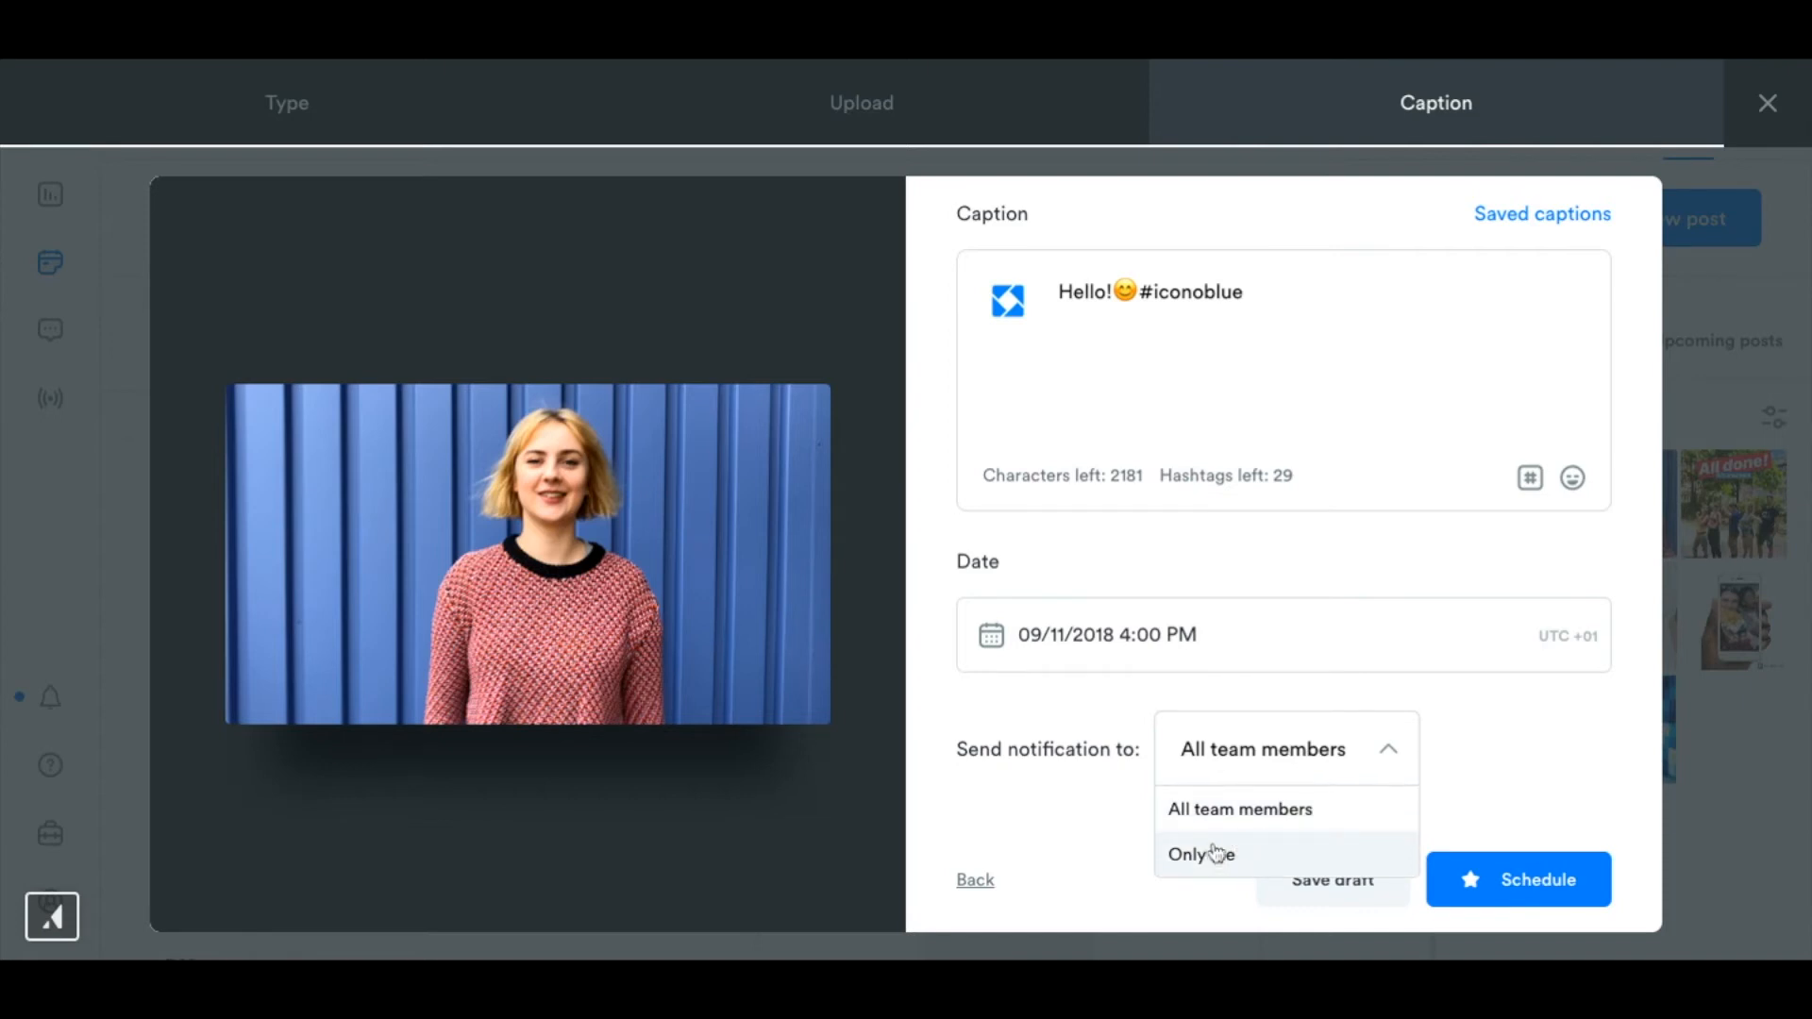
pyautogui.click(1203, 853)
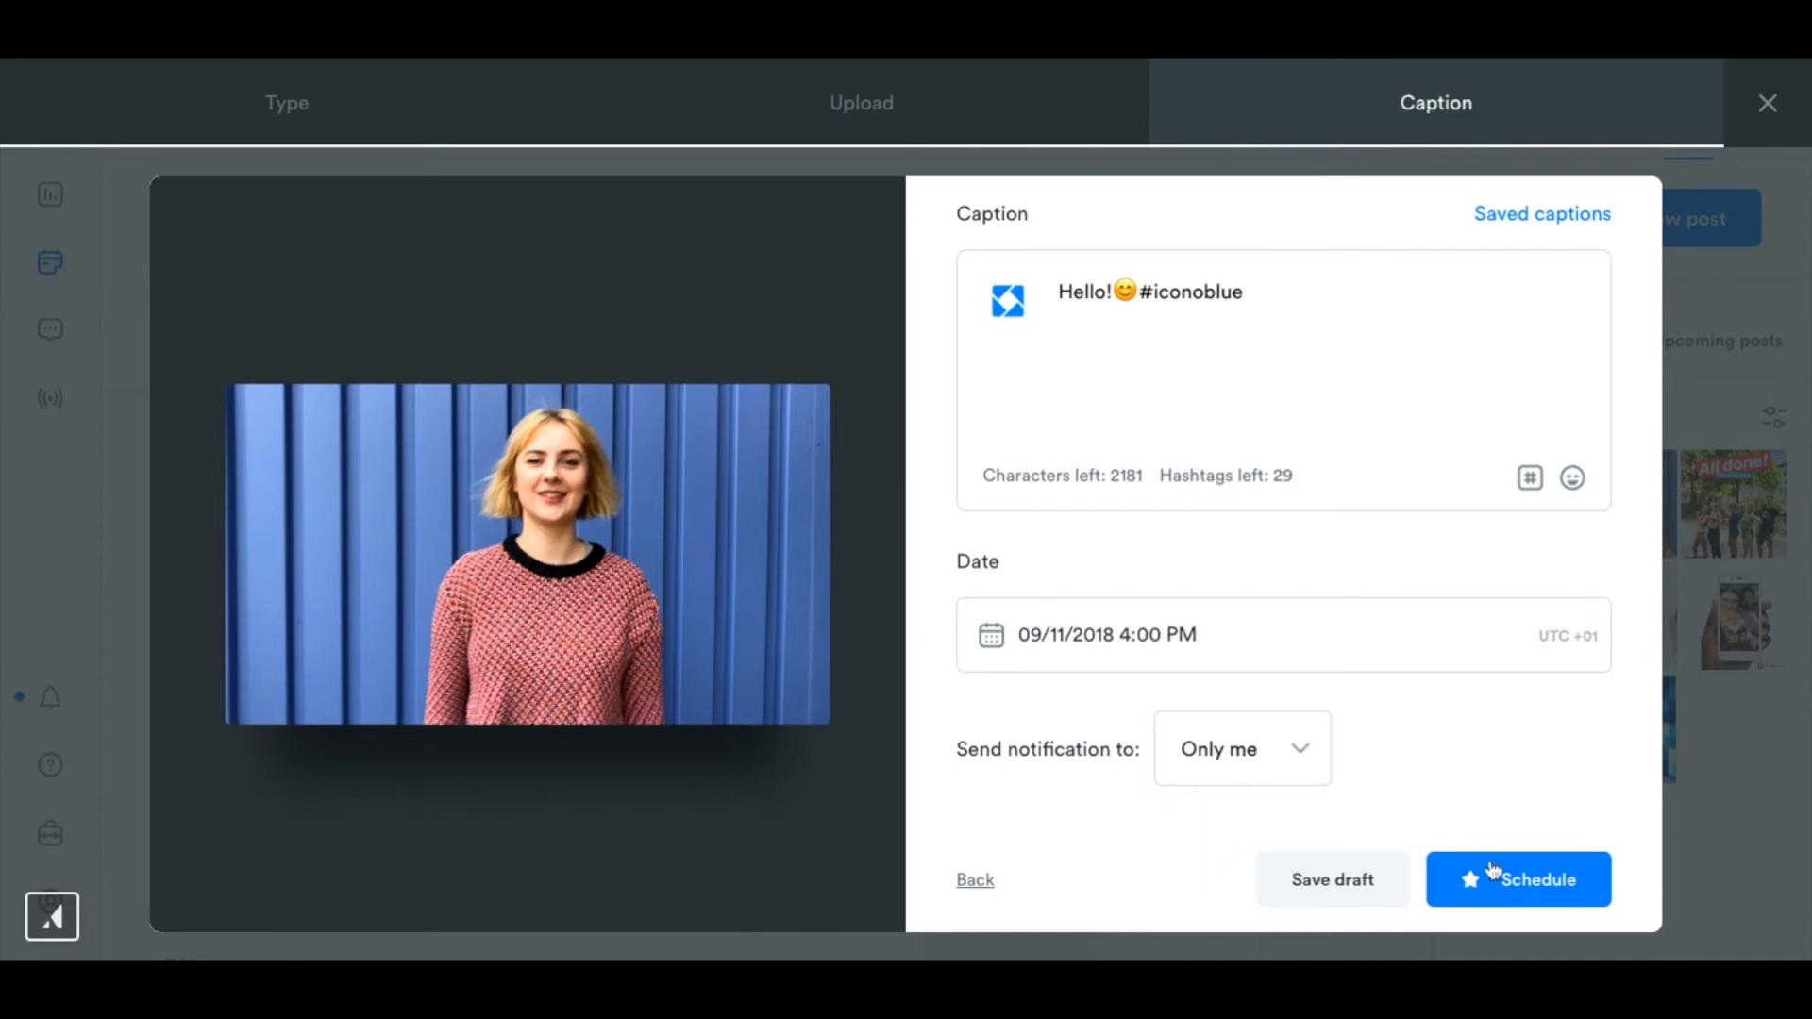
pyautogui.click(1518, 880)
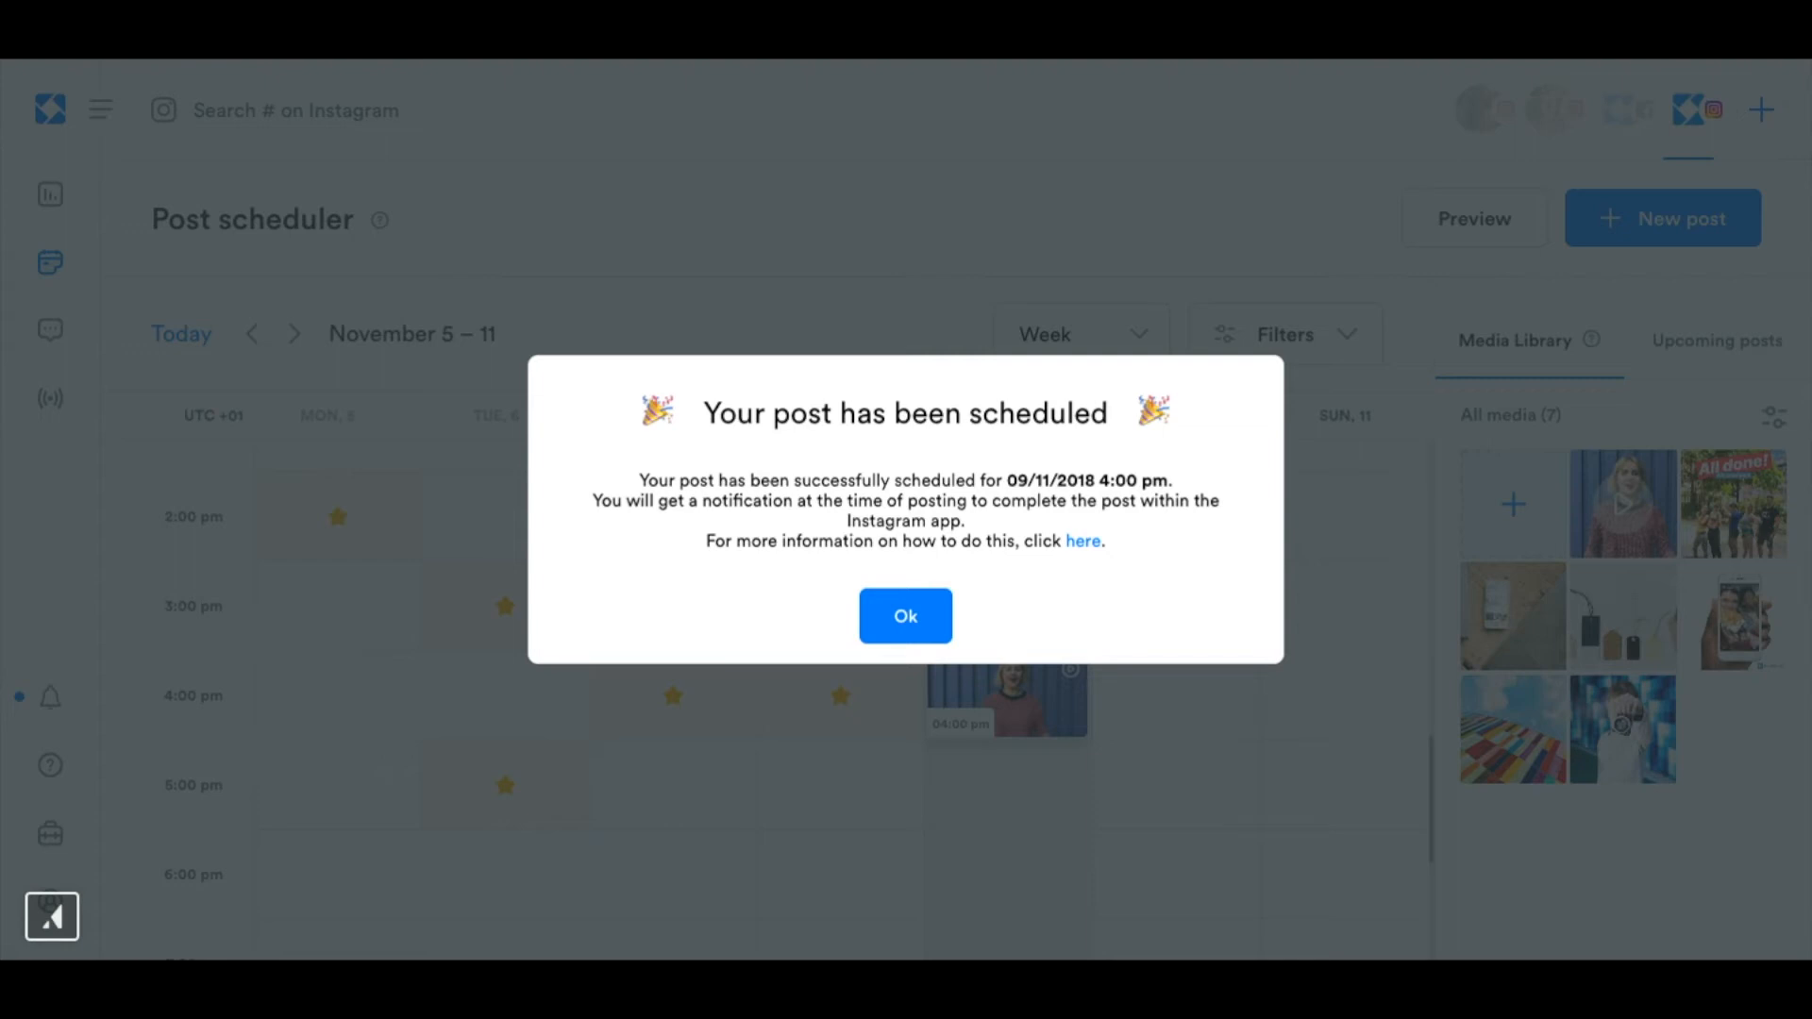
pyautogui.moveTo(1421, 834)
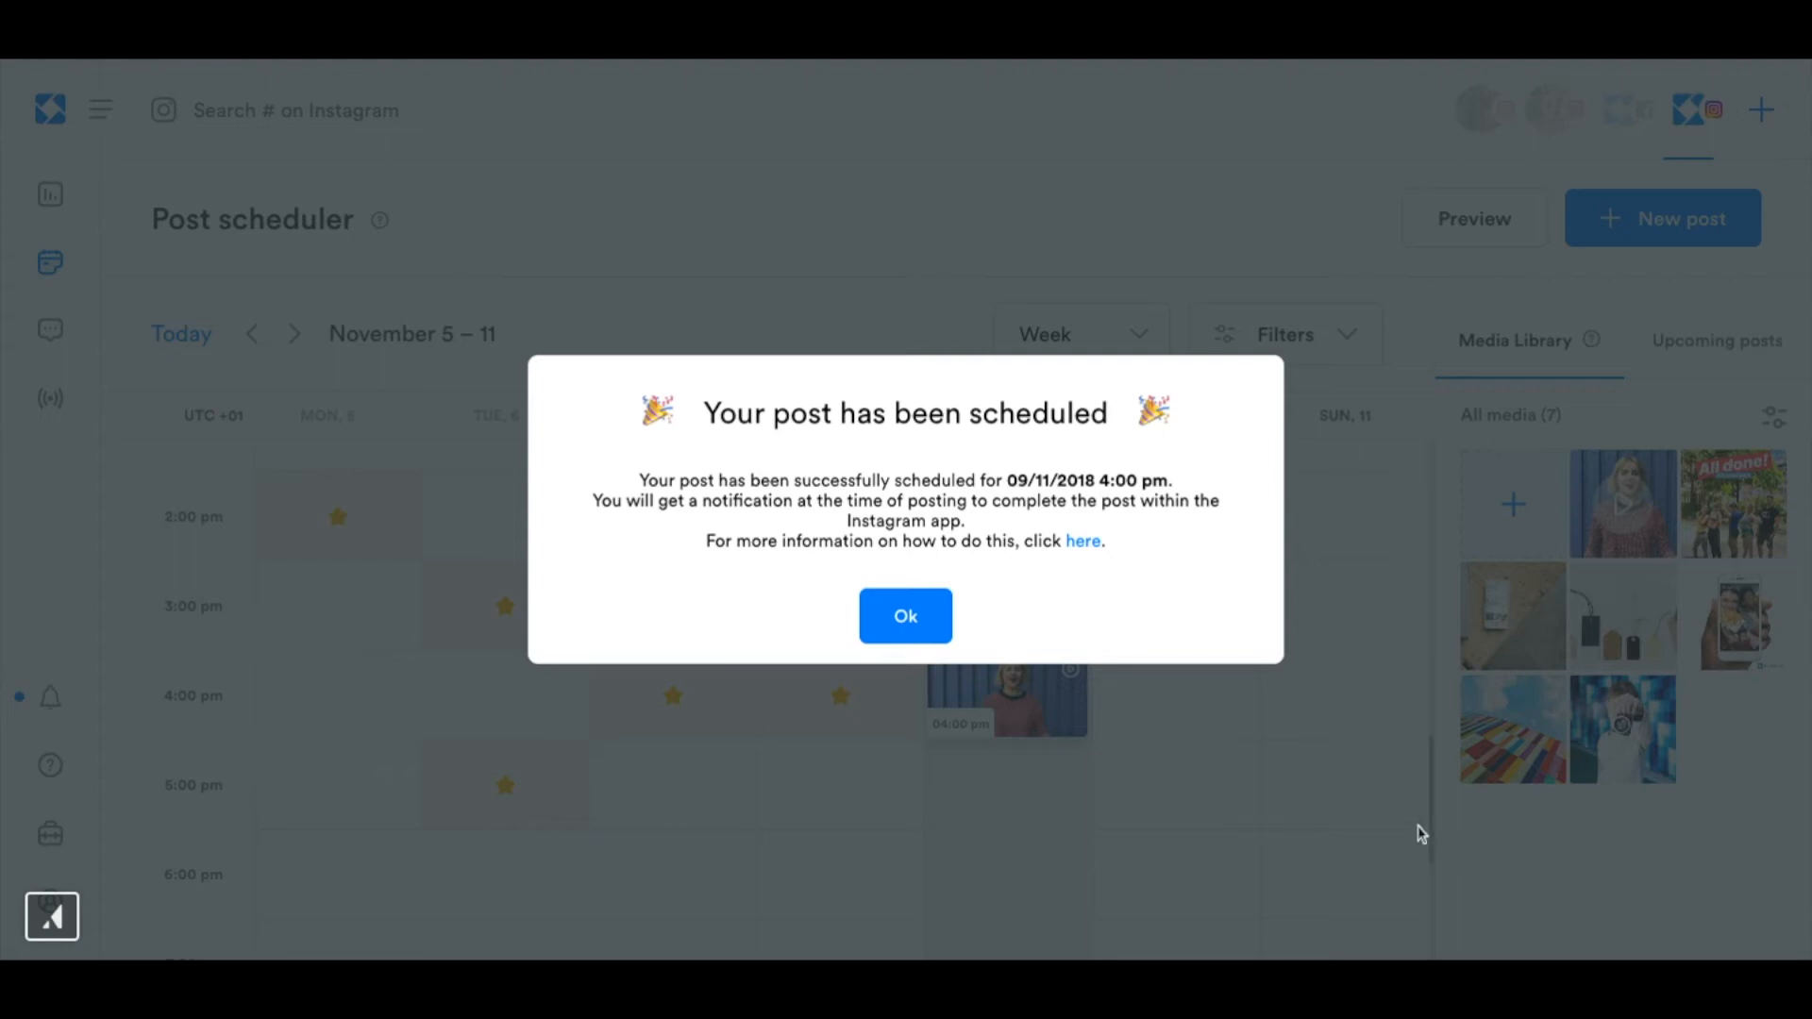
pyautogui.moveTo(1208, 894)
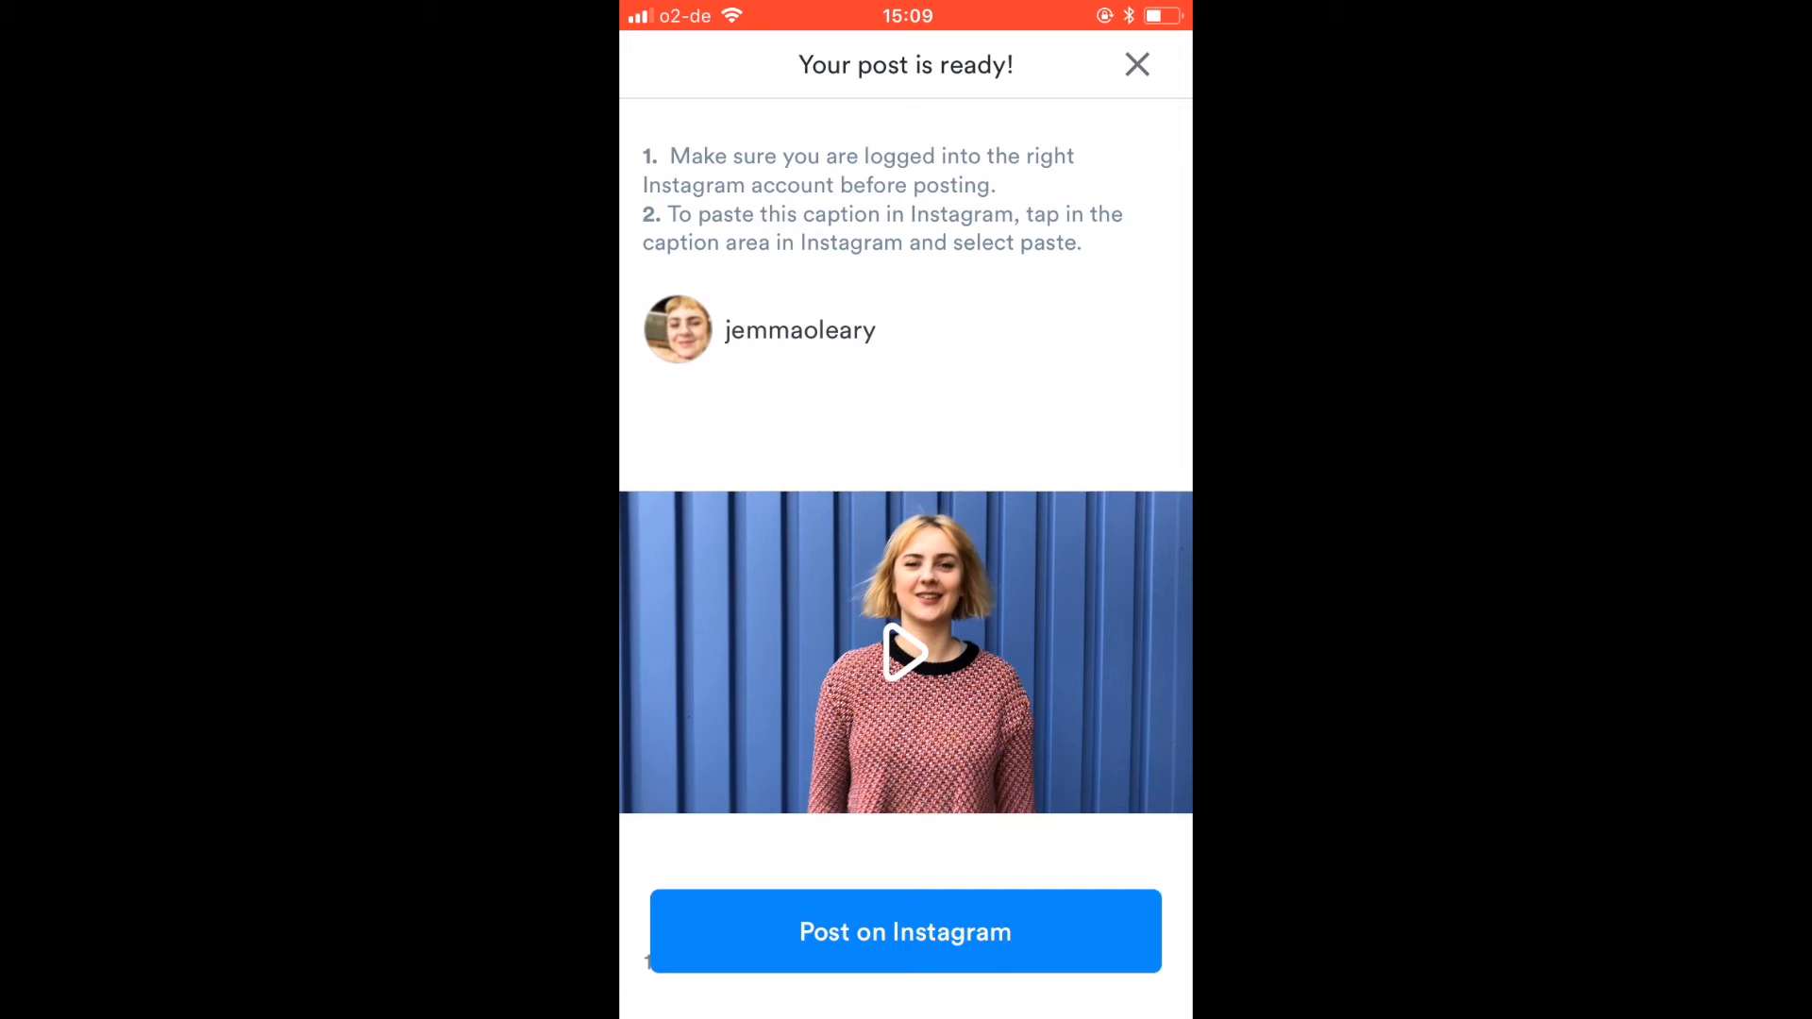
# From the phone's ready-post screen, copy the caption and send the video to Instagram.
pyautogui.click(904, 931)
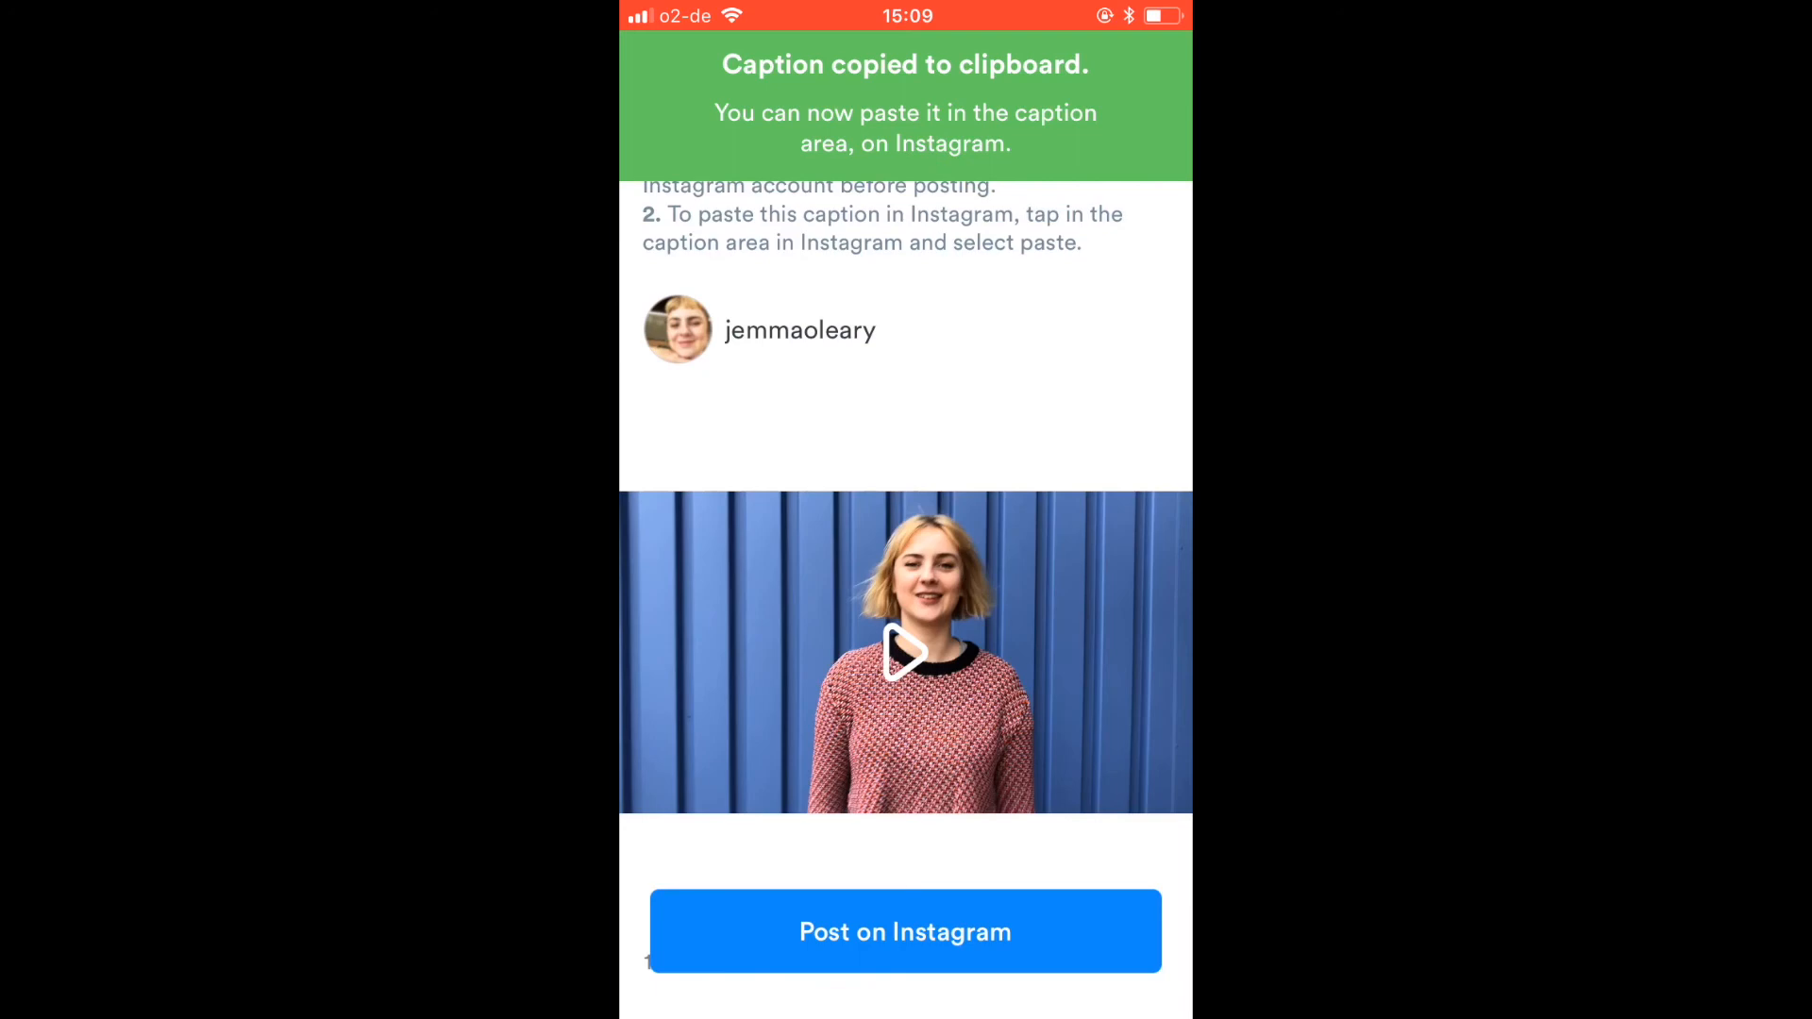
pyautogui.click(904, 931)
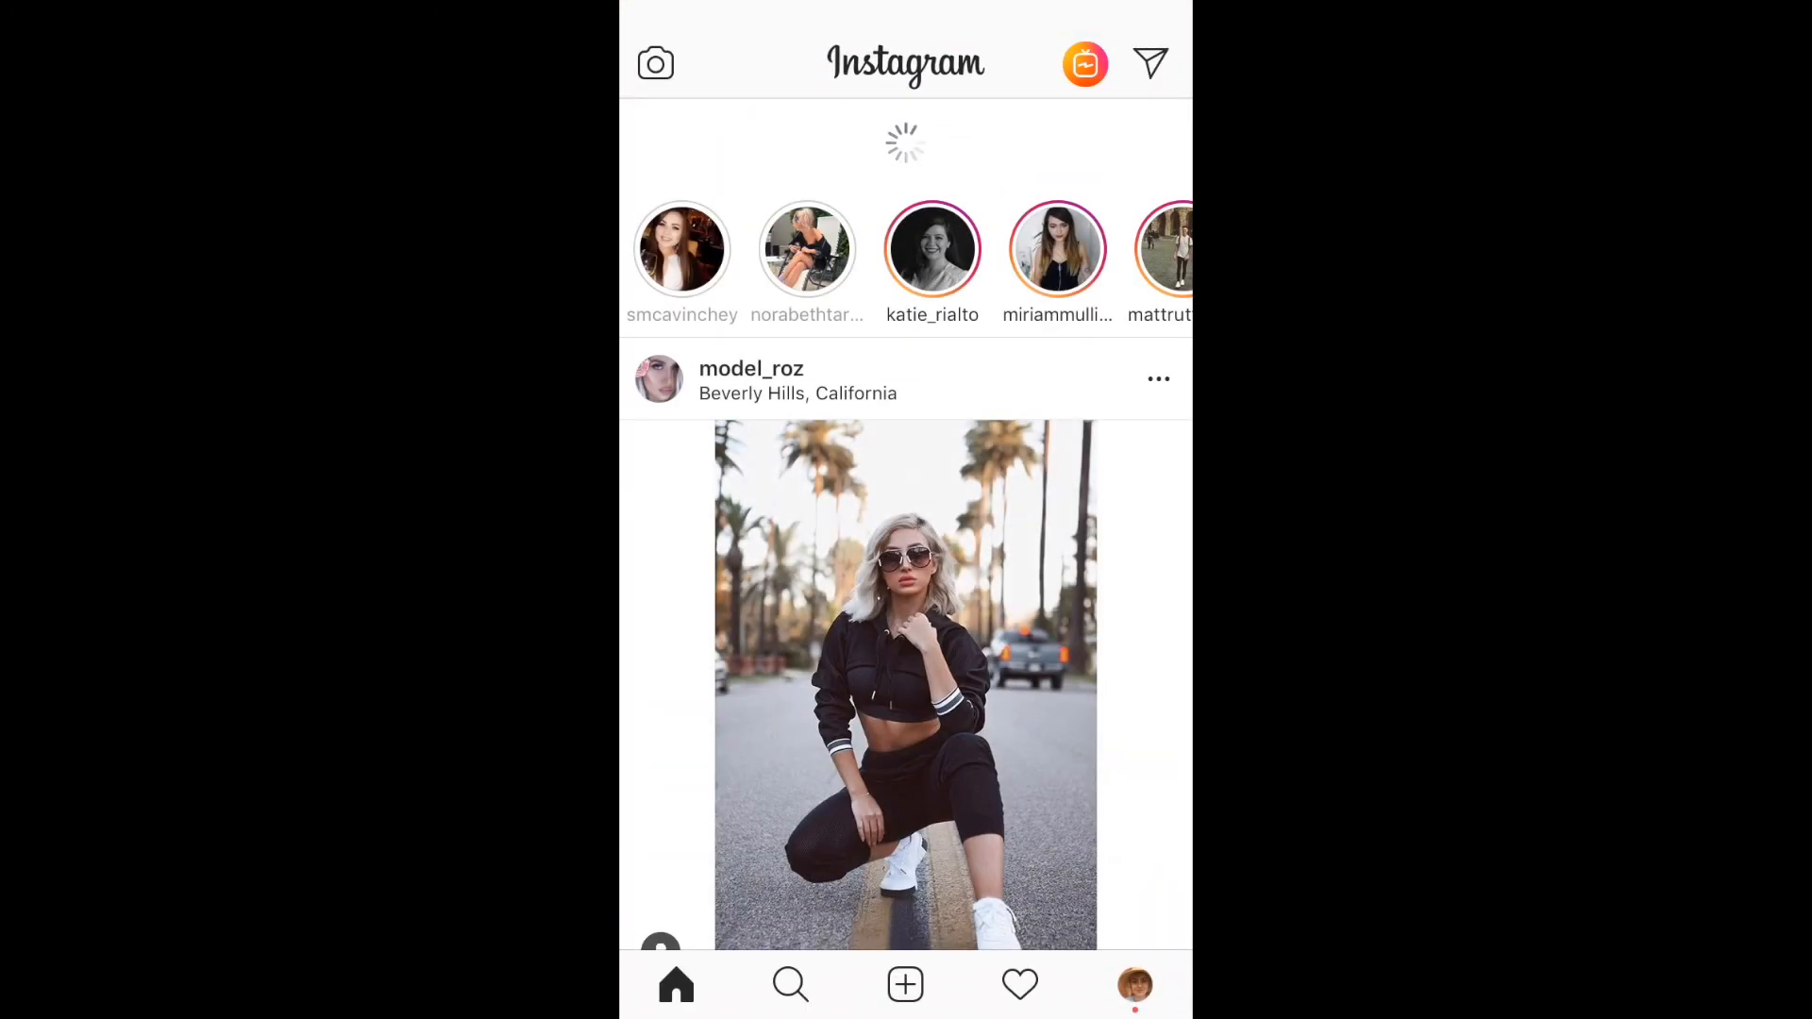
# Share the video as a Feed post, keeping the Normal filter.
pyautogui.click(904, 985)
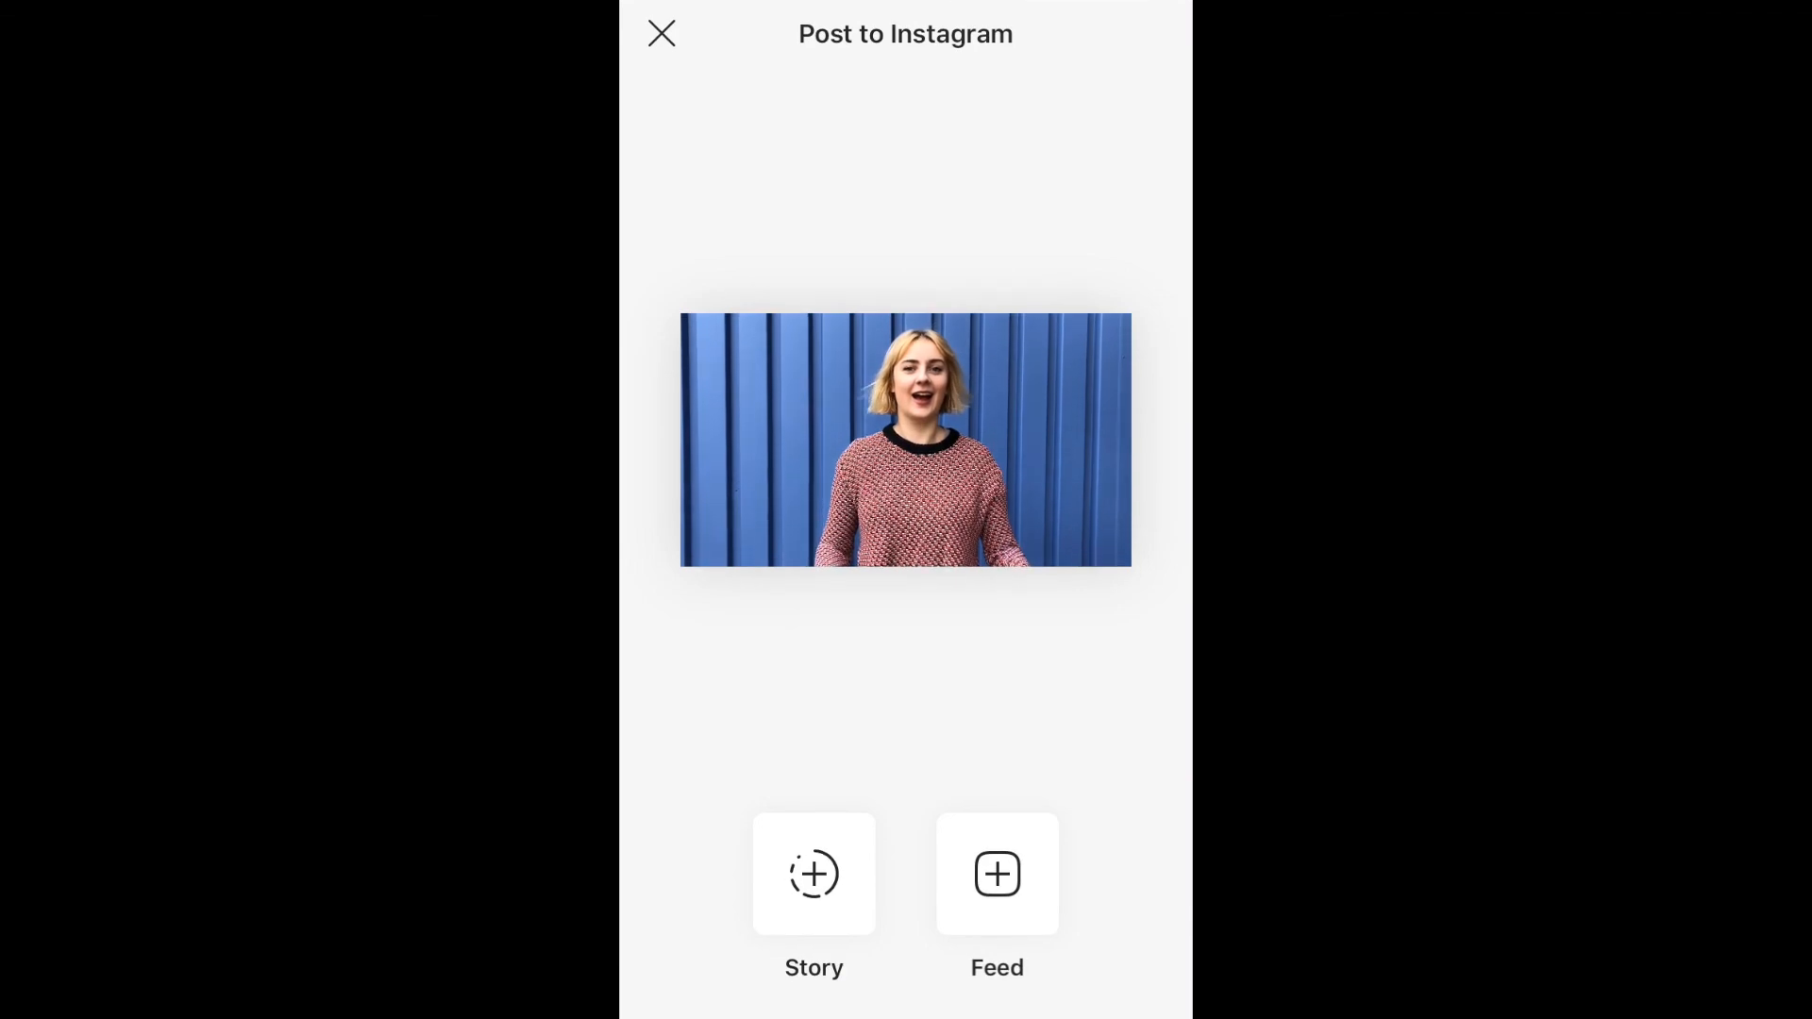
pyautogui.click(997, 874)
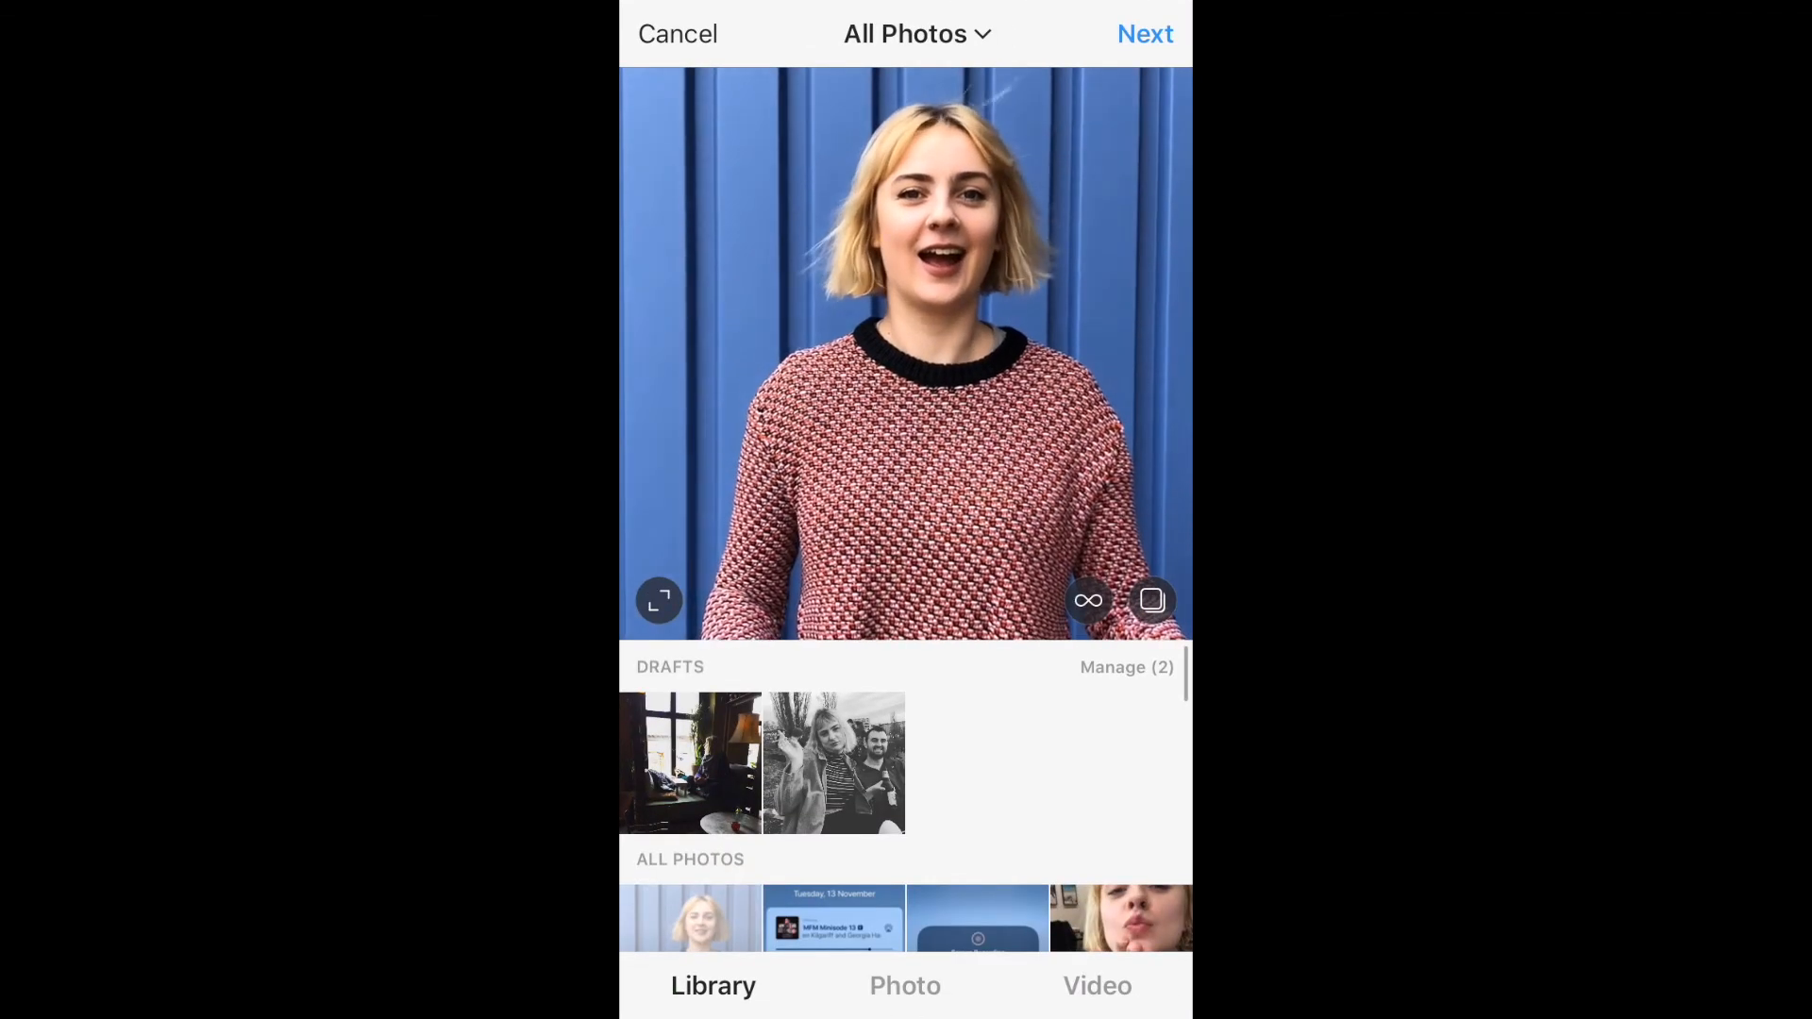
pyautogui.click(1143, 34)
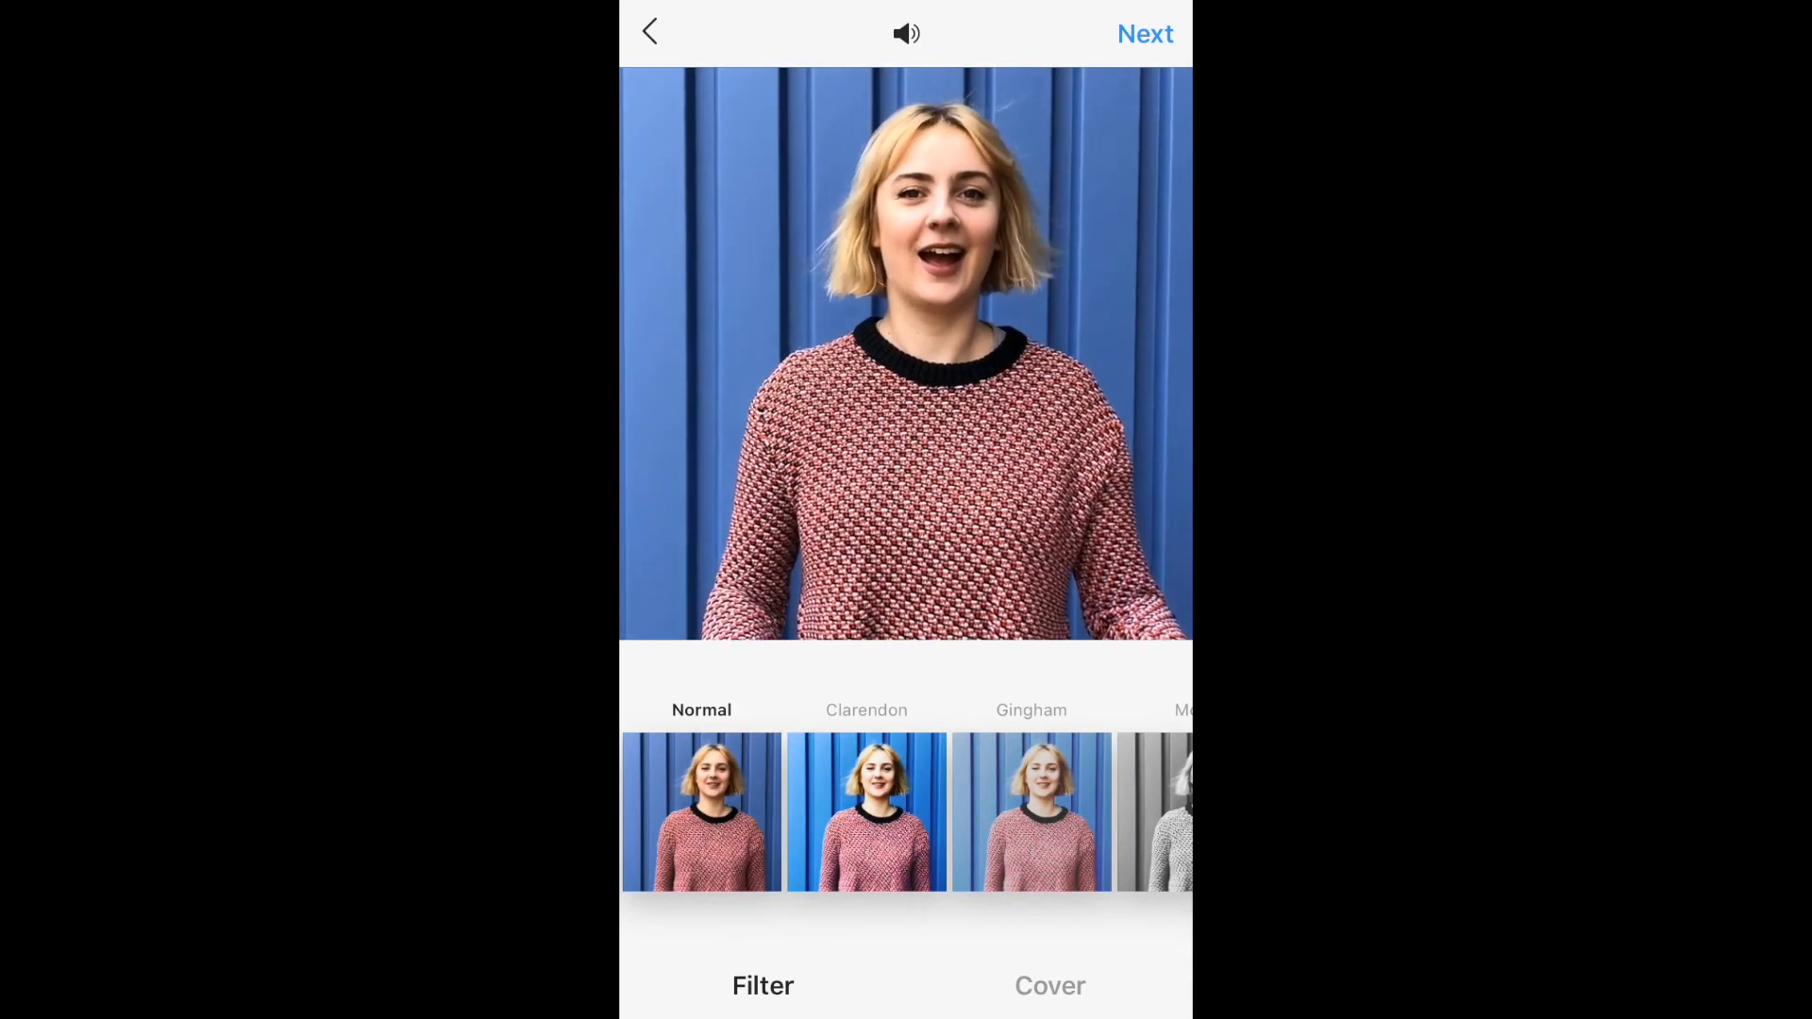
pyautogui.click(1144, 34)
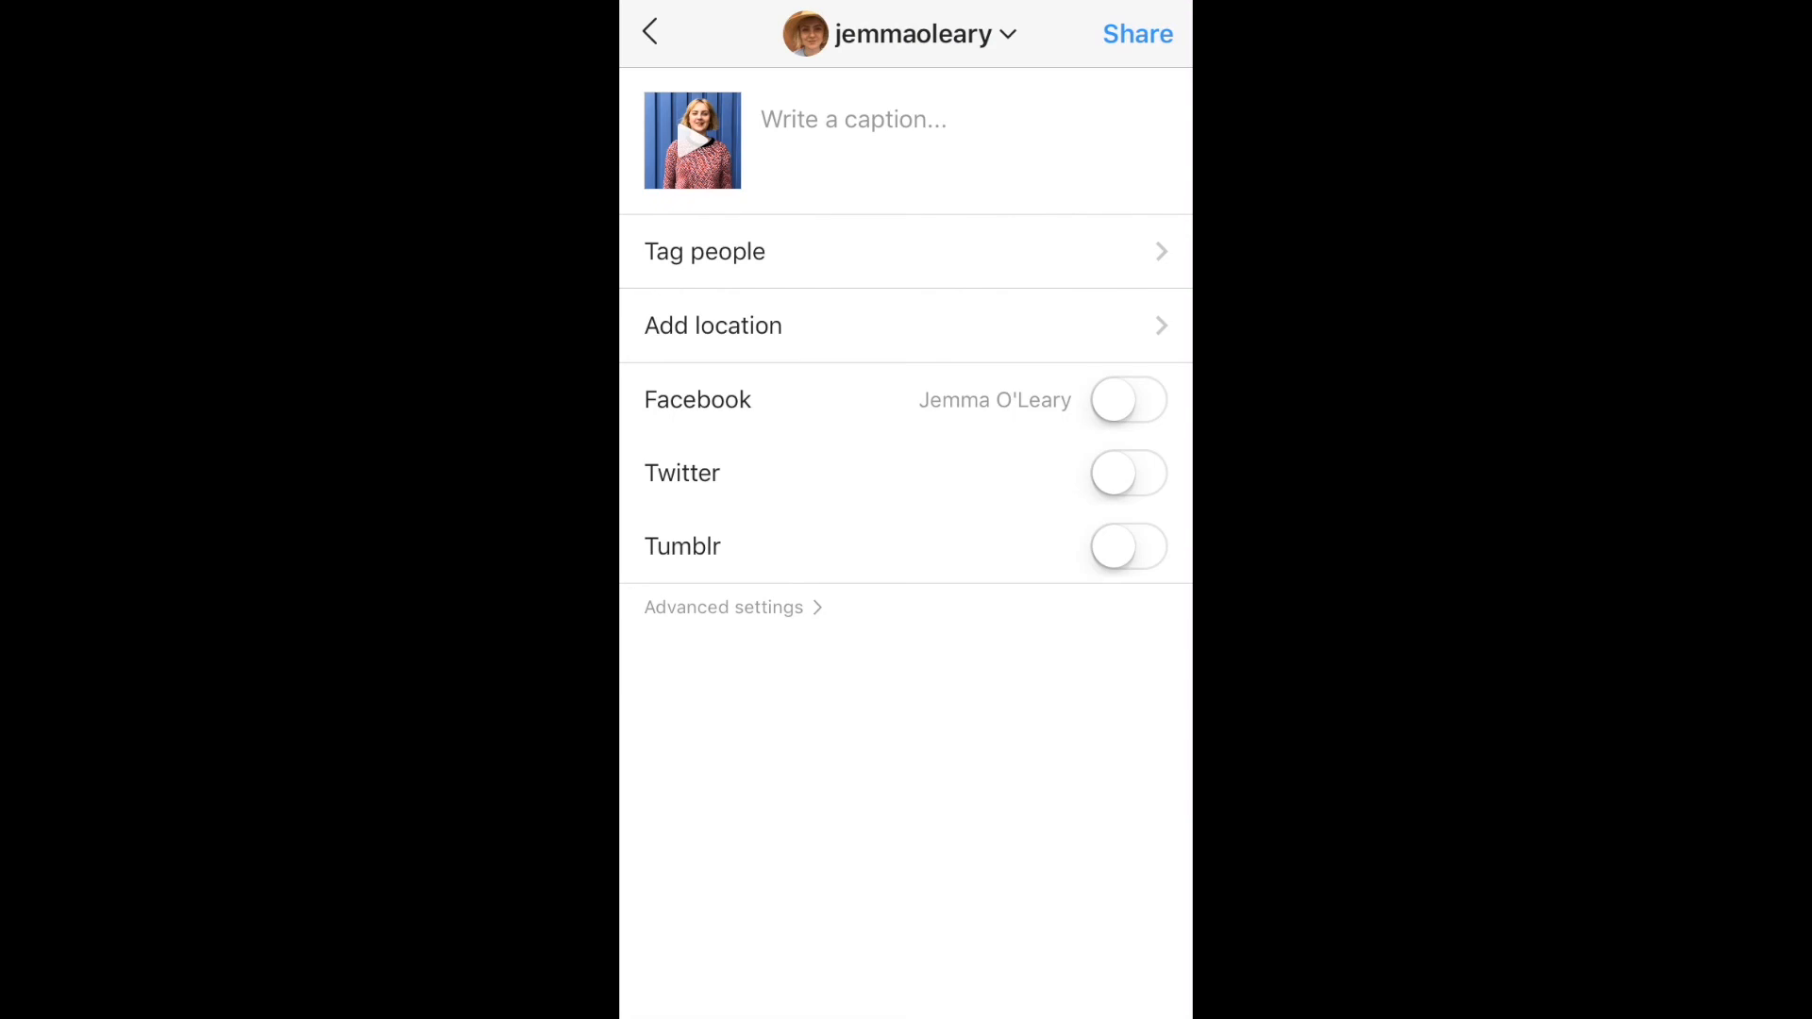
# Paste the caption 'Hello!😊#iconoblue' and publish the video to the feed.
pyautogui.click(853, 119)
pyautogui.write('Hello!😊#iconoblue')
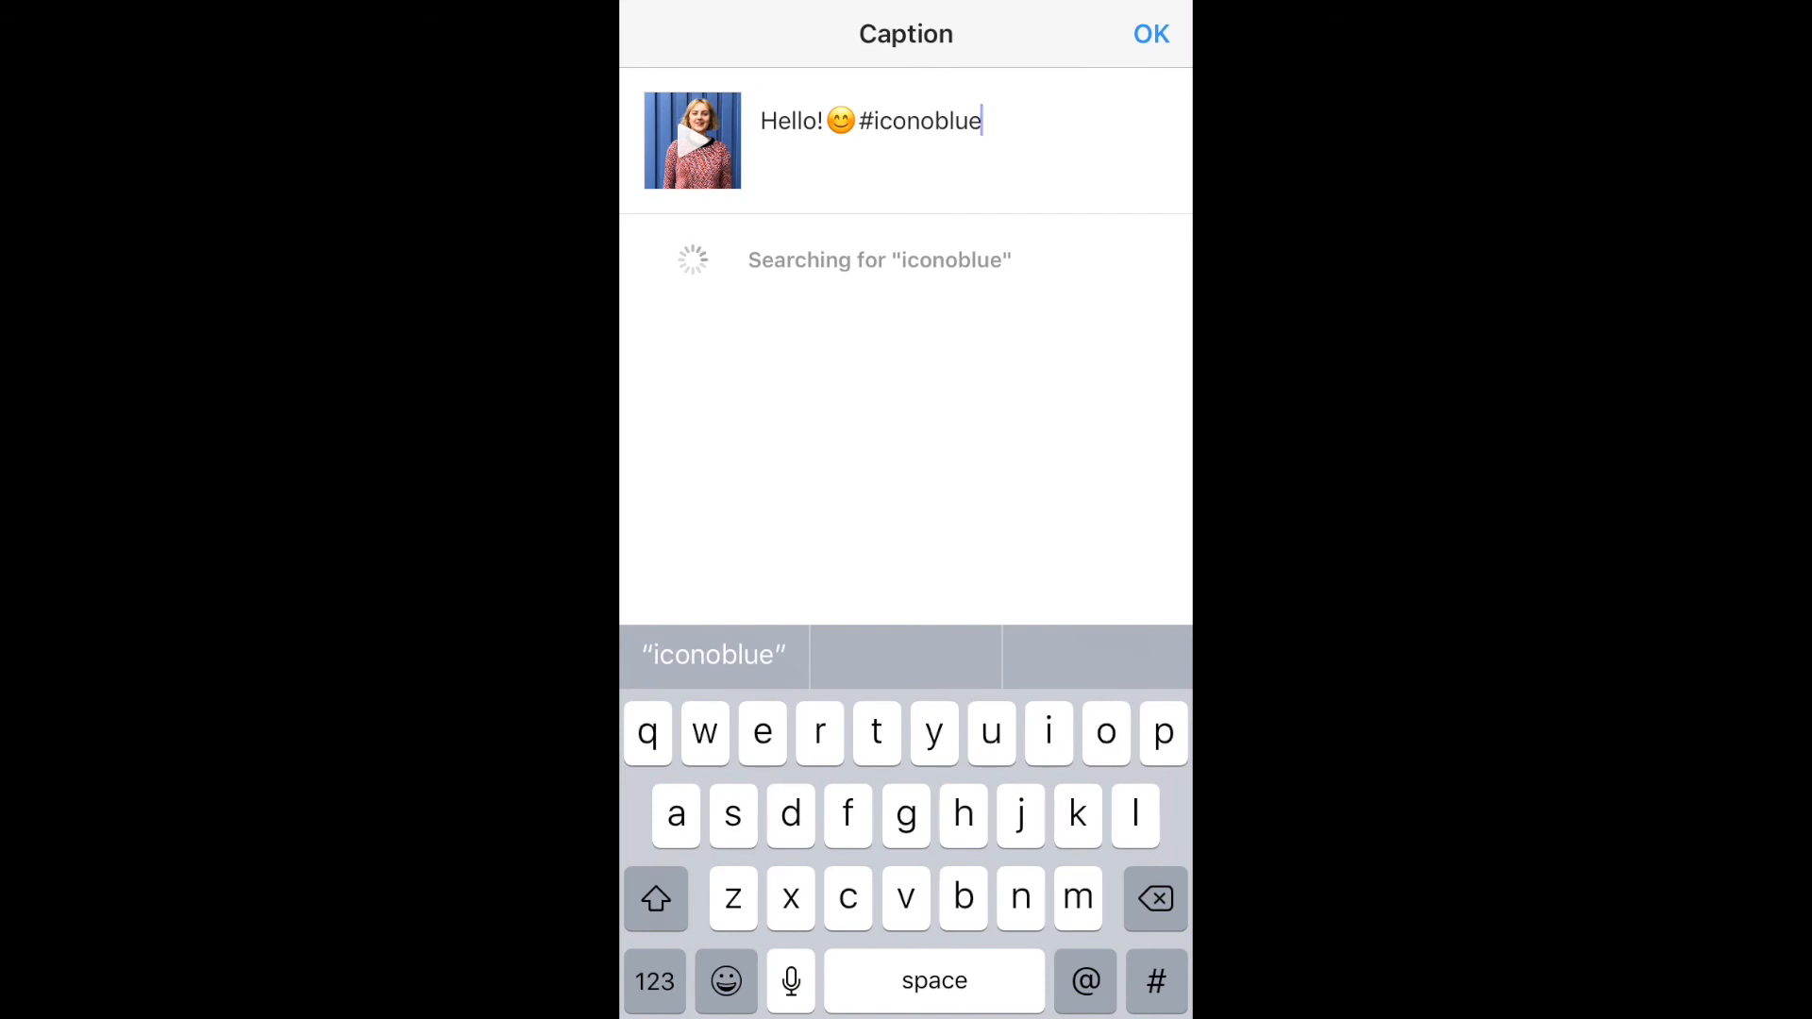
pyautogui.click(1149, 34)
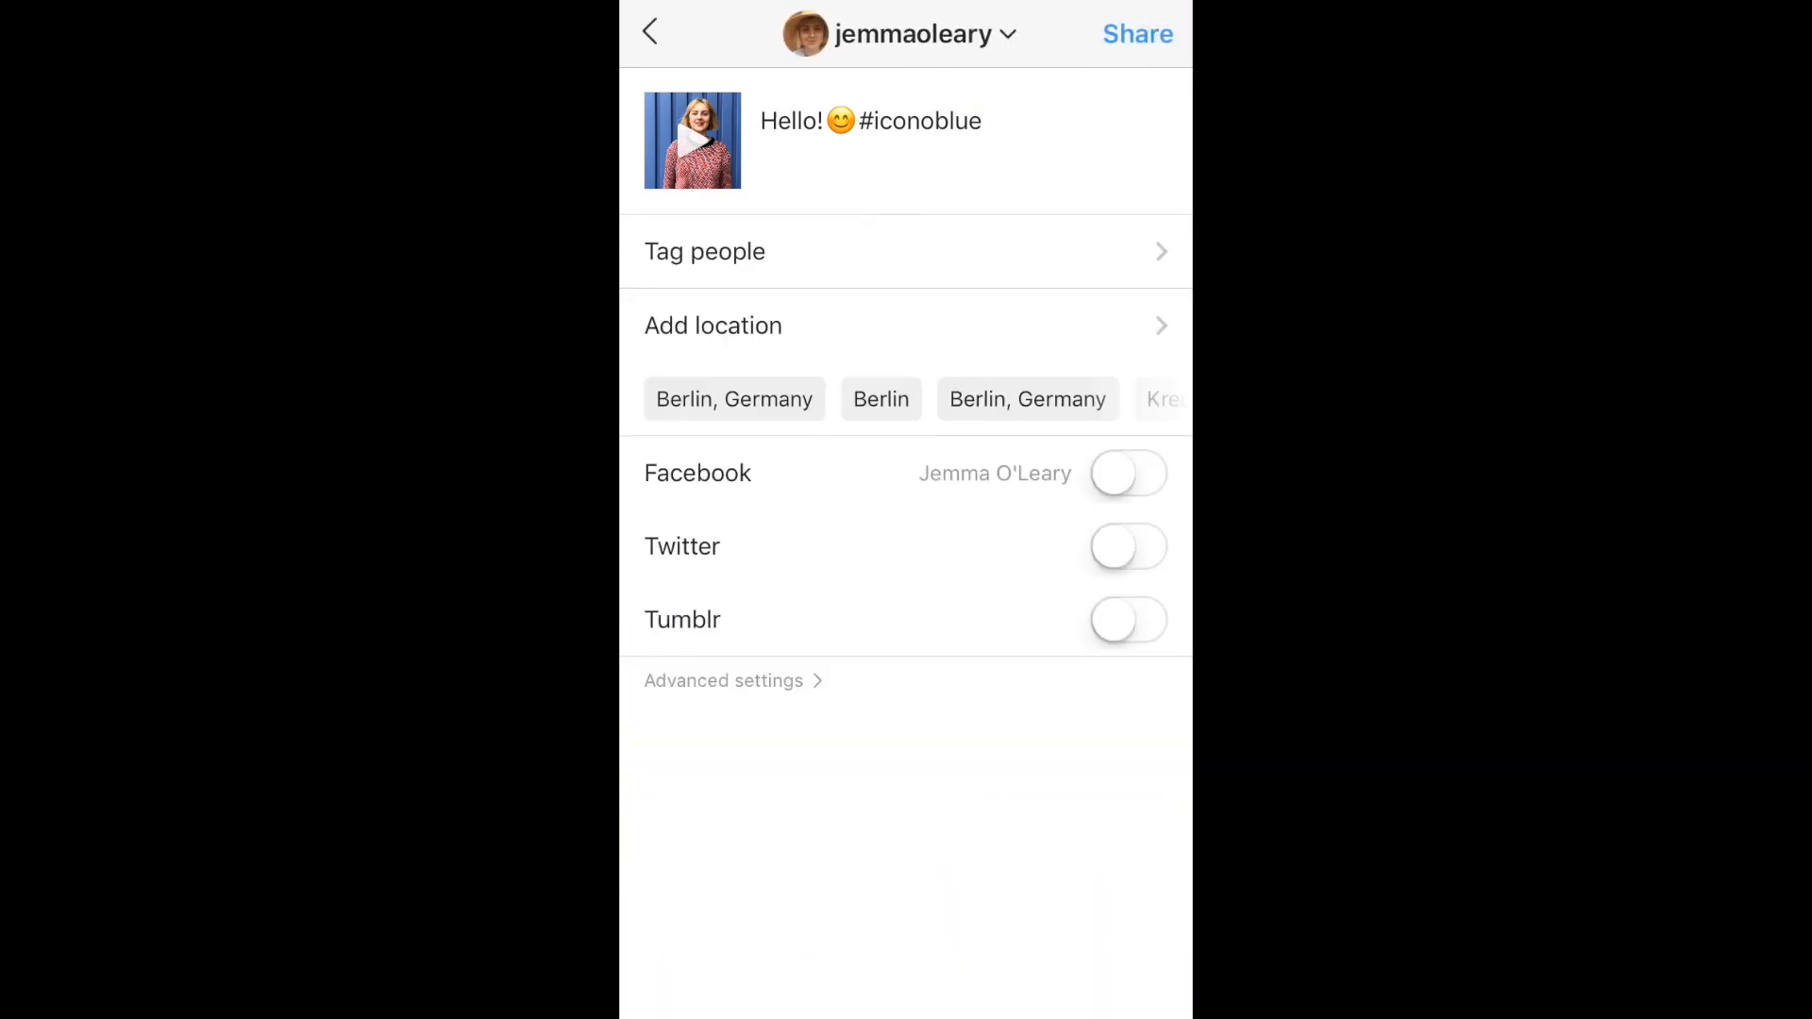
pyautogui.click(1136, 32)
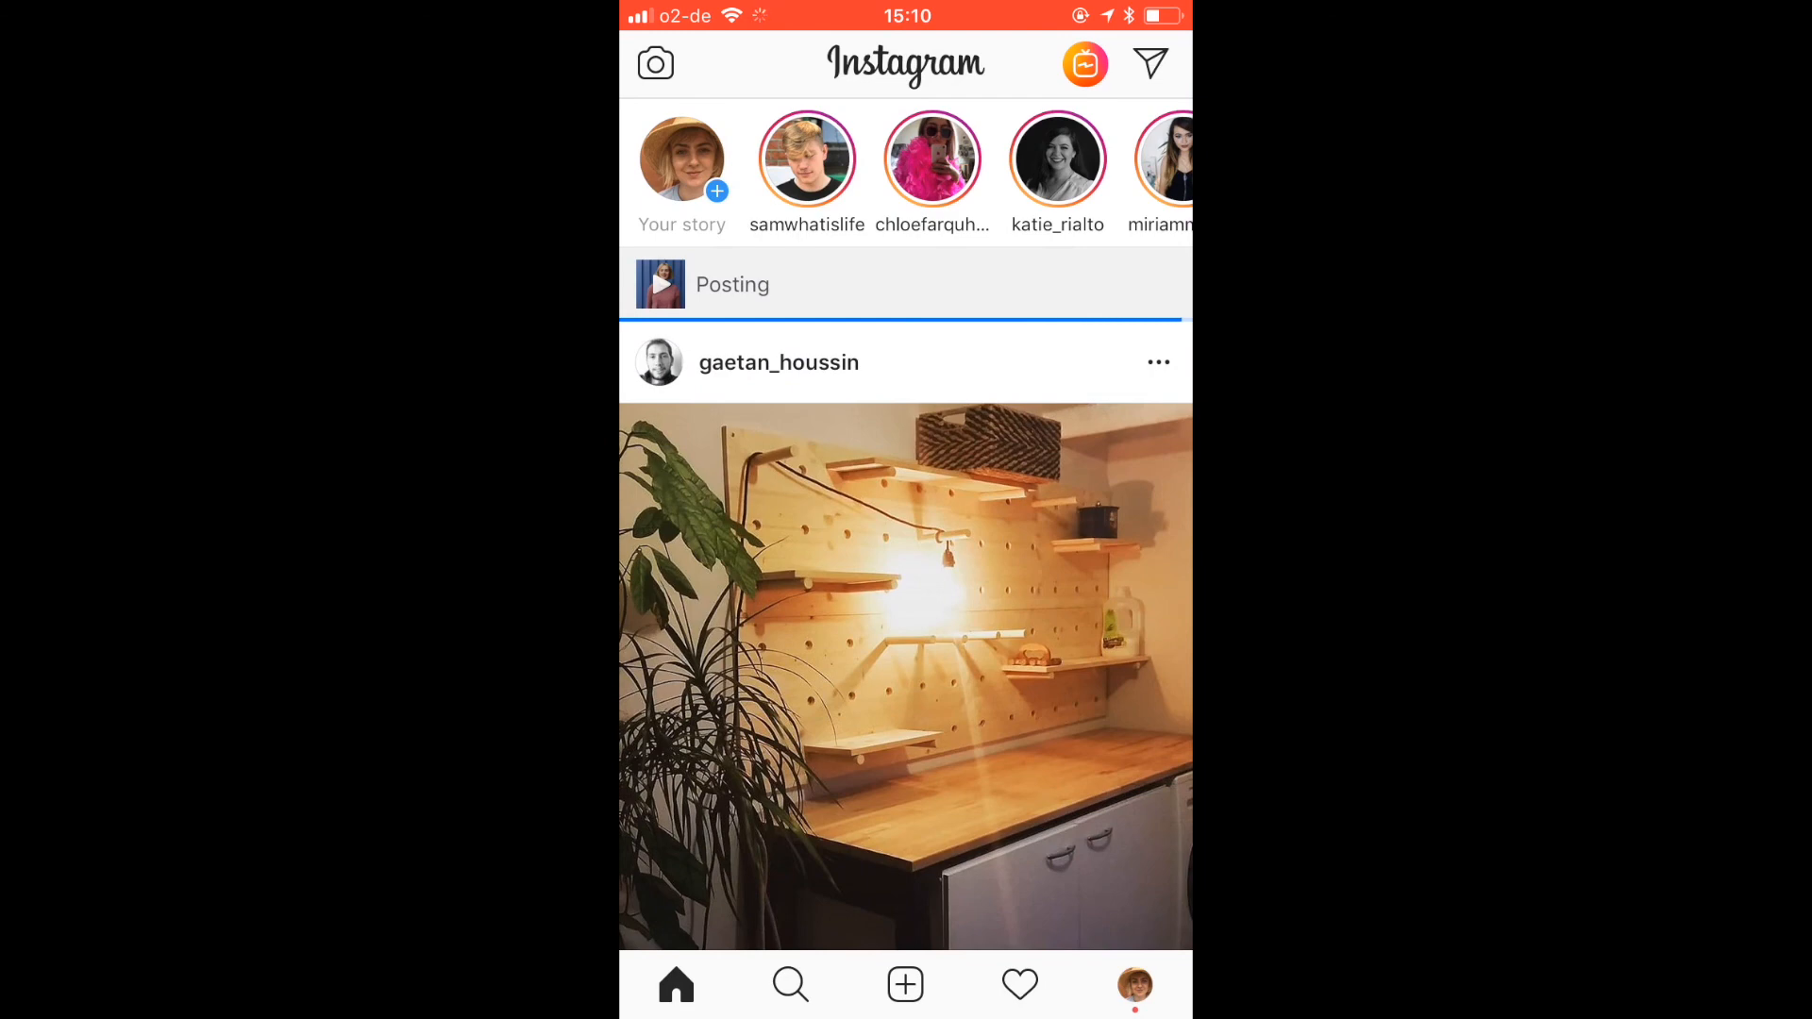
pyautogui.scroll(3)
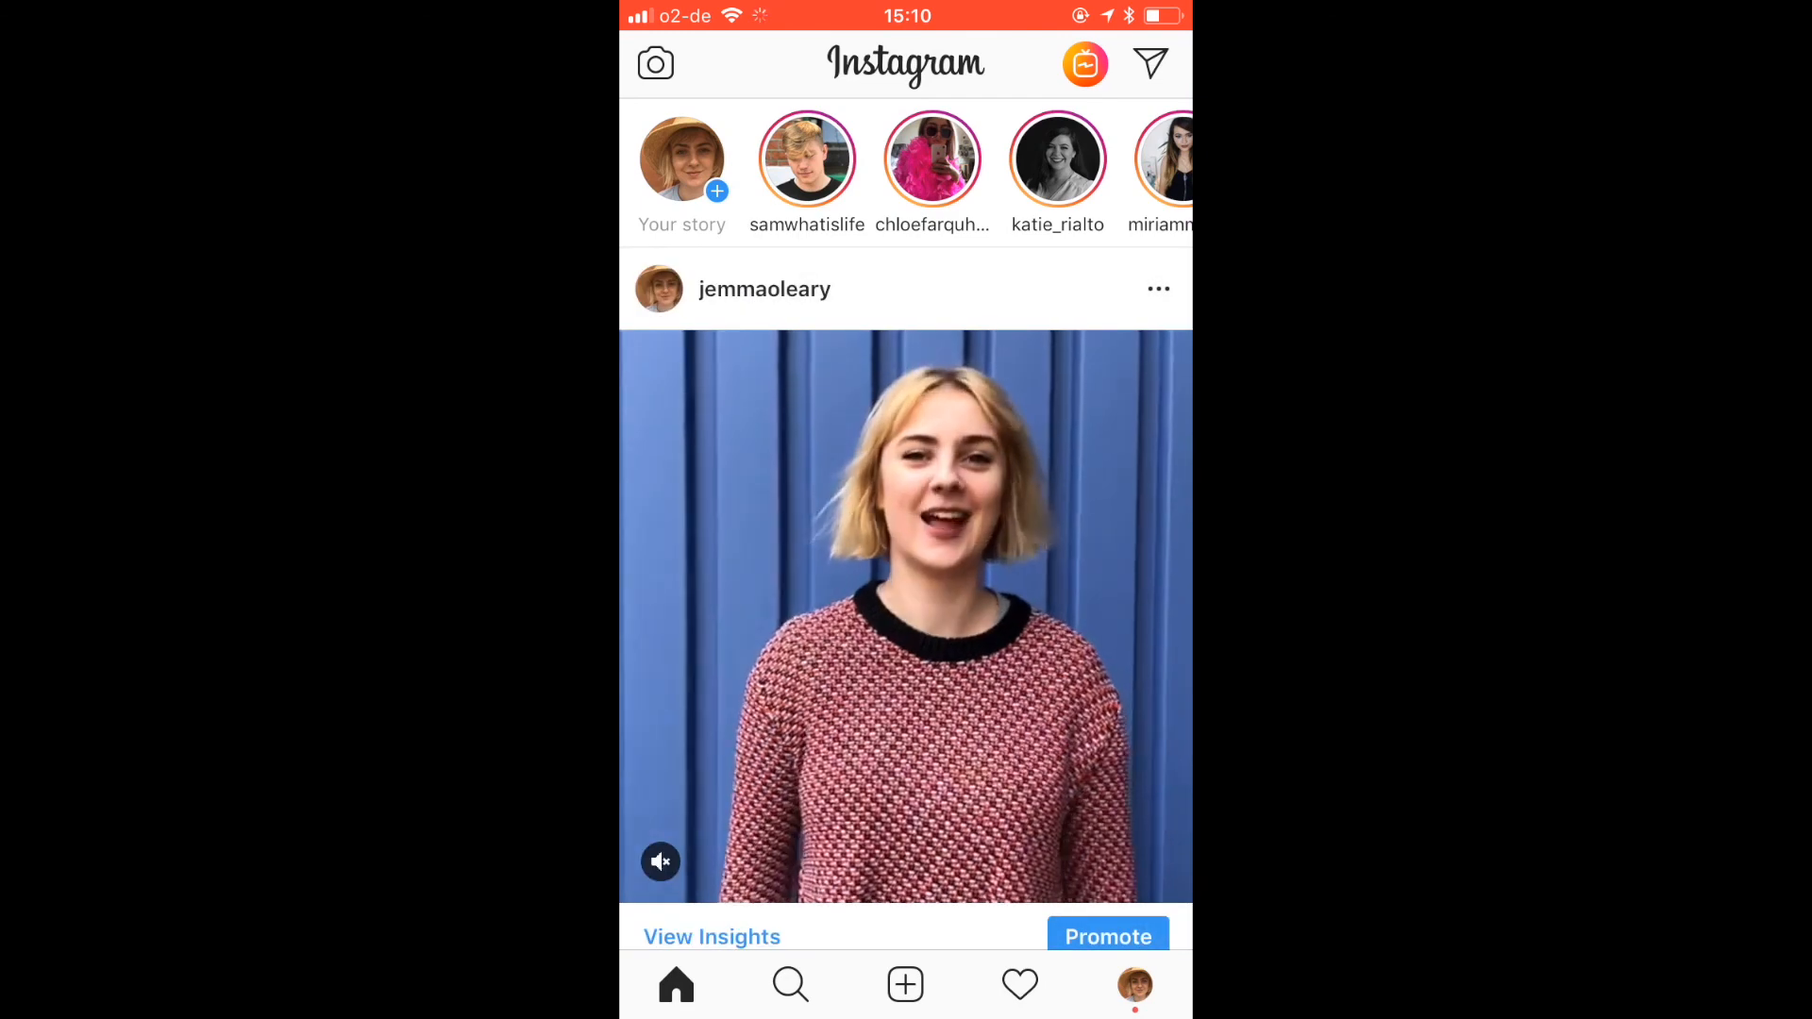